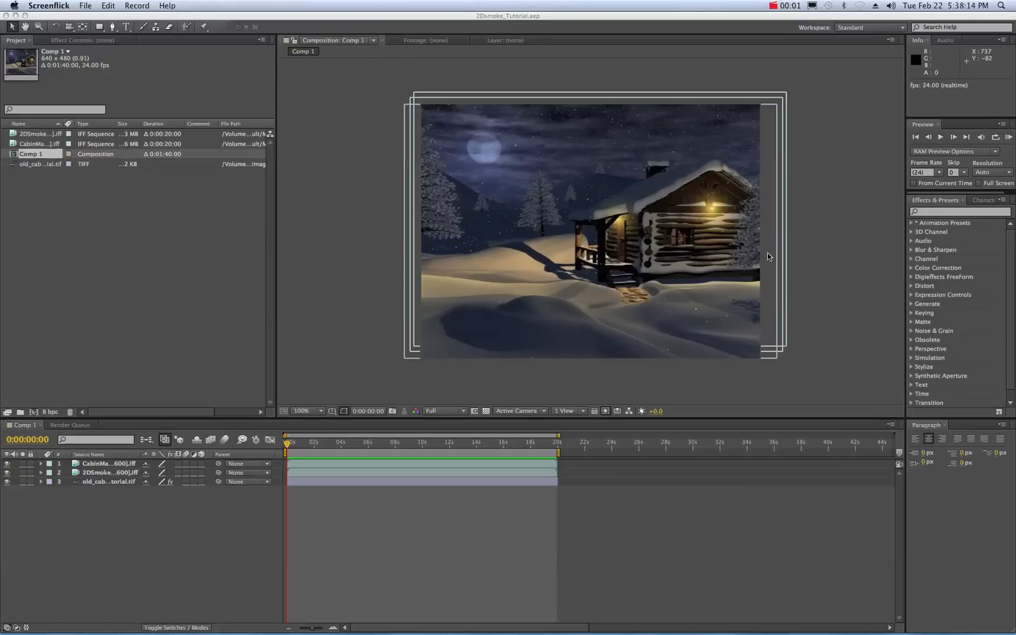
mouse_move(514, 210)
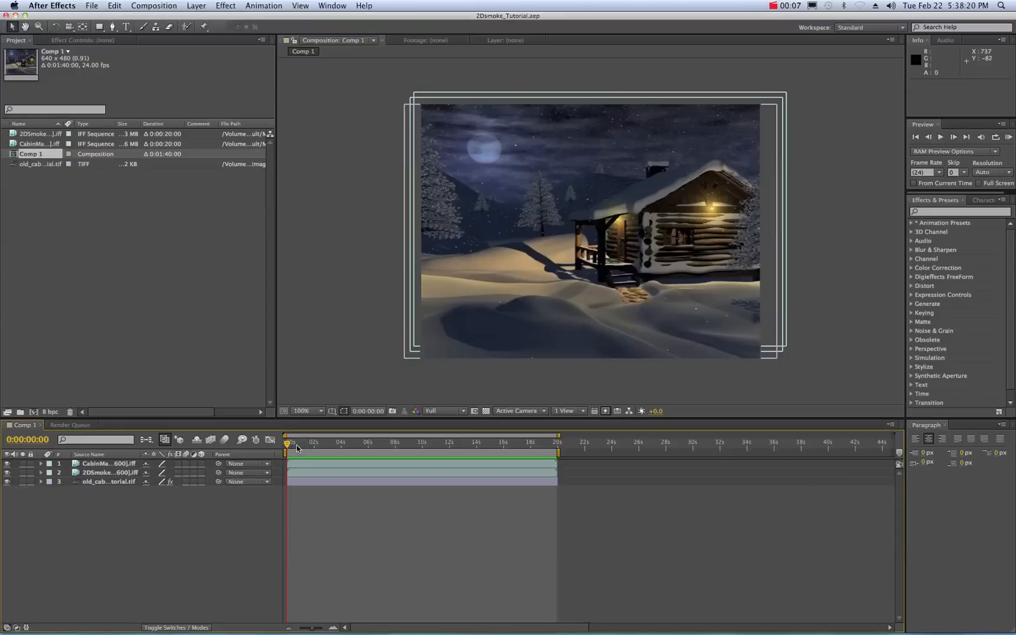
Step: Play the Comp 1 composite to preview white smoke rising from the cabin chimney
click(952, 137)
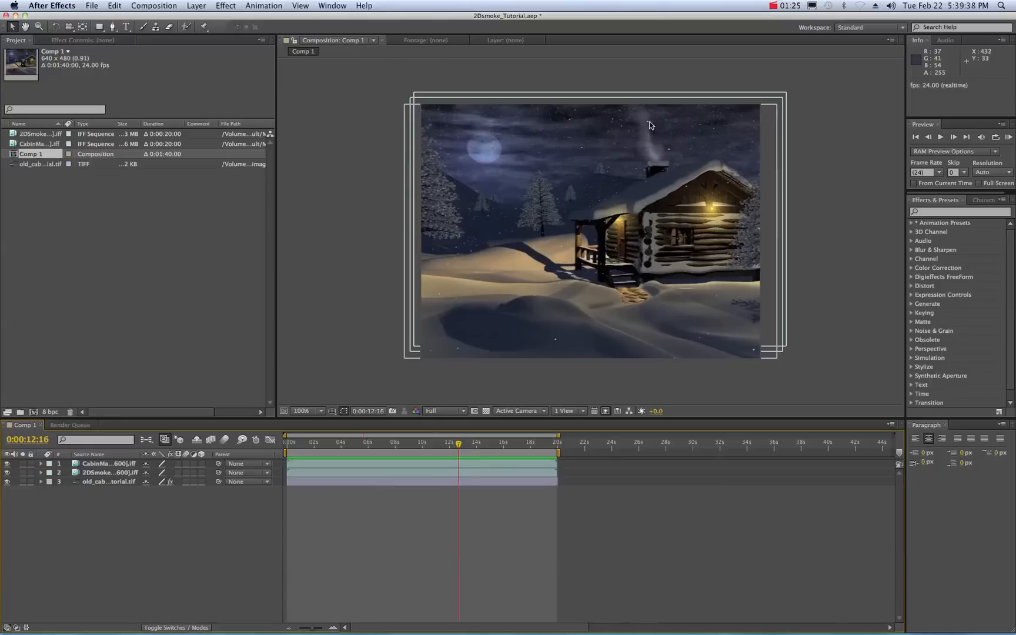
mouse_move(507, 114)
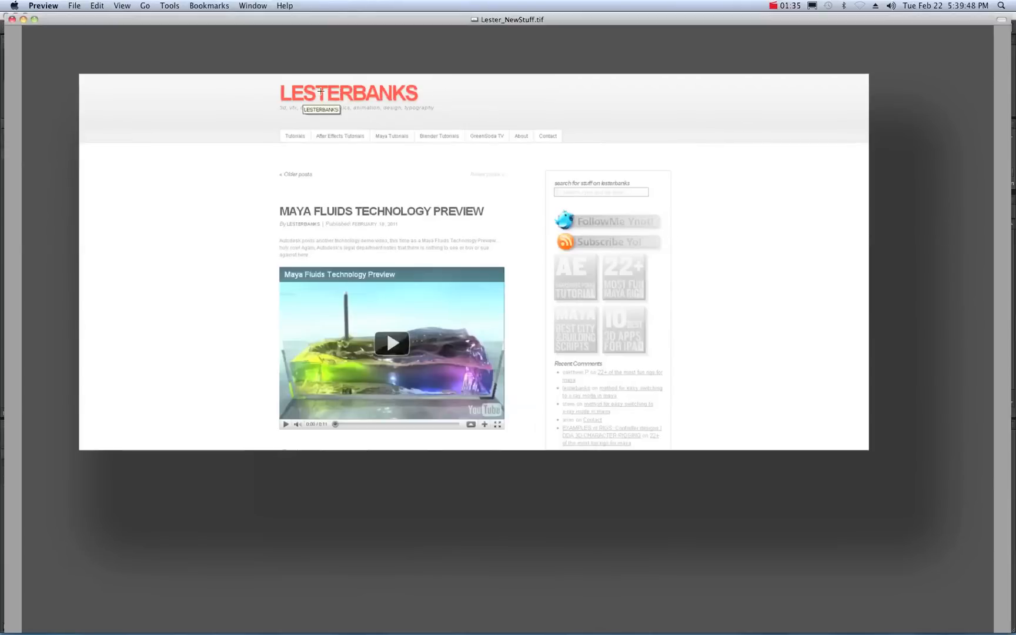
mouse_move(279, 120)
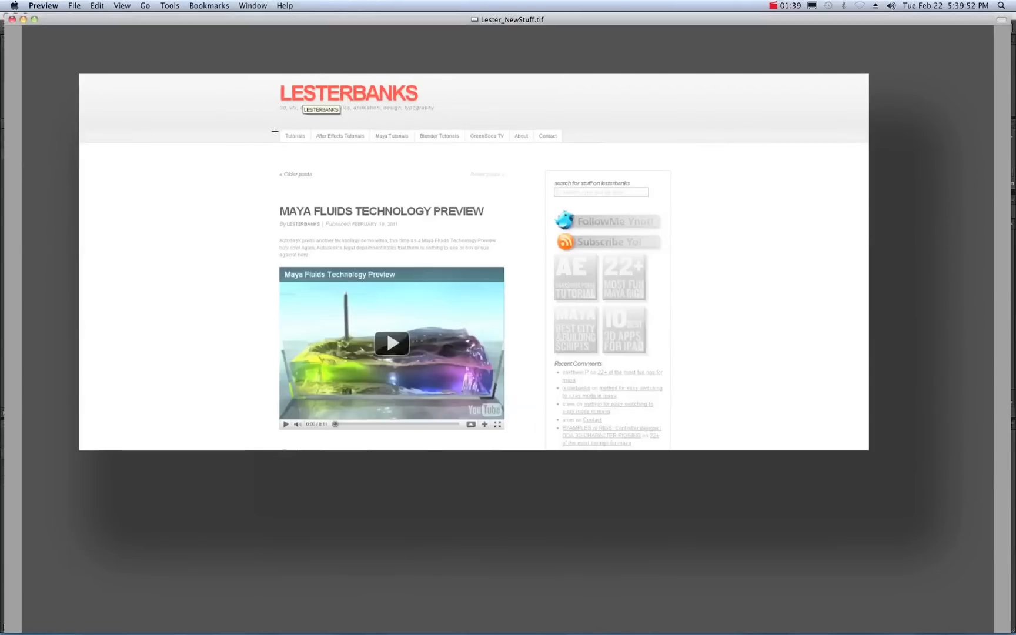
mouse_move(434, 151)
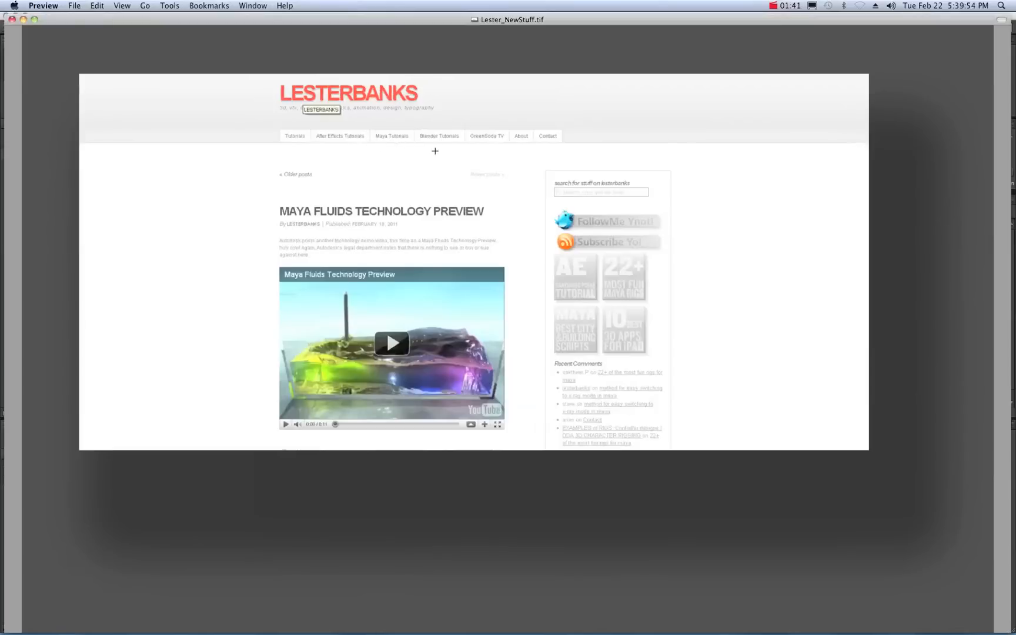
mouse_move(490, 136)
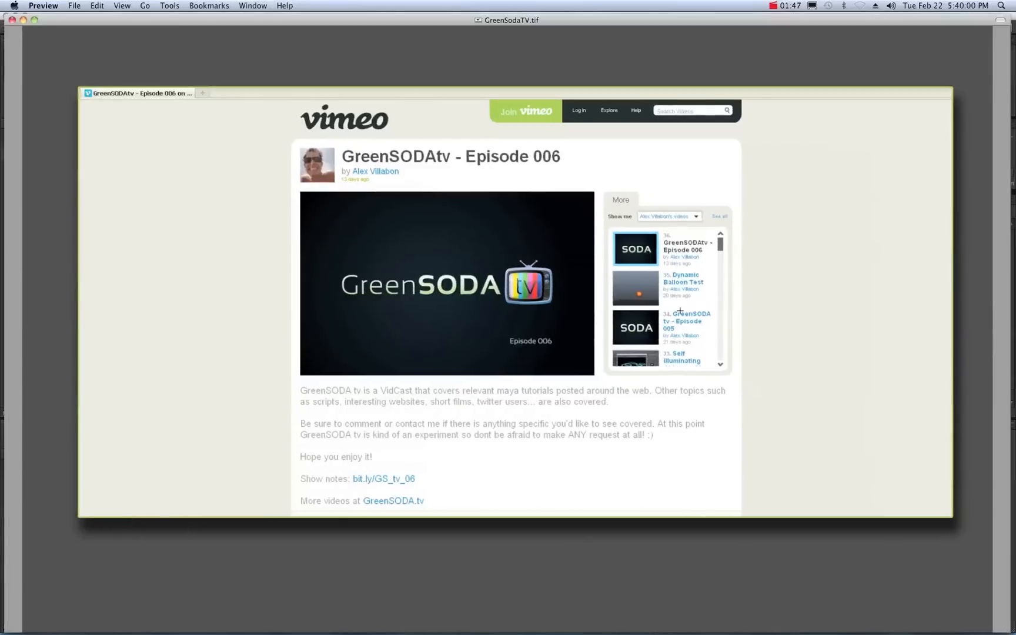
mouse_move(407, 171)
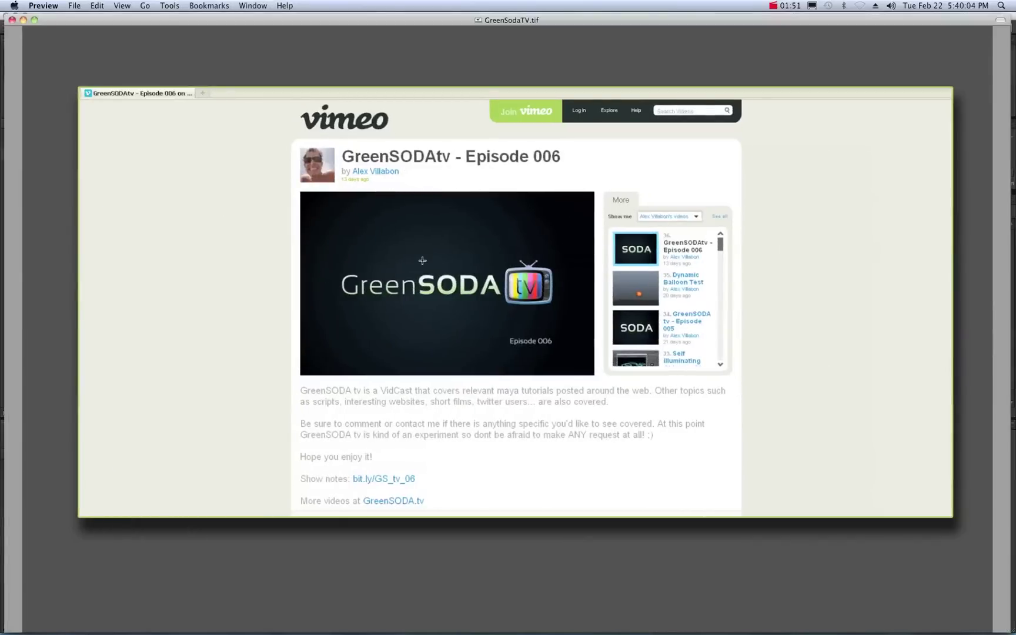
mouse_move(503, 269)
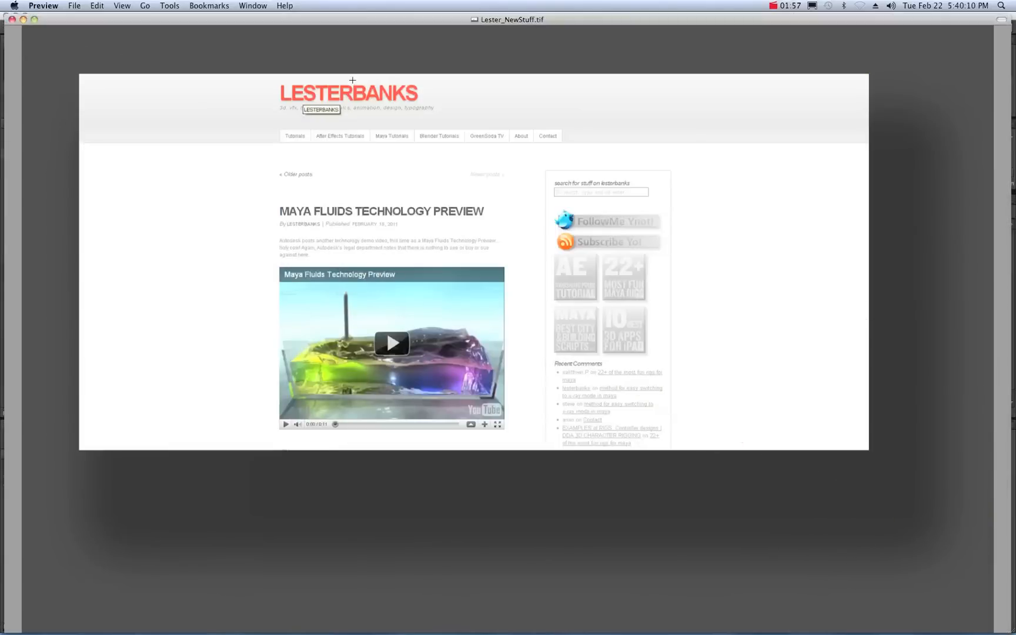
mouse_move(57, 72)
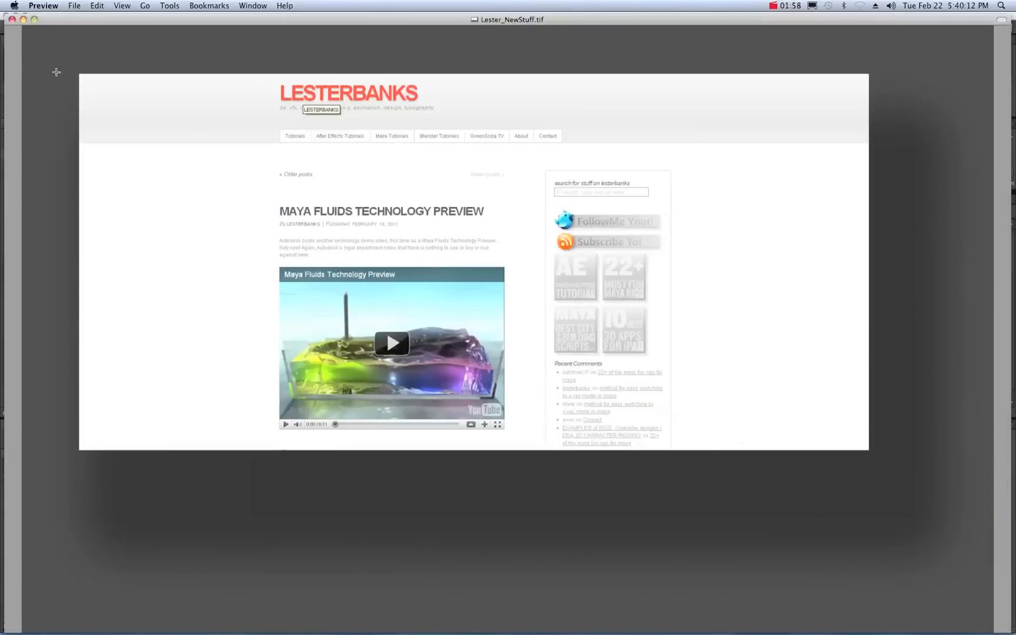
mouse_move(551, 142)
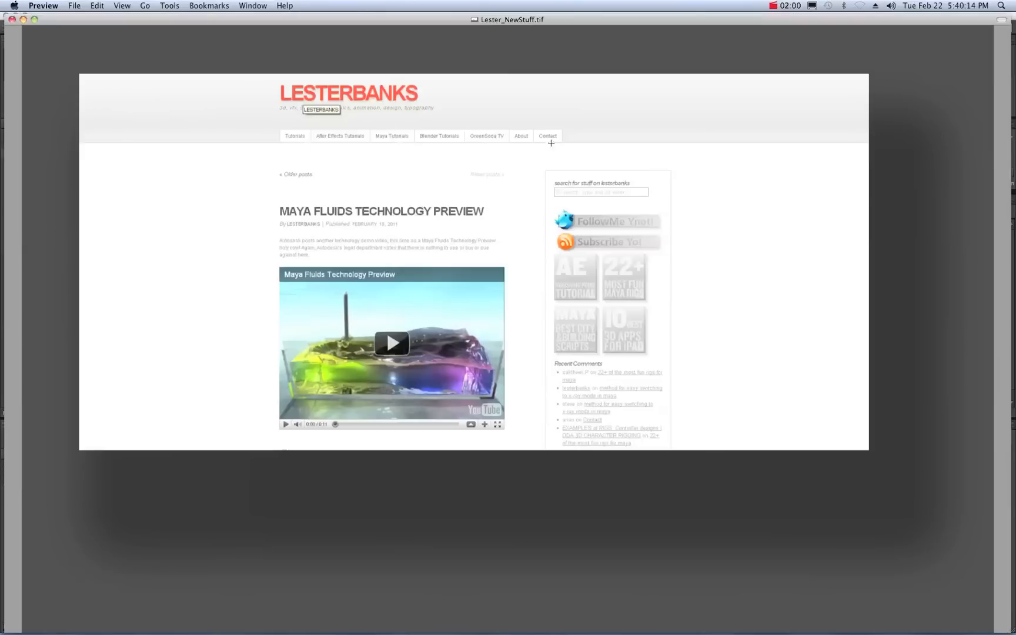
mouse_move(300, 157)
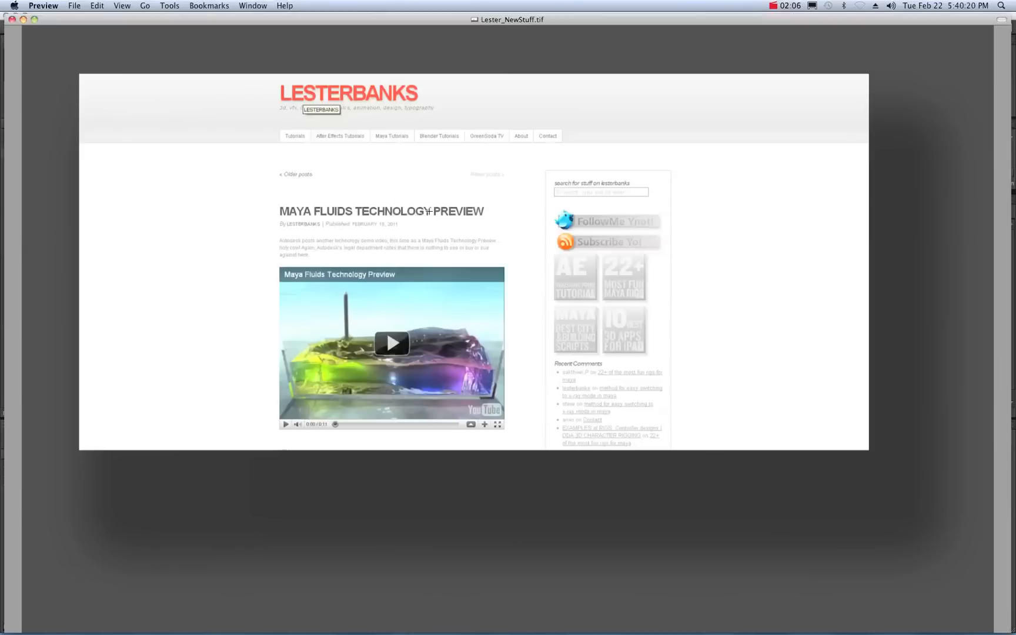
mouse_move(243, 203)
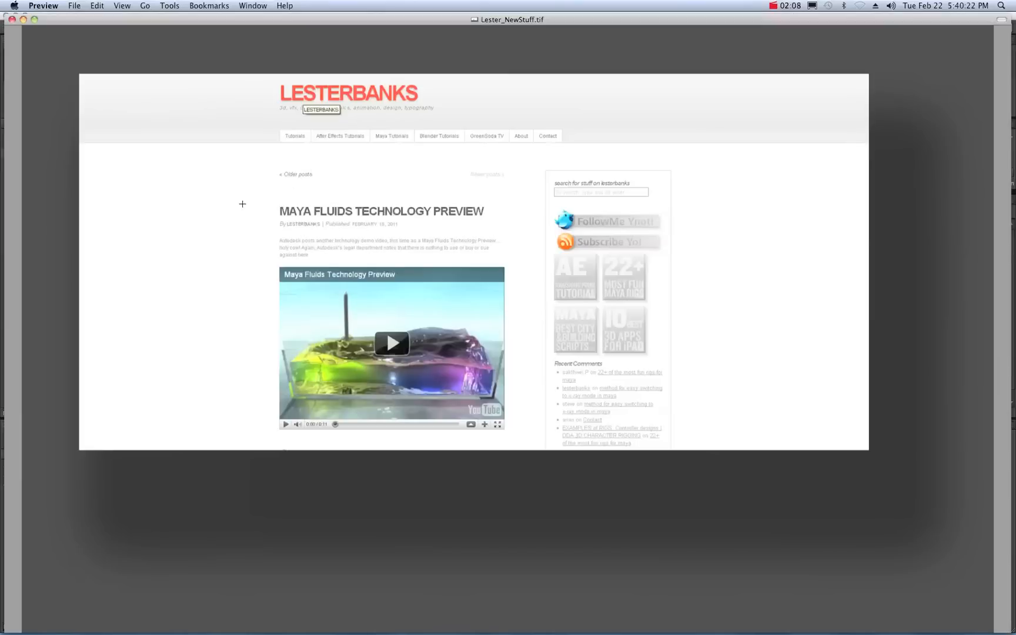
mouse_move(227, 218)
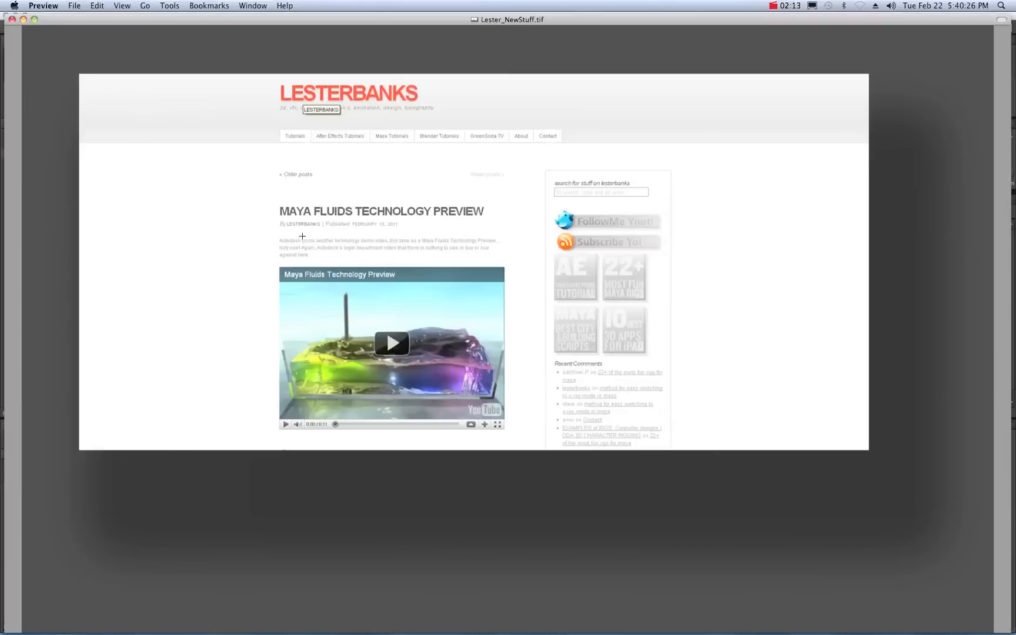
mouse_move(31, 28)
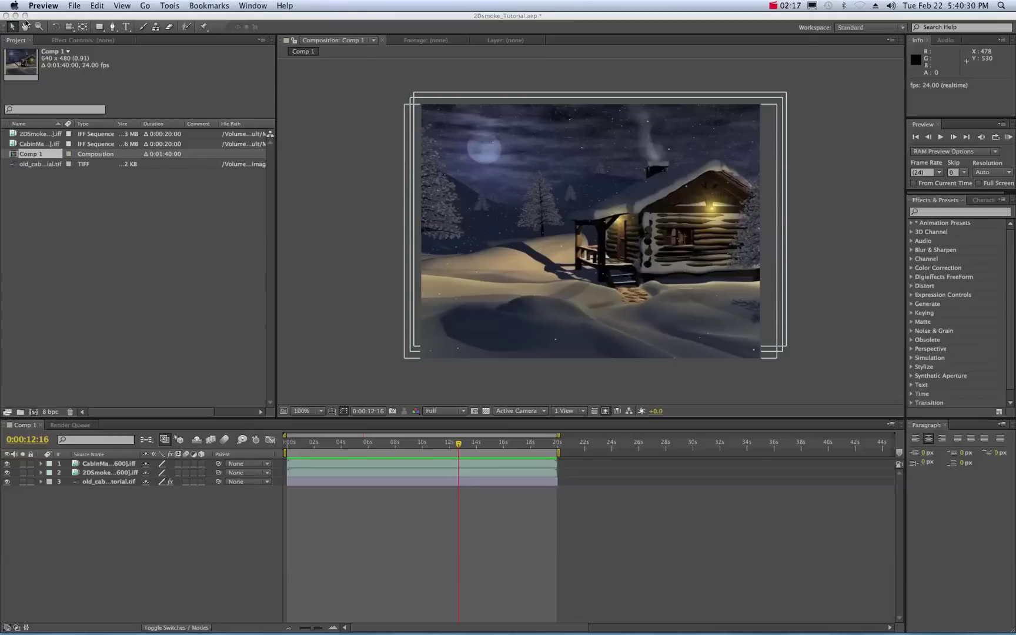
Step: Quit After Effects and answer the save-changes prompt
click(51, 5)
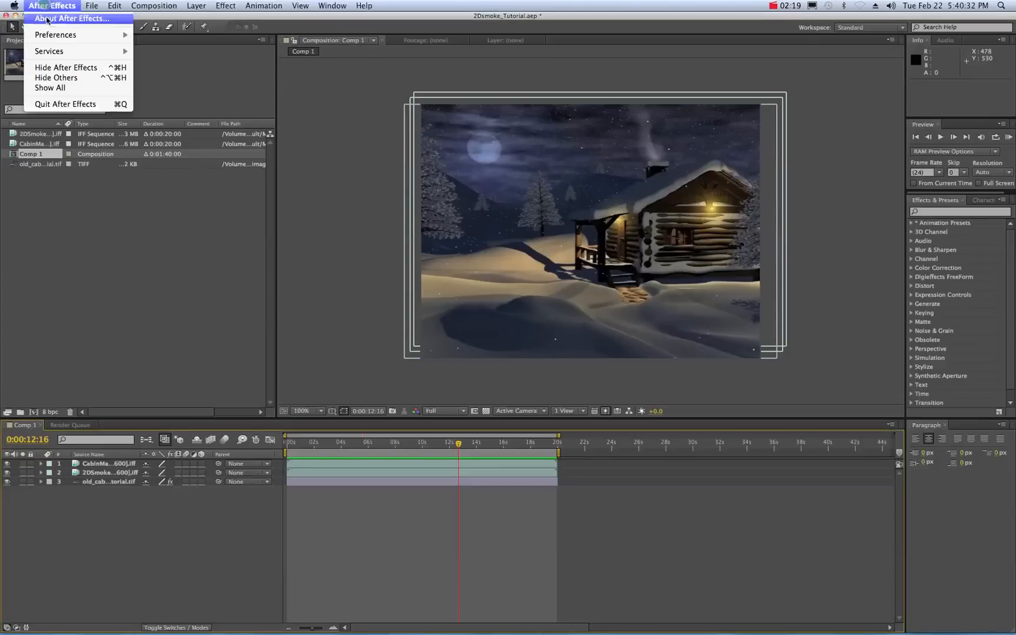
click(64, 103)
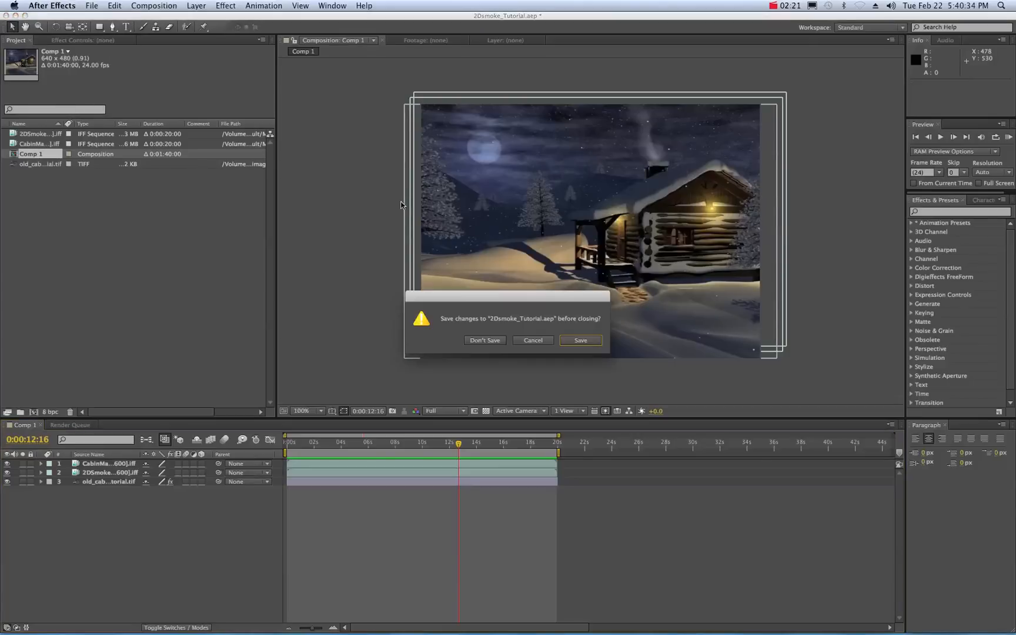
click(483, 340)
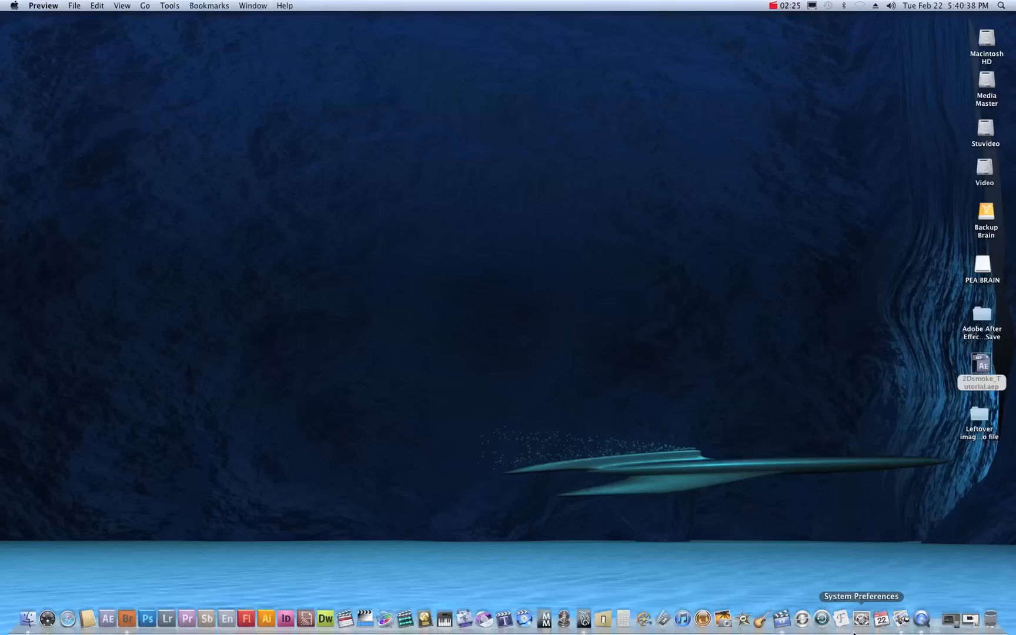
mouse_move(953, 619)
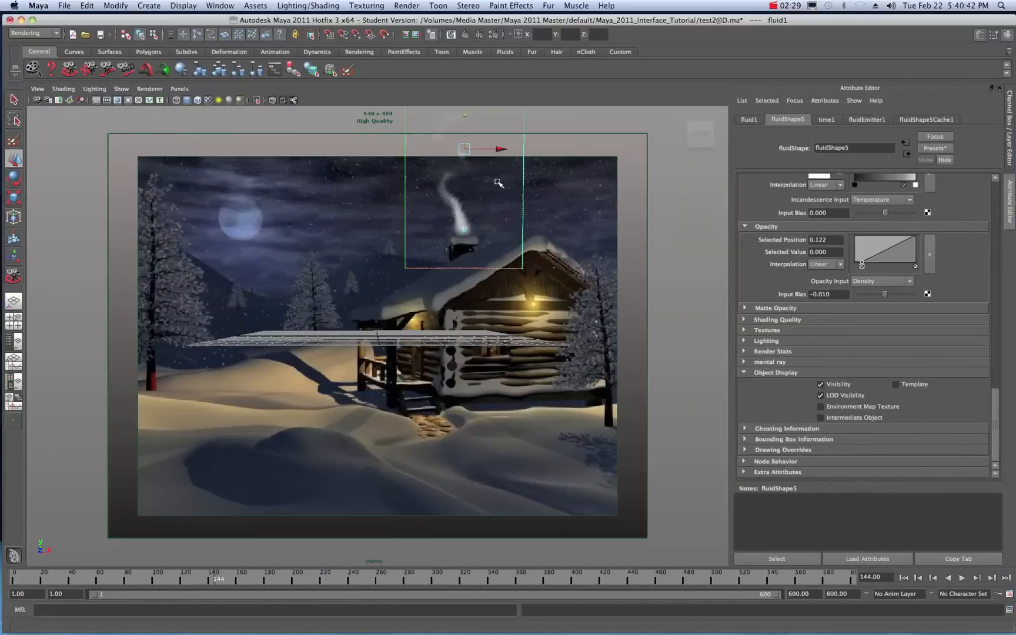
mouse_move(458, 177)
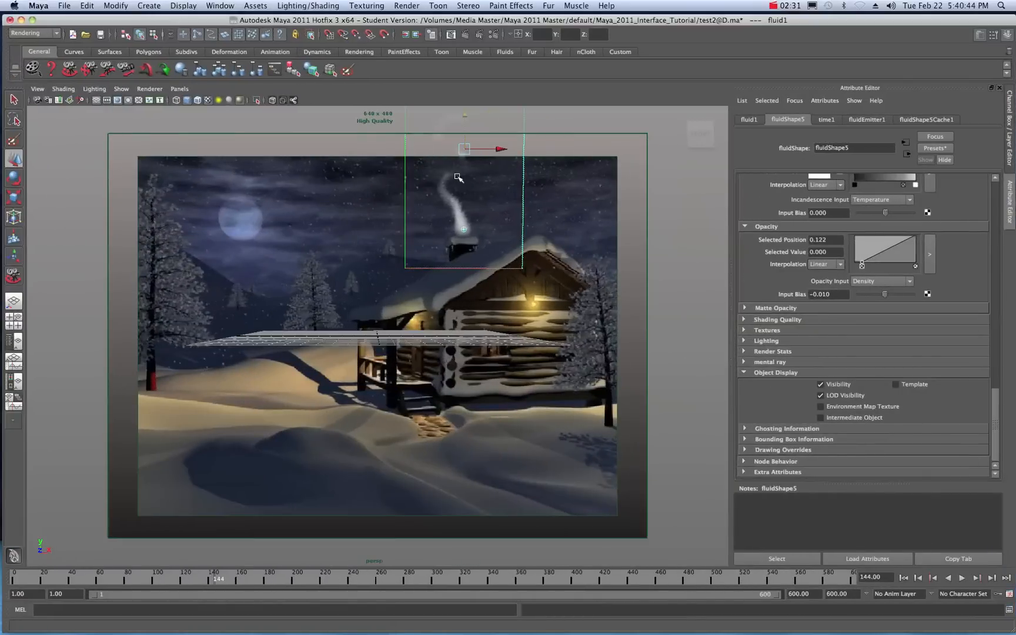
mouse_move(295, 290)
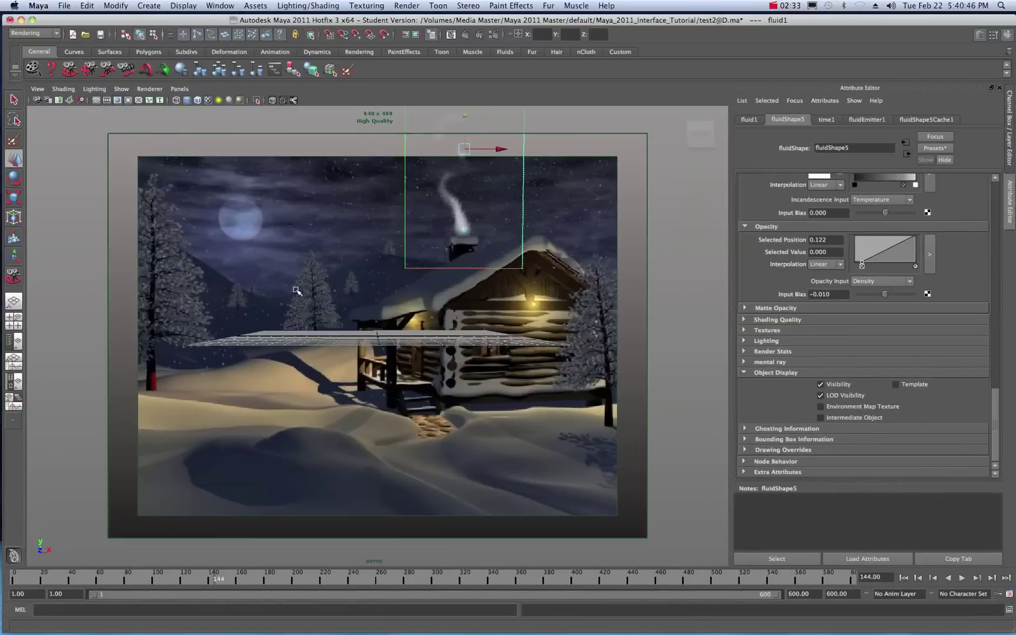
Step: Show the image plane, rewind to frame 1 and play the smoke simulation
click(36, 88)
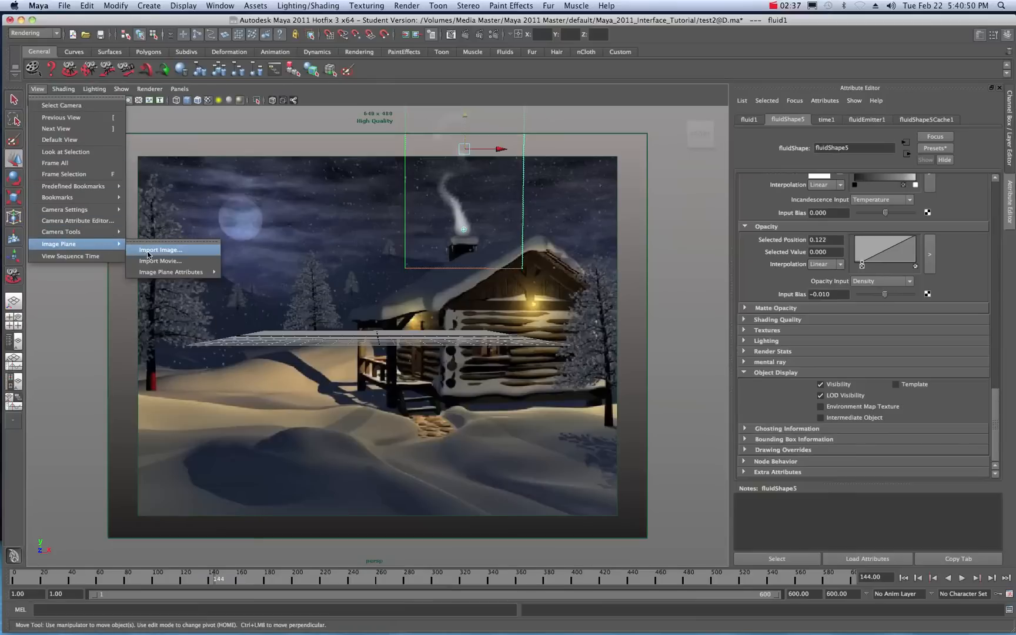
mouse_move(255, 214)
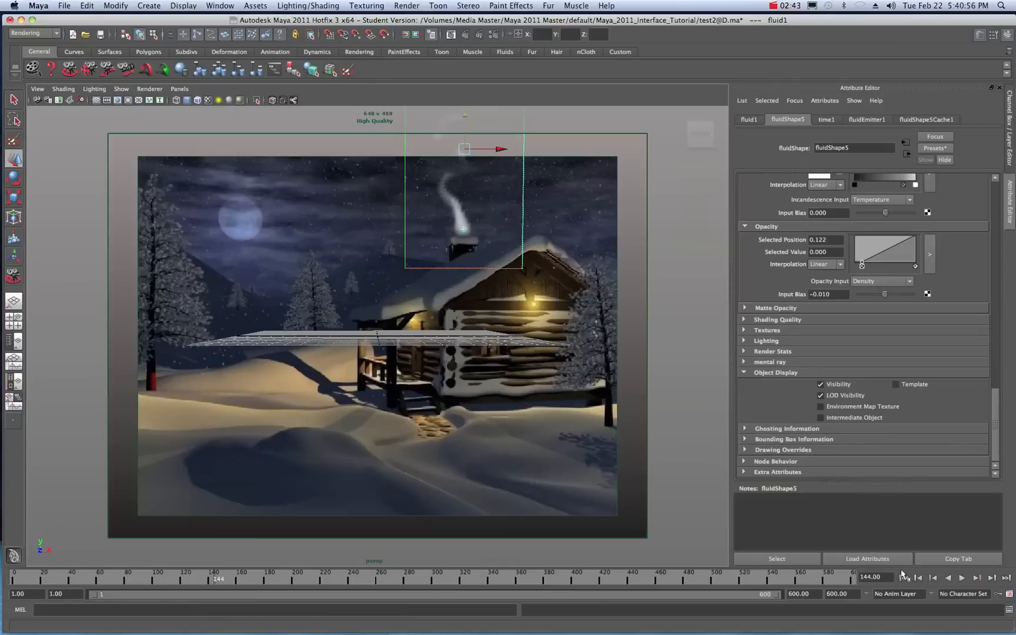
click(960, 577)
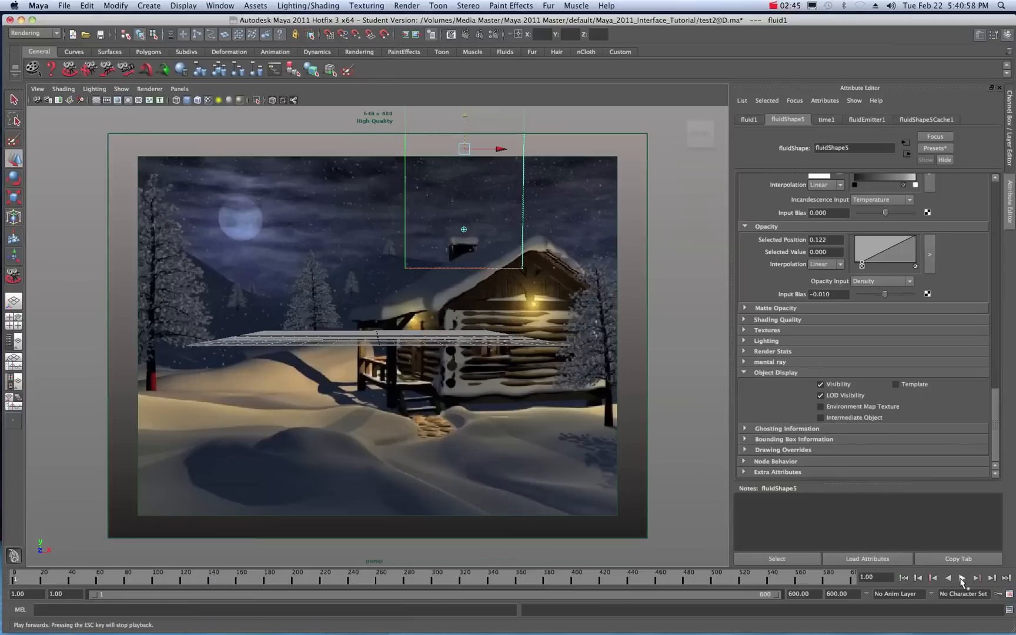
click(992, 578)
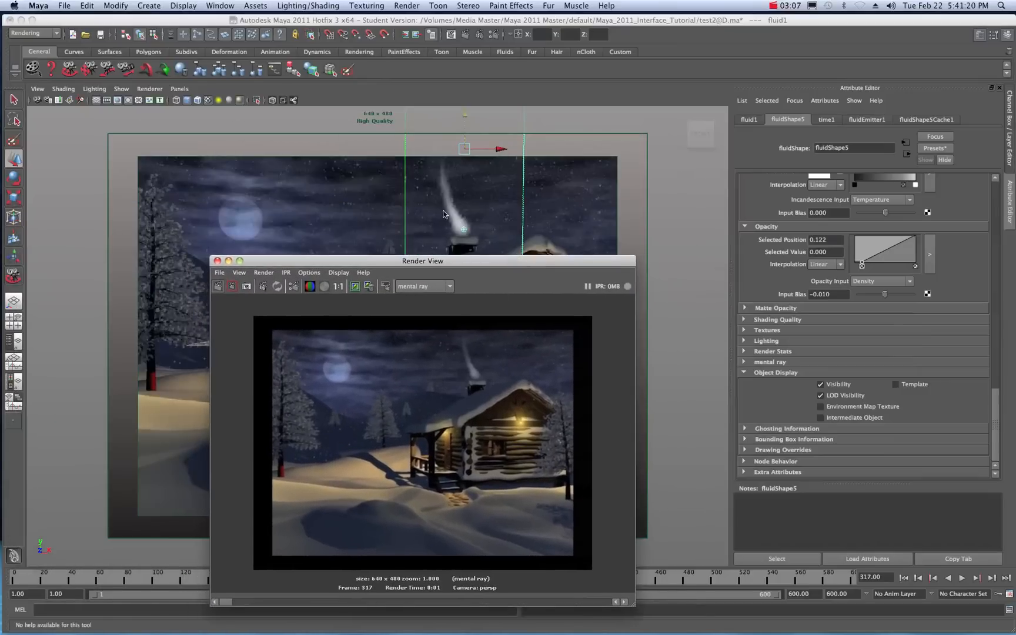
mouse_move(473, 363)
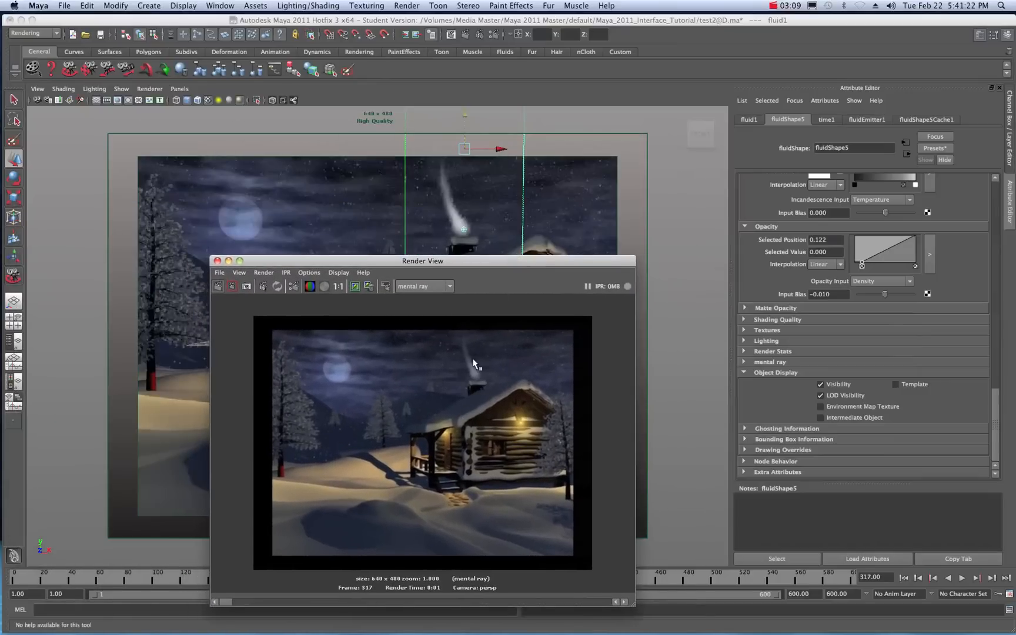
mouse_move(428, 305)
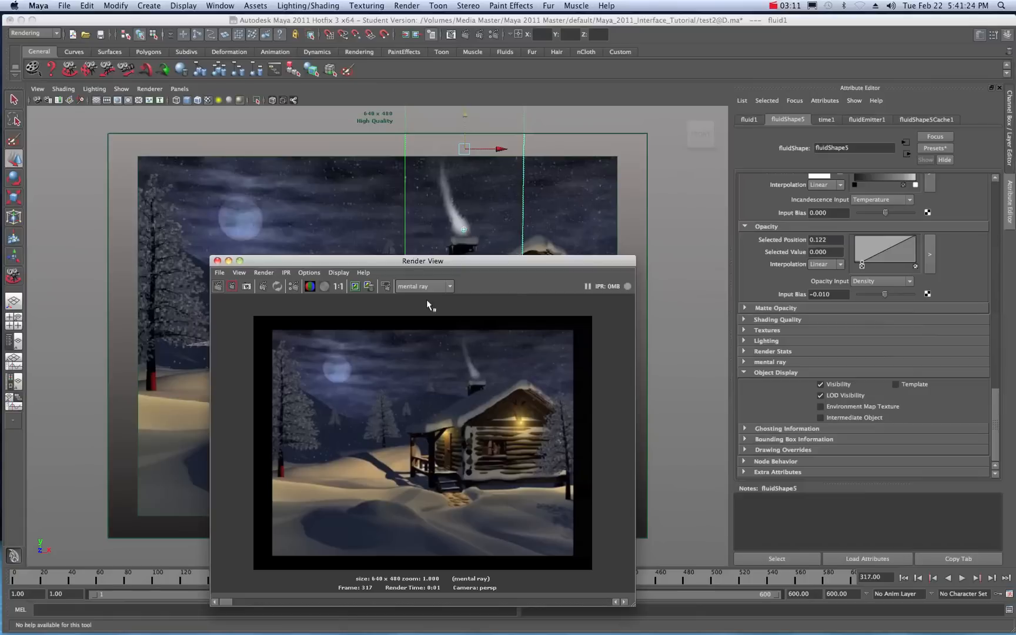
mouse_move(504, 284)
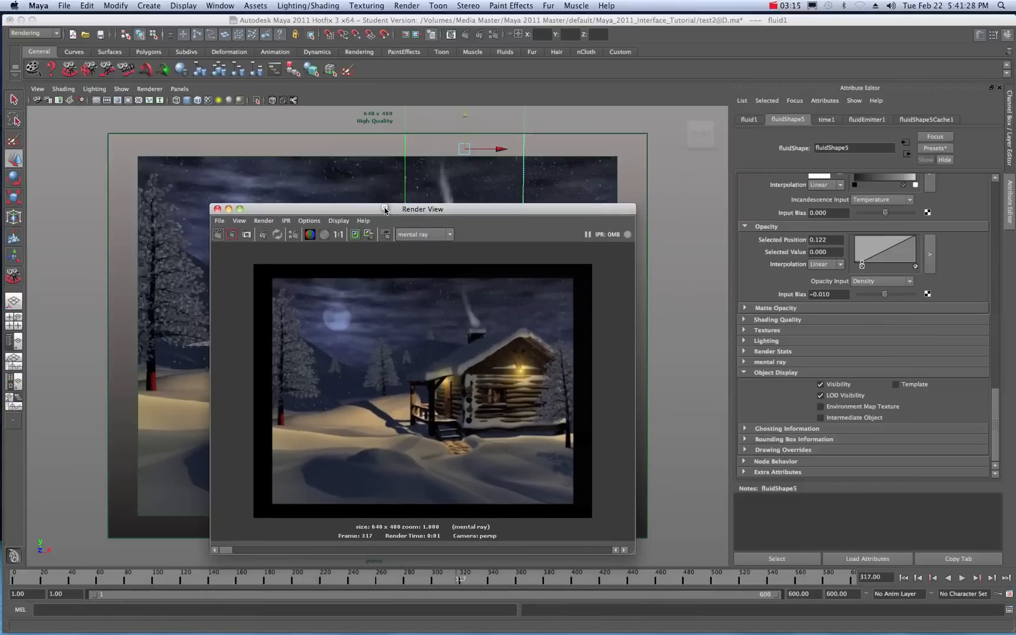
Step: Close the Render View window showing frame 317
click(218, 209)
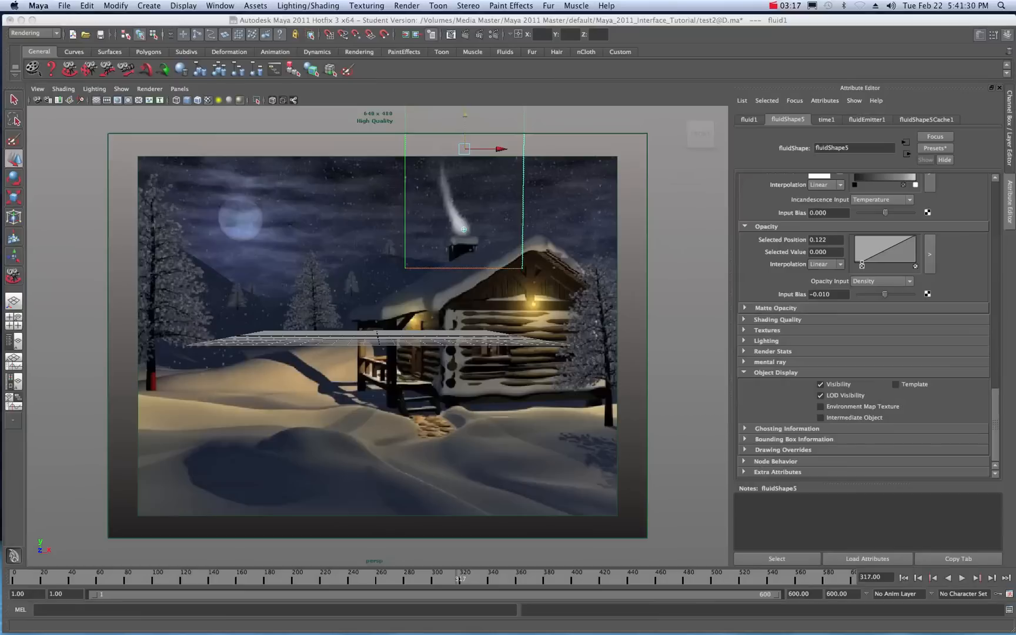
mouse_move(496, 197)
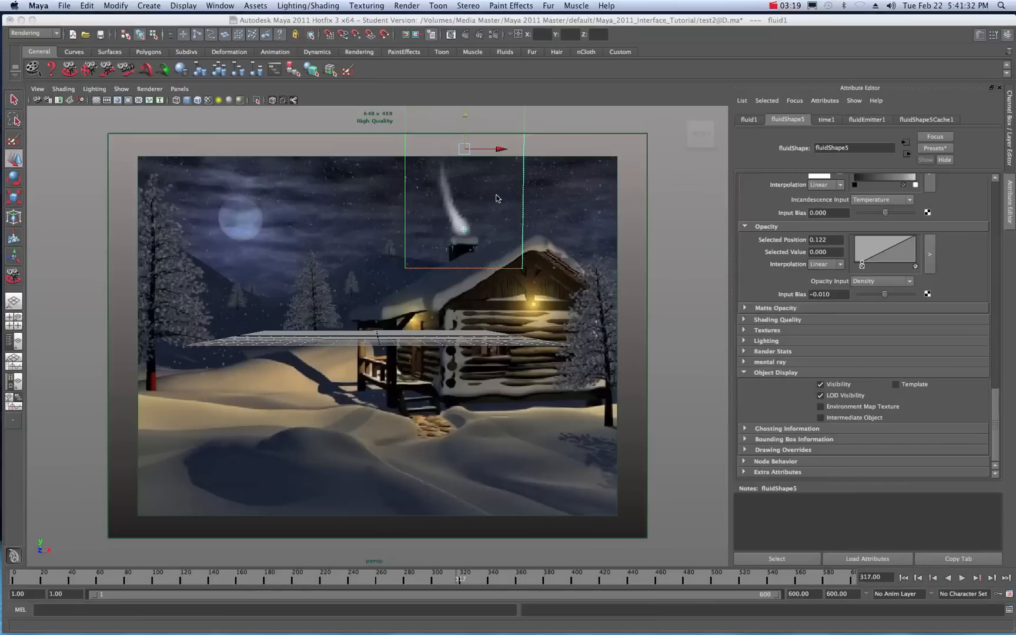
mouse_move(511, 192)
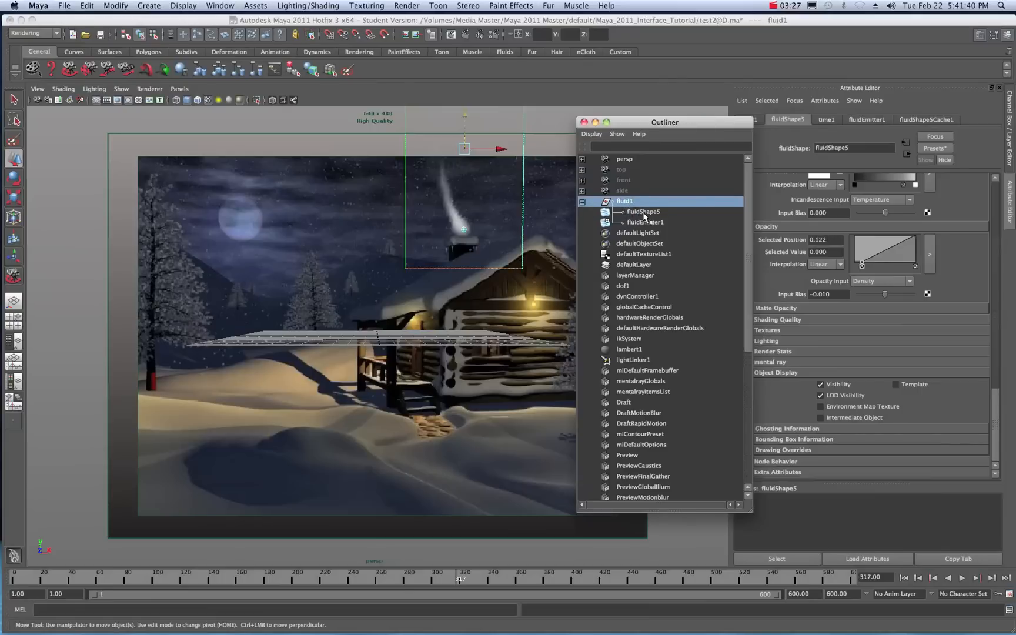
mouse_move(537, 206)
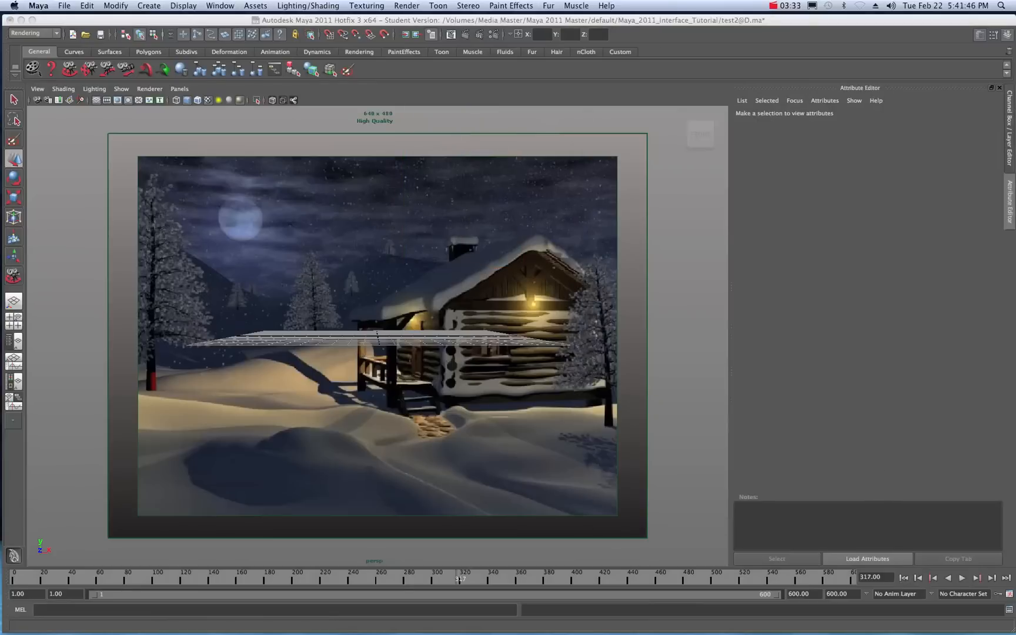
mouse_move(680, 122)
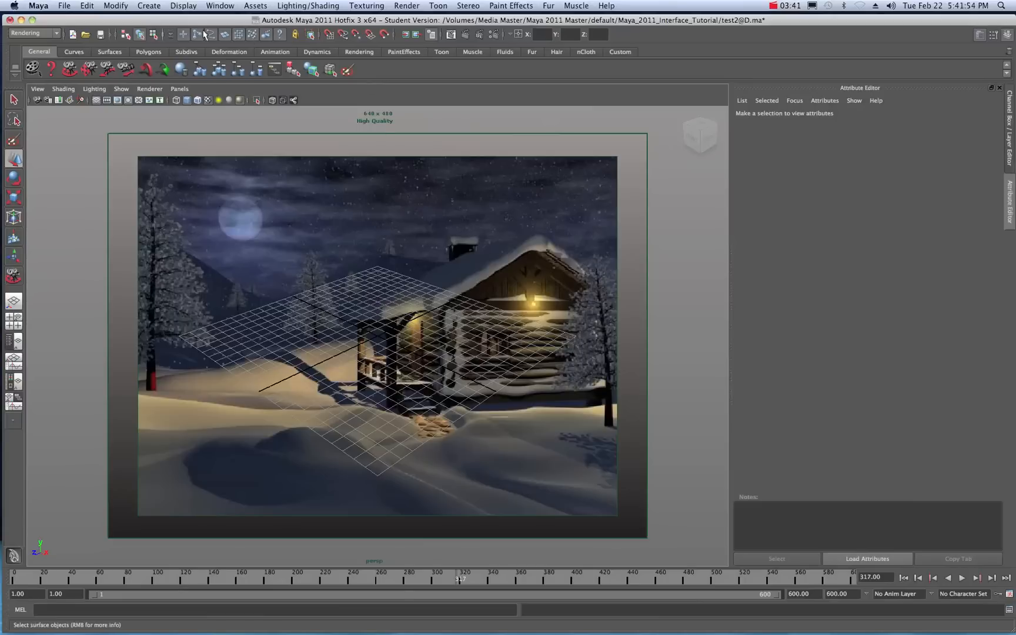
Step: Switch to the Dynamics menu set and create a 2D Container with Emitter
click(33, 33)
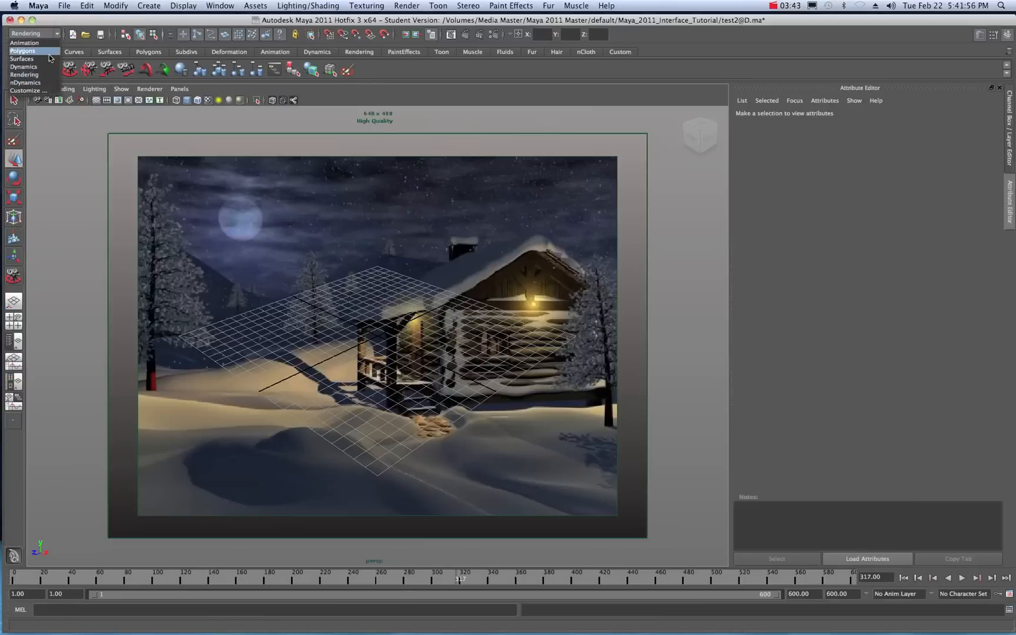
click(25, 67)
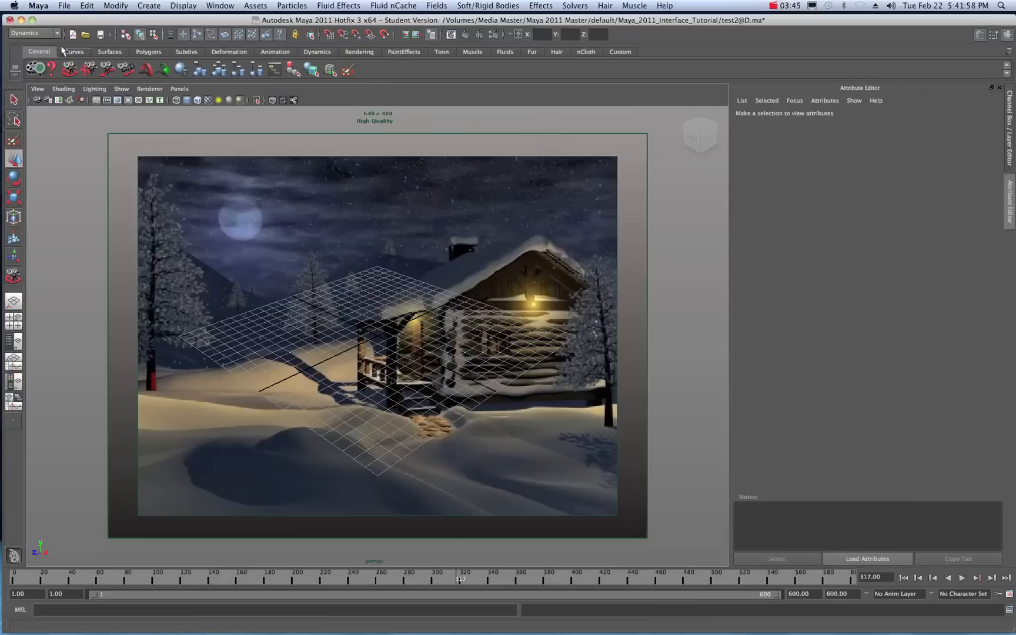
click(337, 6)
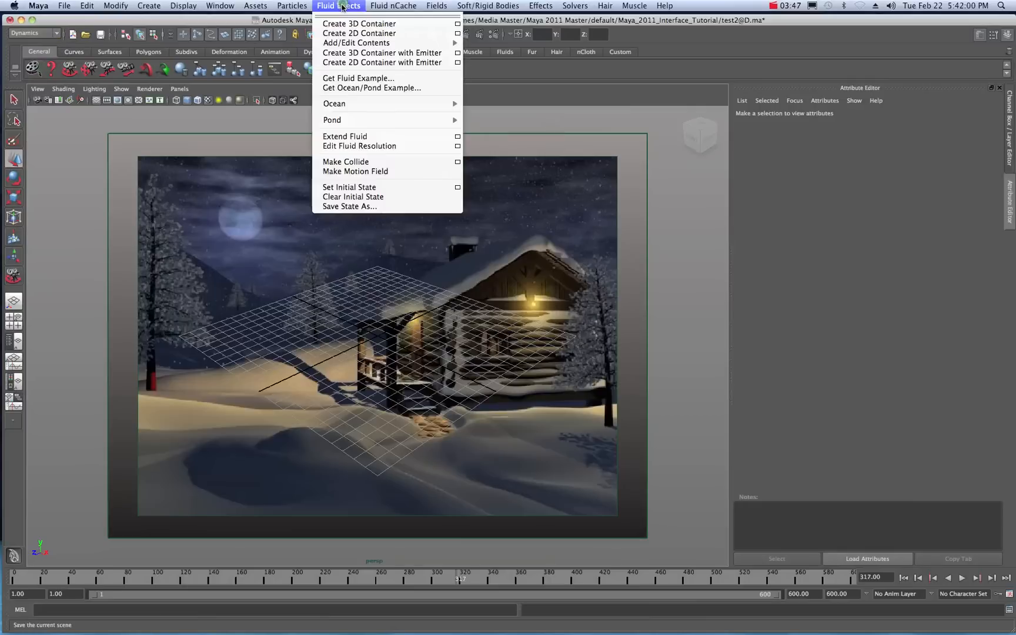
mouse_move(383, 62)
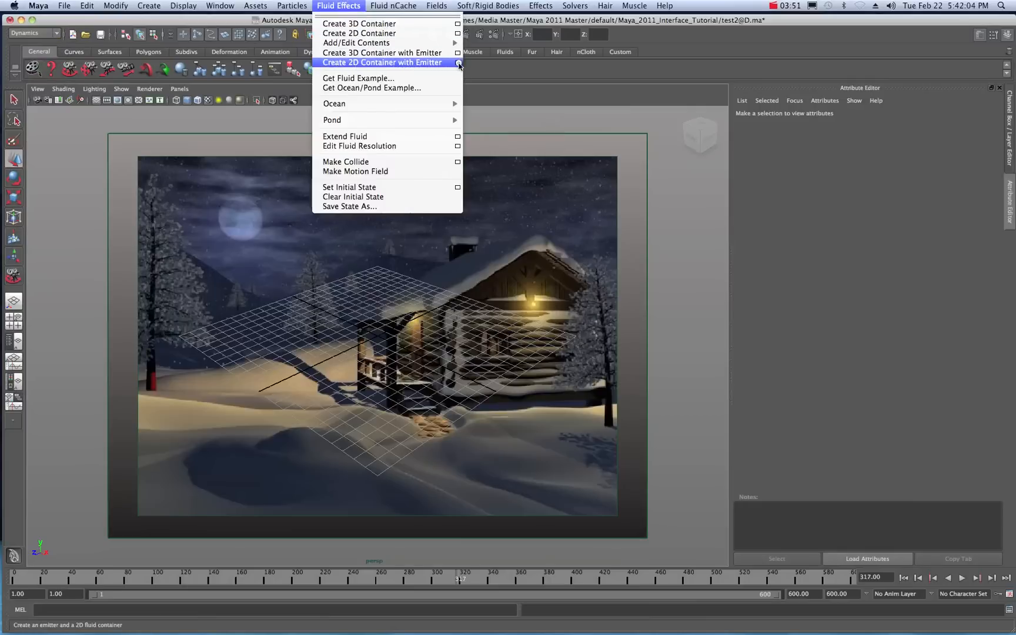
click(457, 63)
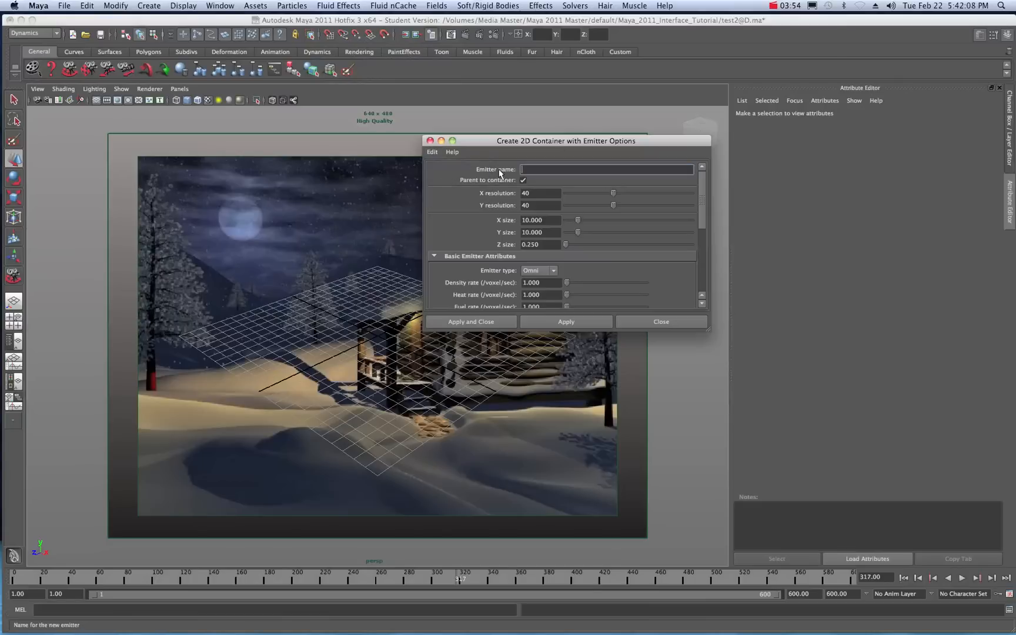
mouse_move(483, 303)
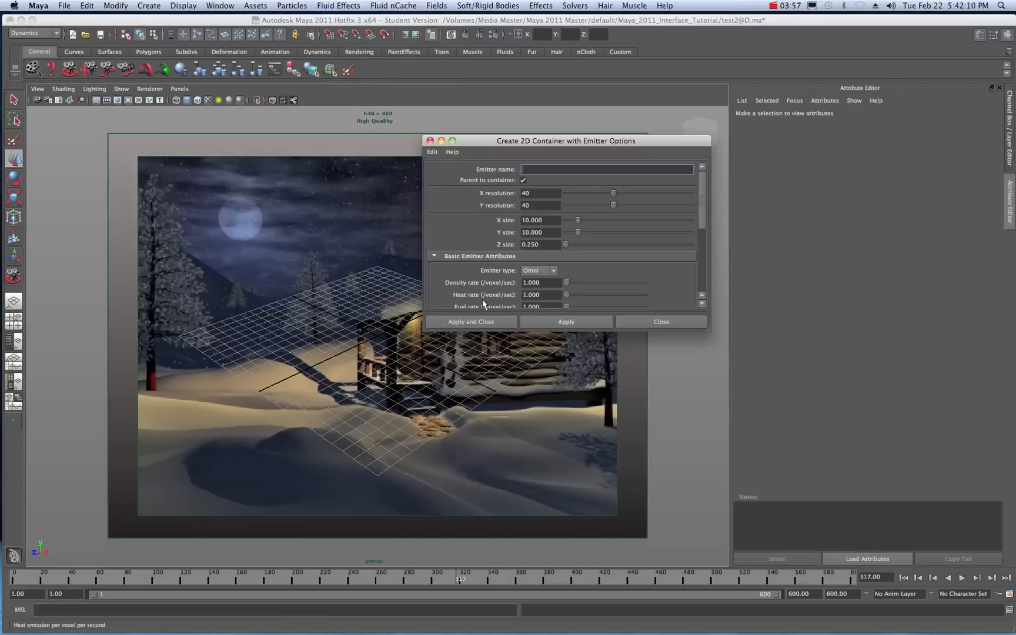
scroll(down, 3)
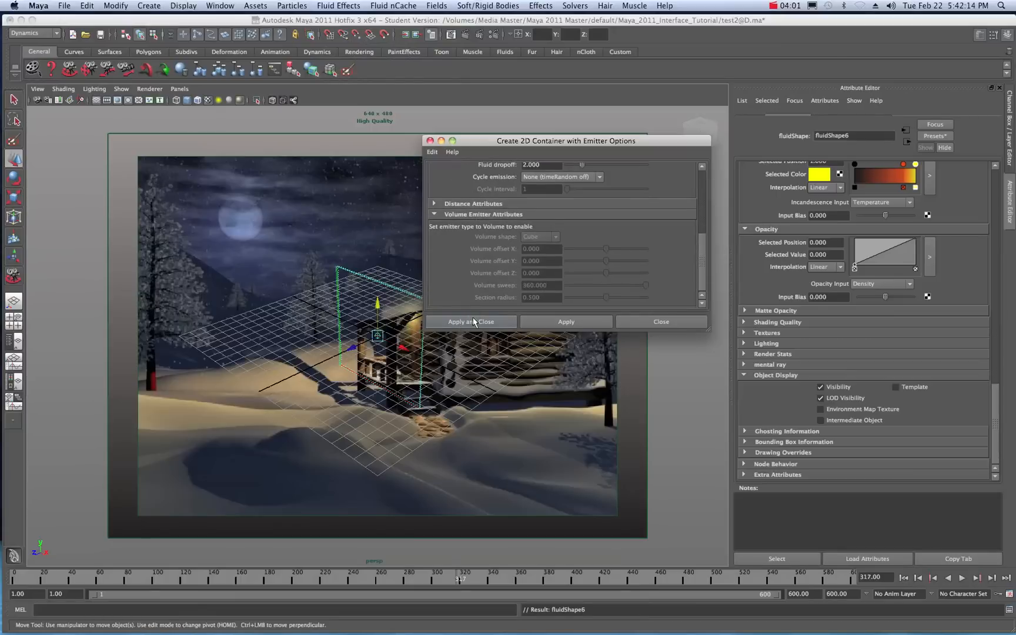
click(470, 322)
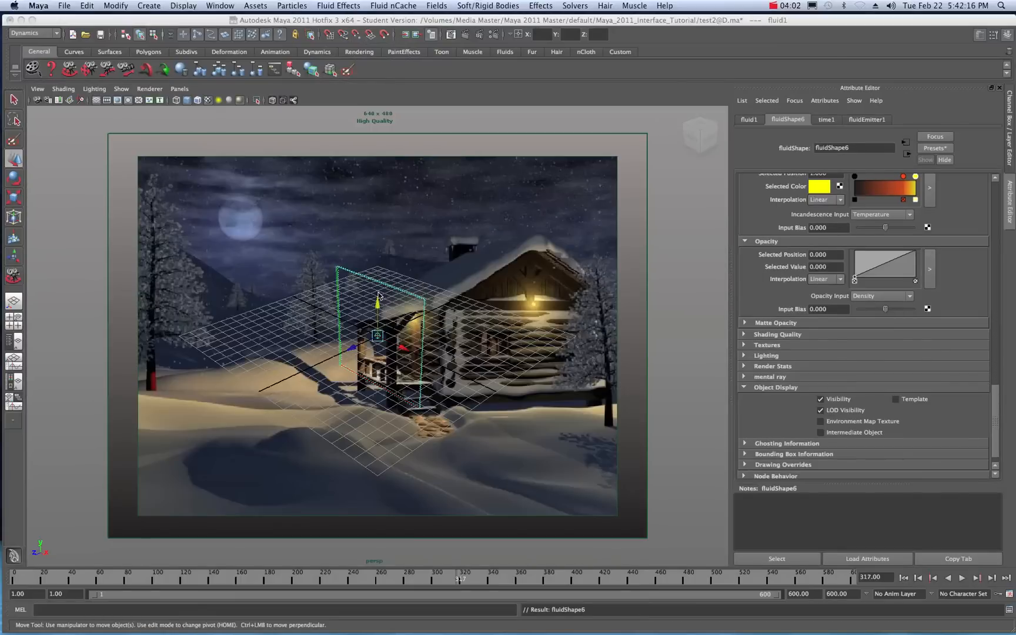
mouse_move(669, 451)
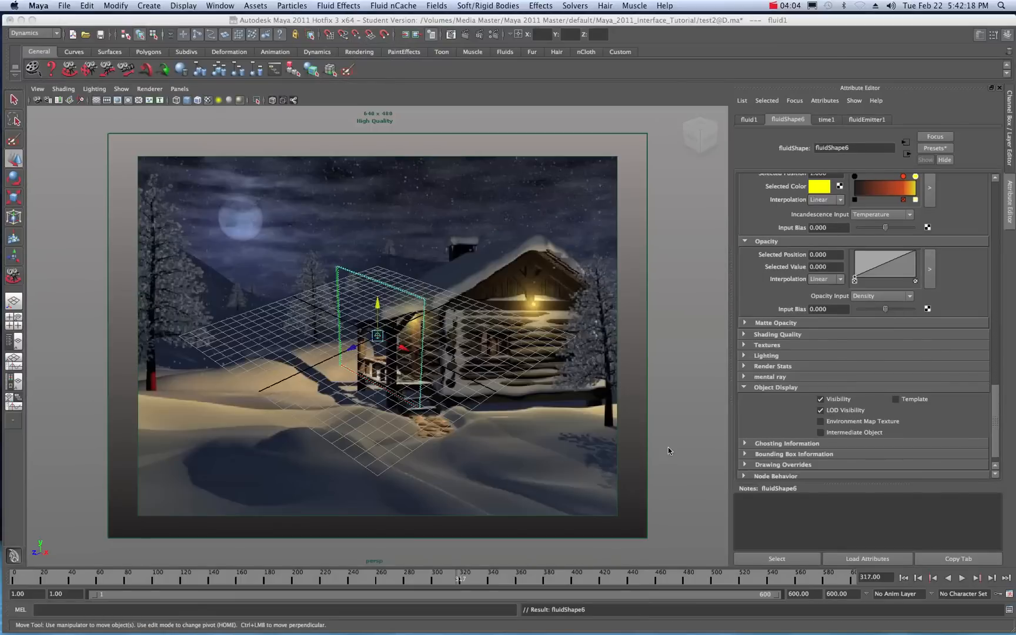
Step: Play the new fluid simulation to about frame 223, then stop it
click(961, 577)
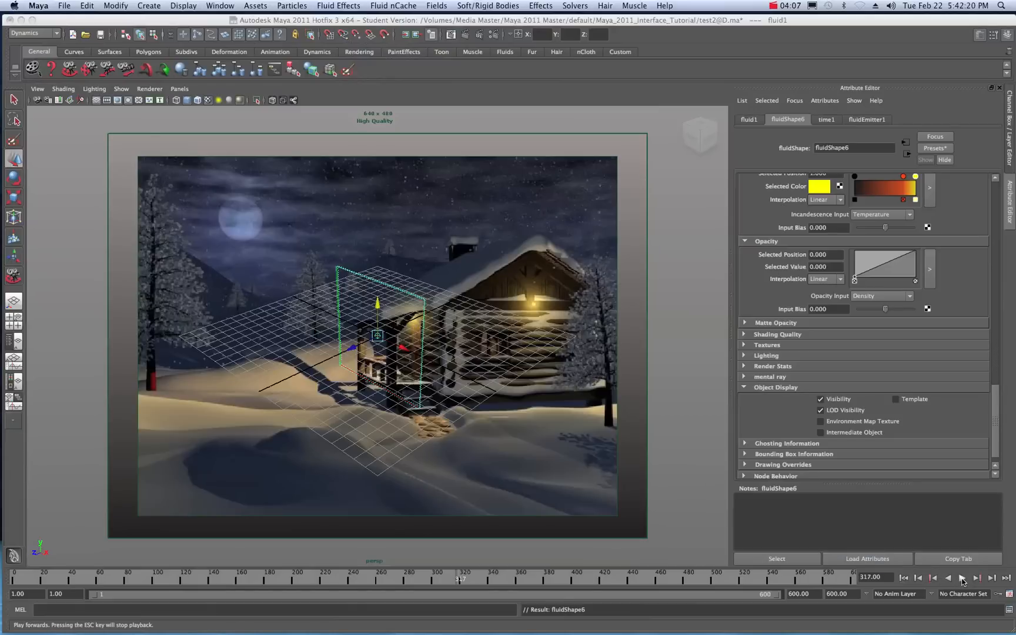
click(948, 577)
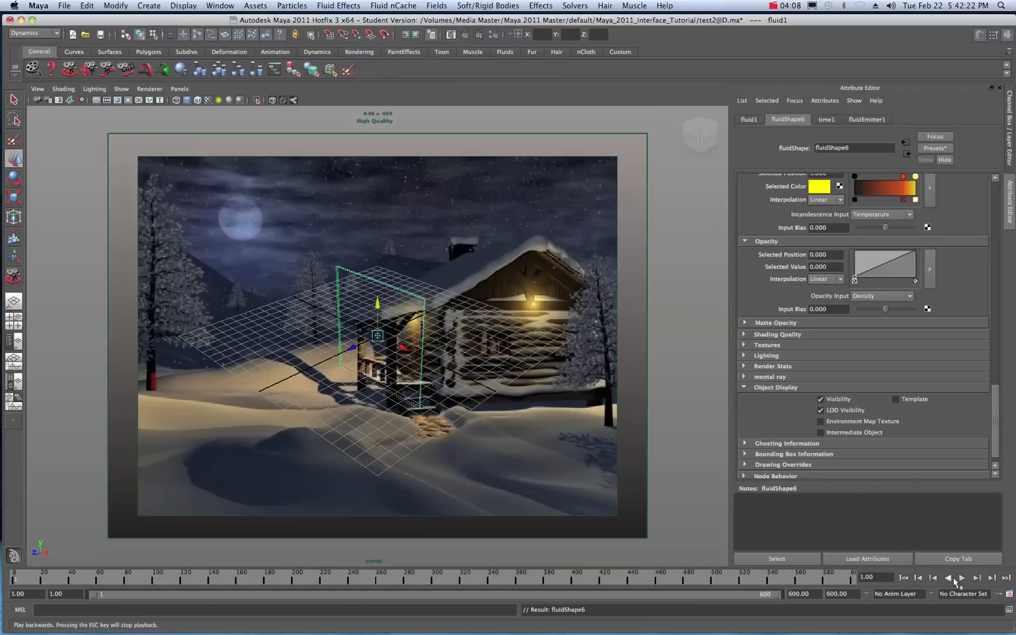
click(960, 578)
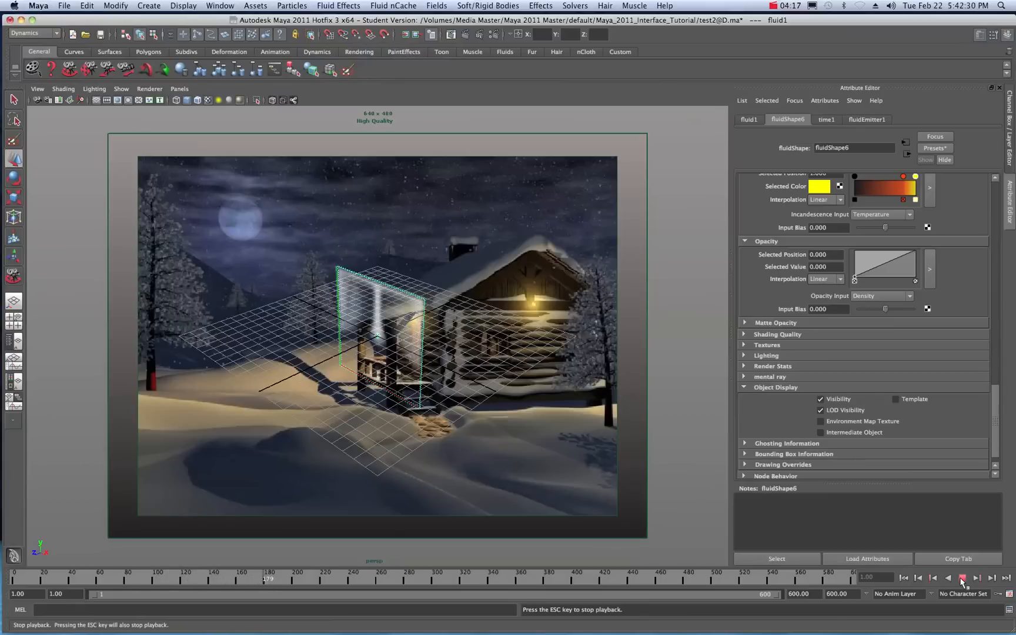
click(960, 578)
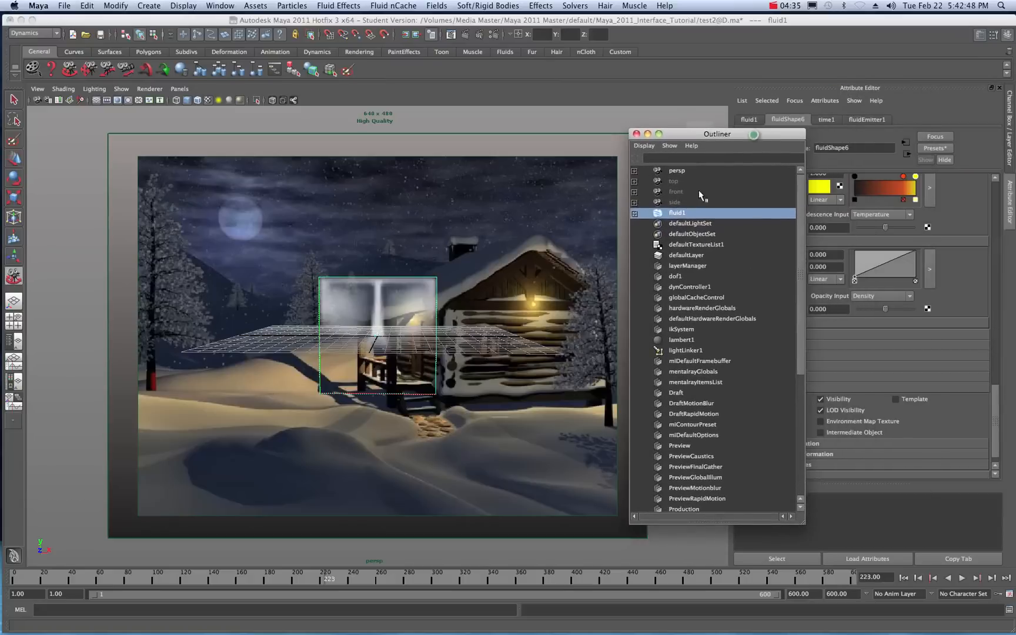
mouse_move(305, 260)
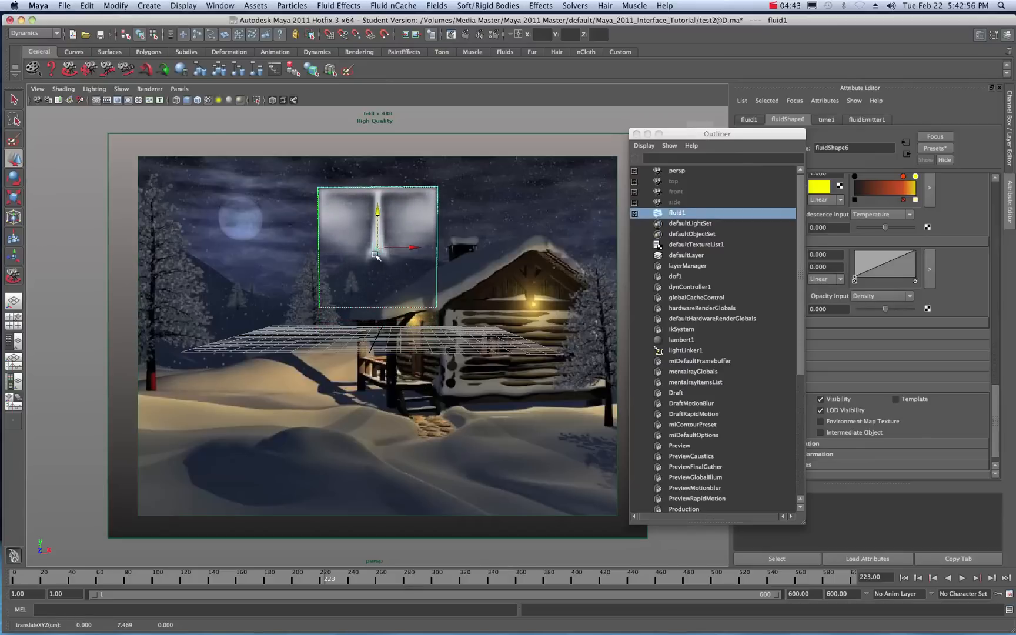
mouse_move(431, 278)
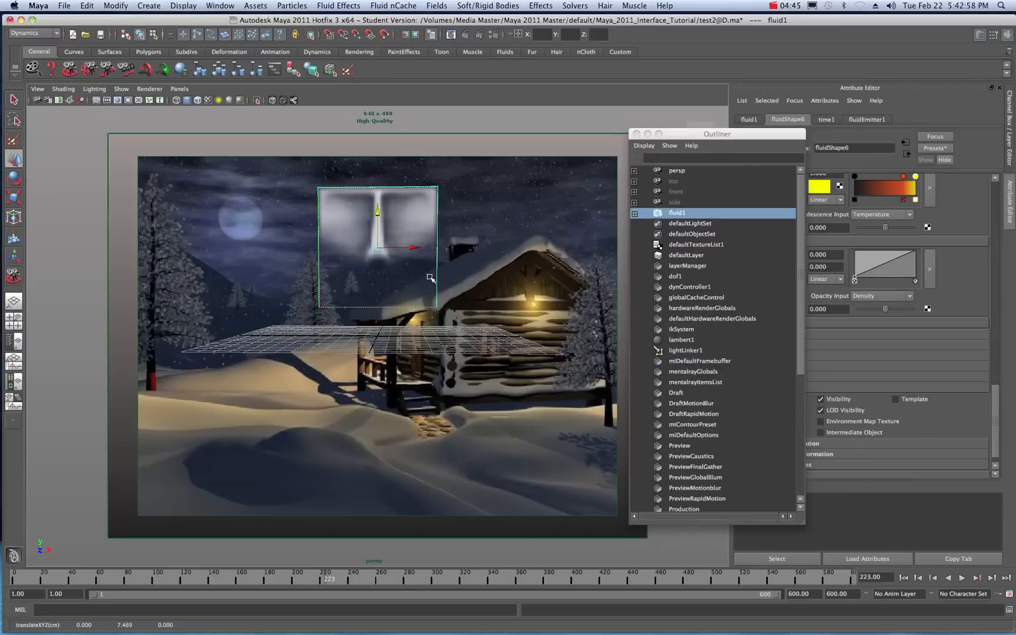
mouse_move(395, 233)
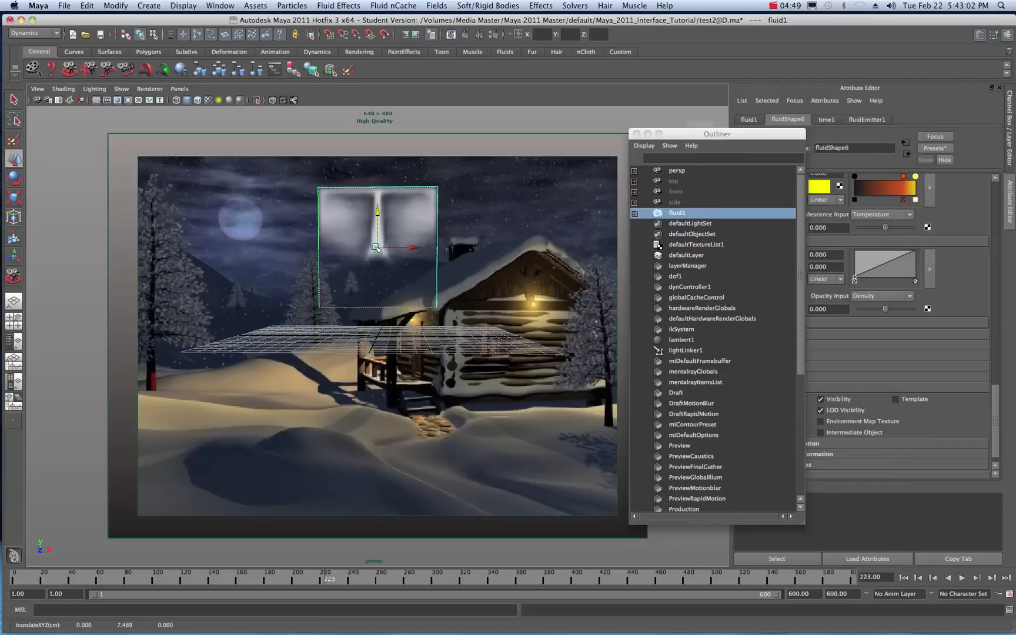
mouse_move(558, 217)
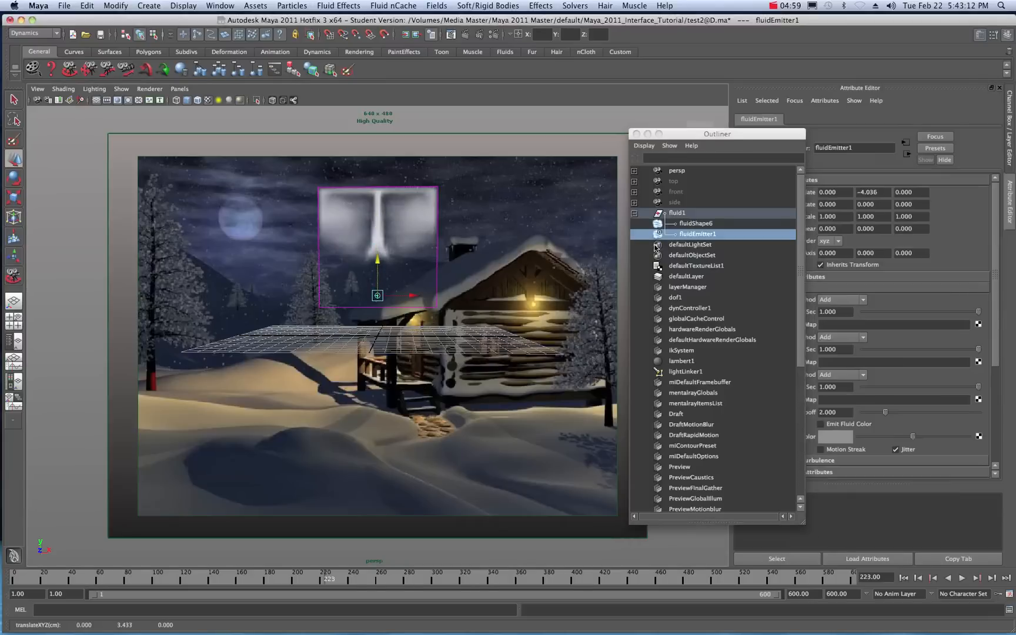
Step: Select fluidEmitter1 in the Outliner
click(695, 223)
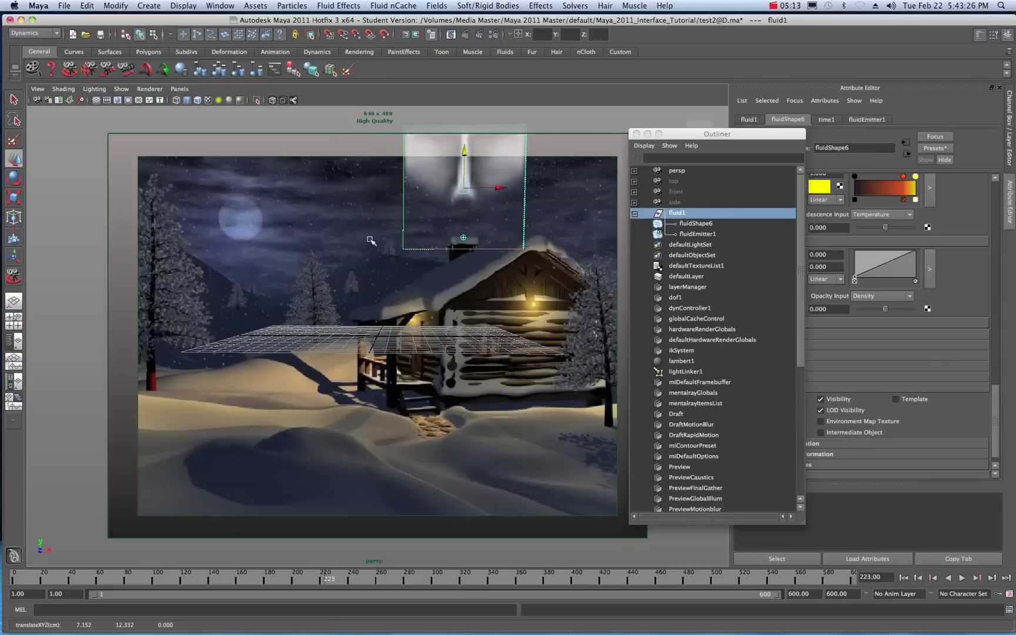
mouse_move(254, 271)
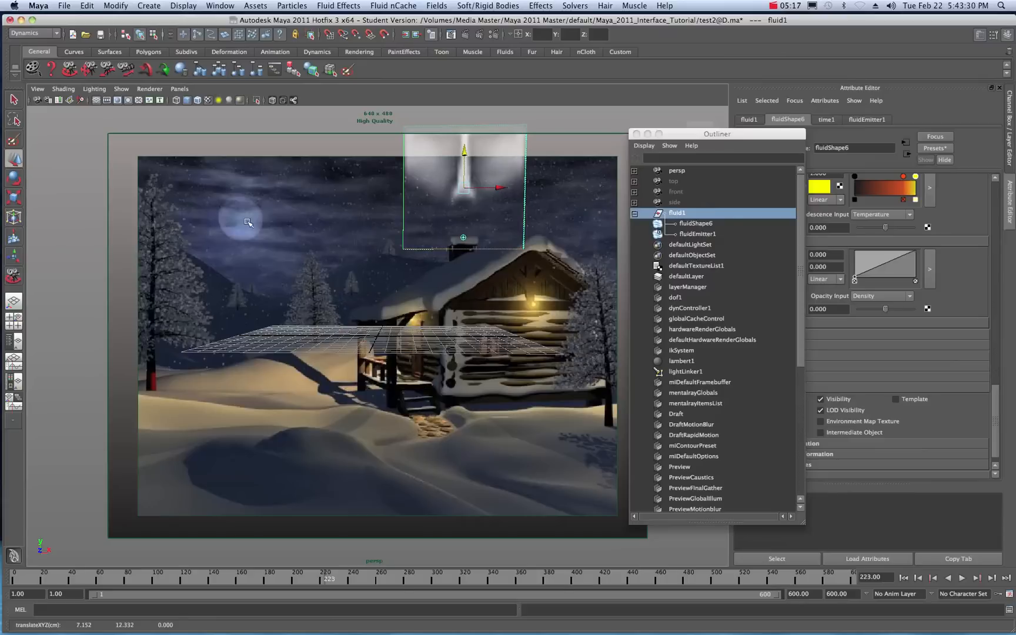
mouse_move(568, 213)
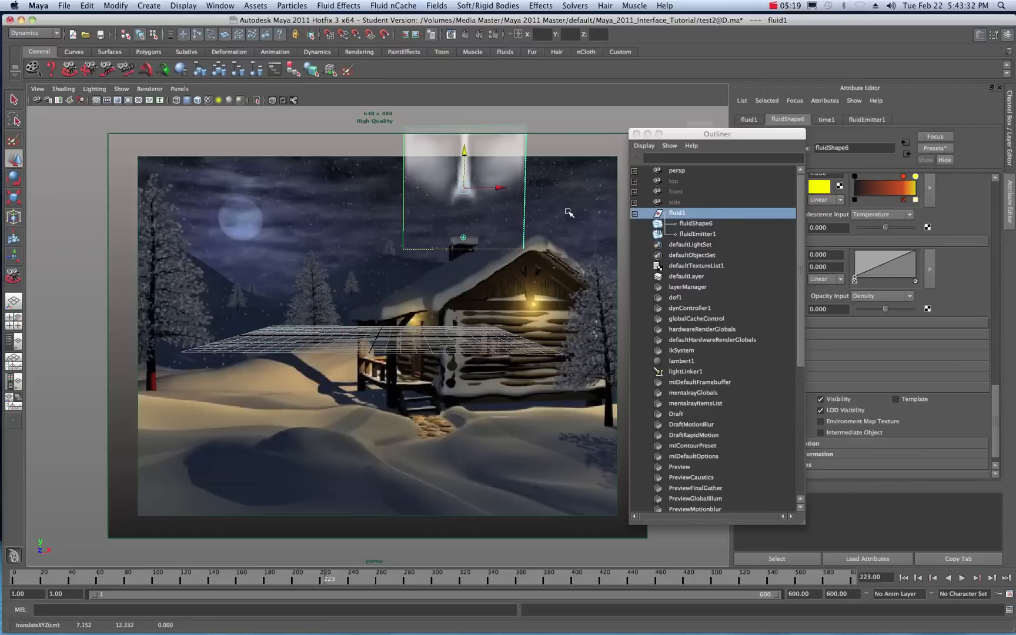
mouse_move(370, 319)
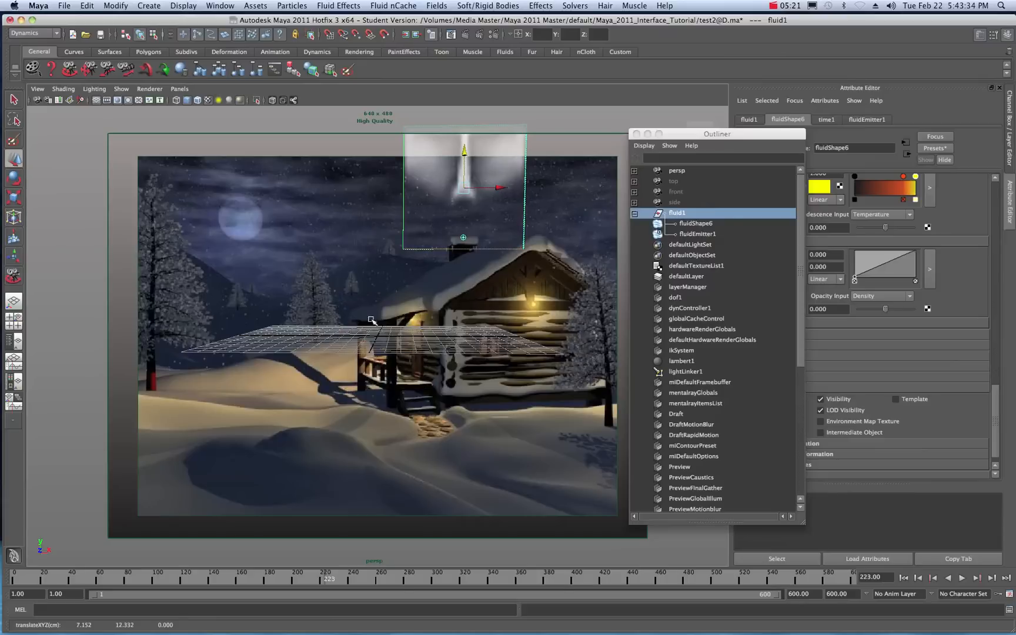
mouse_move(358, 300)
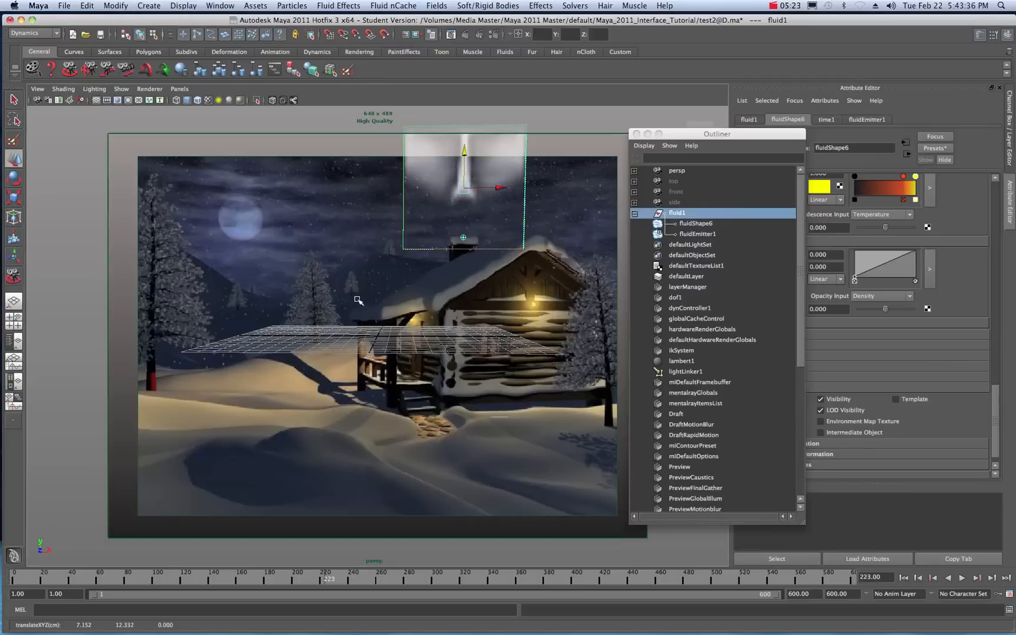
mouse_move(467, 192)
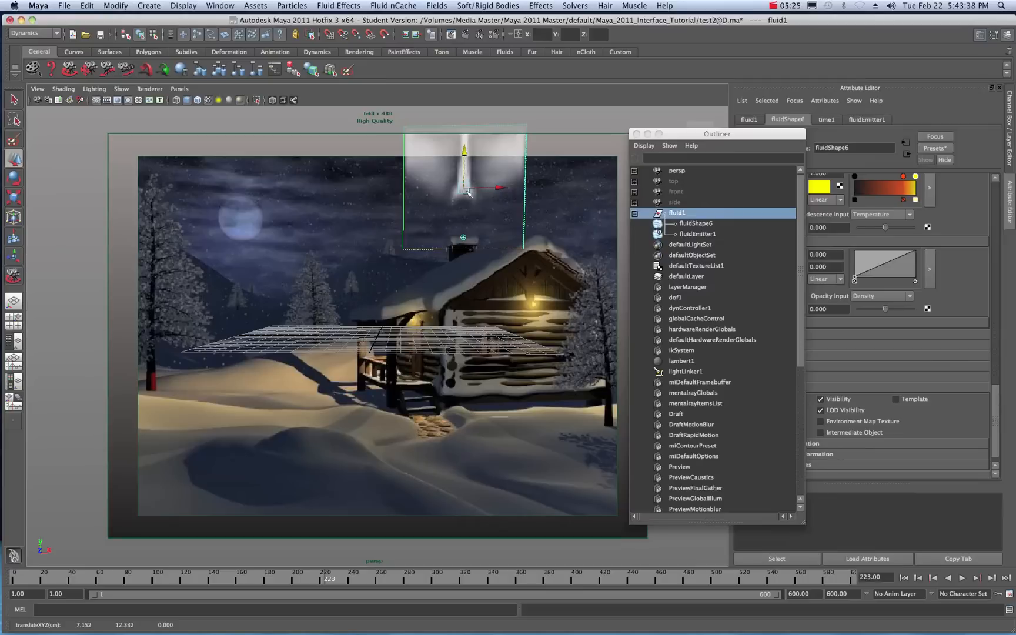
Step: Close the Outliner, rewind, then play and stop the chimney smoke simulation
click(636, 134)
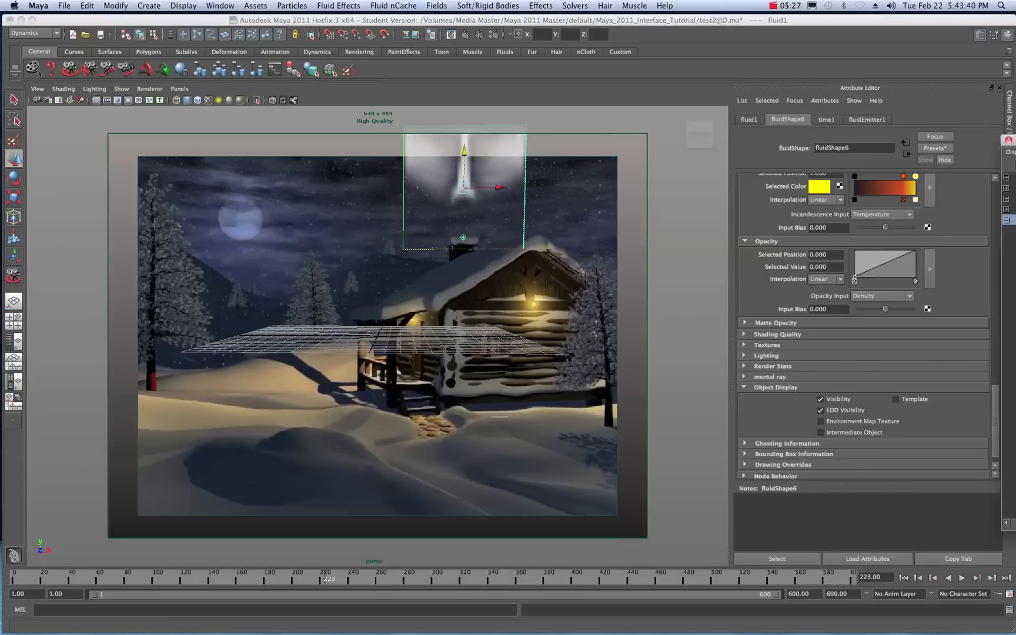
click(961, 577)
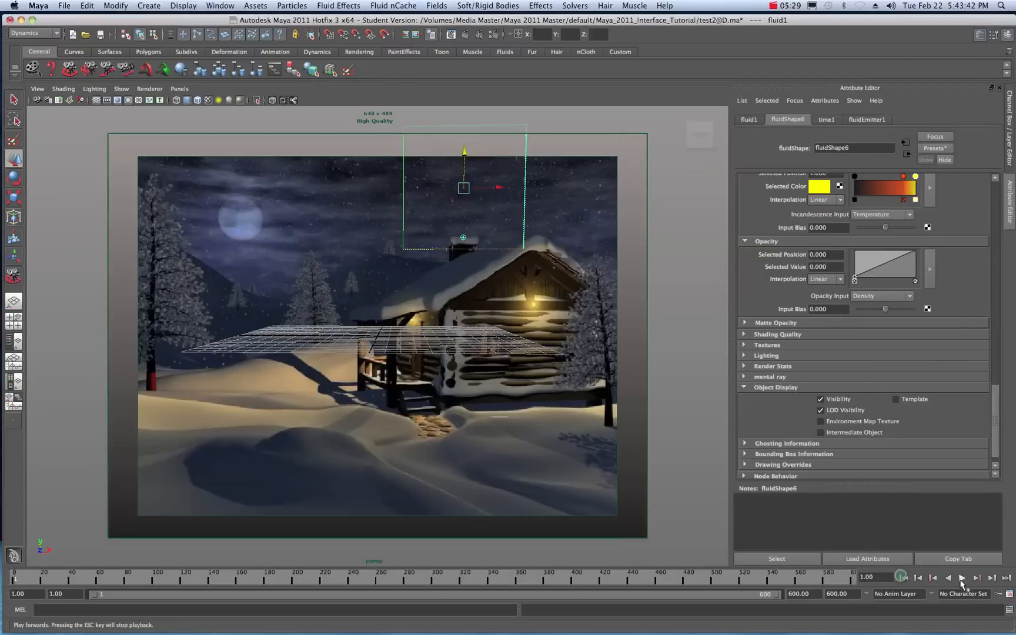
click(962, 577)
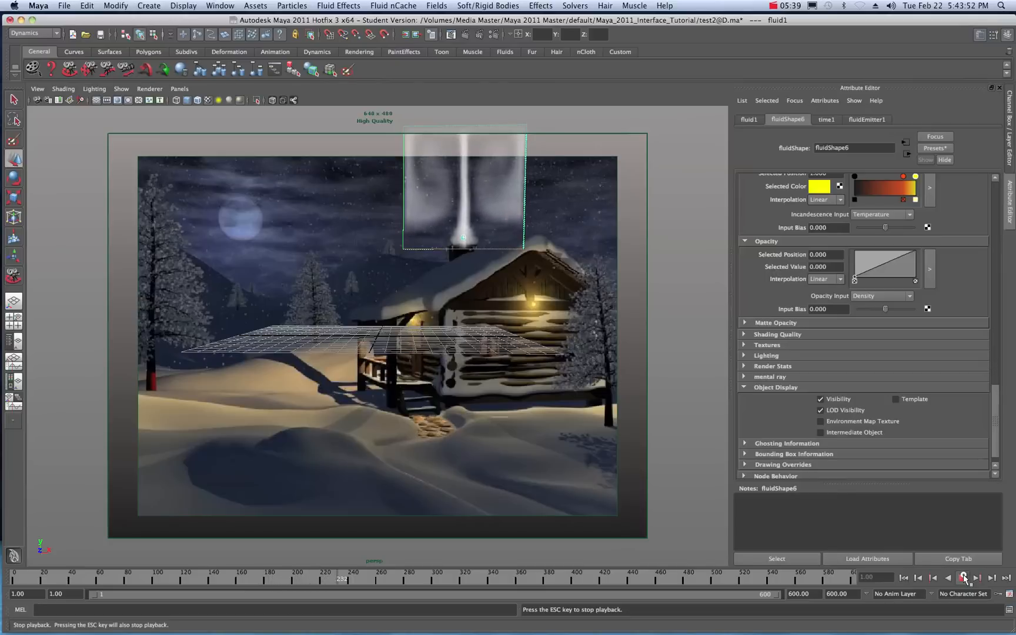
click(964, 577)
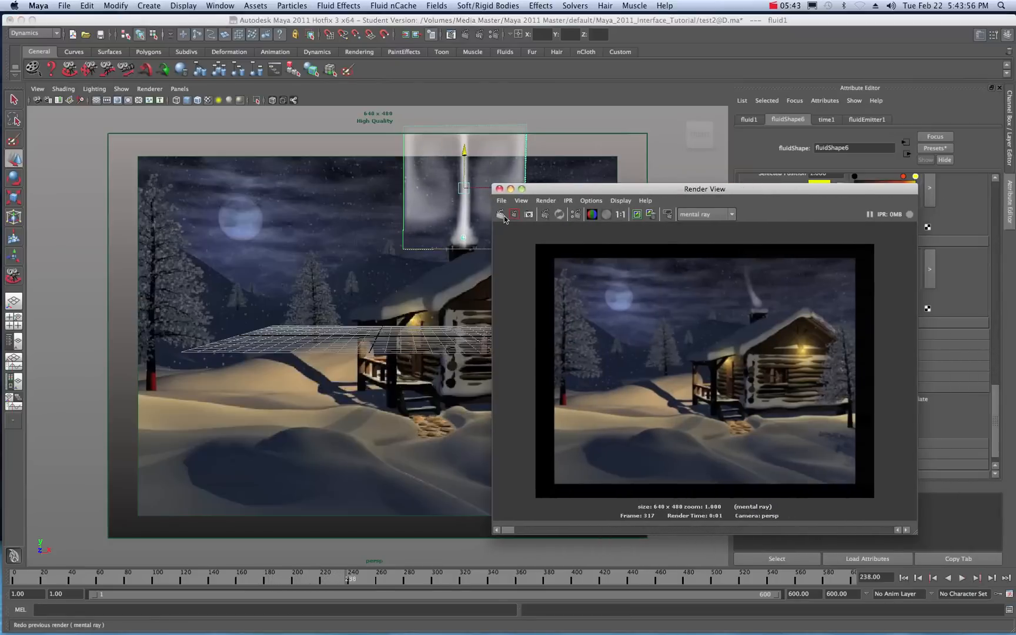
Step: Close the Render View window showing the frame 238 smoke render
click(500, 214)
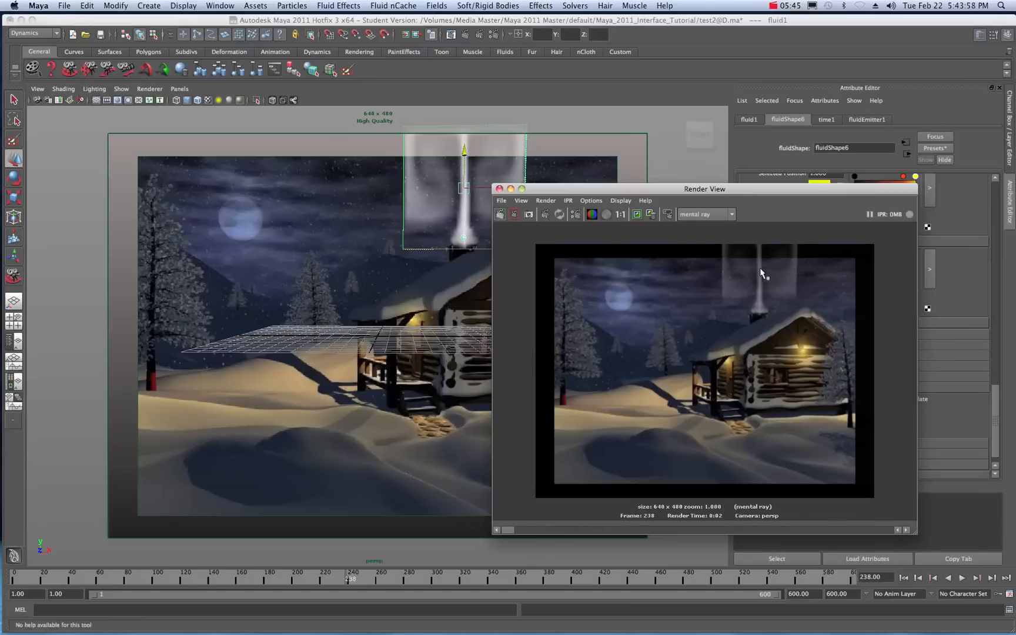
mouse_move(712, 285)
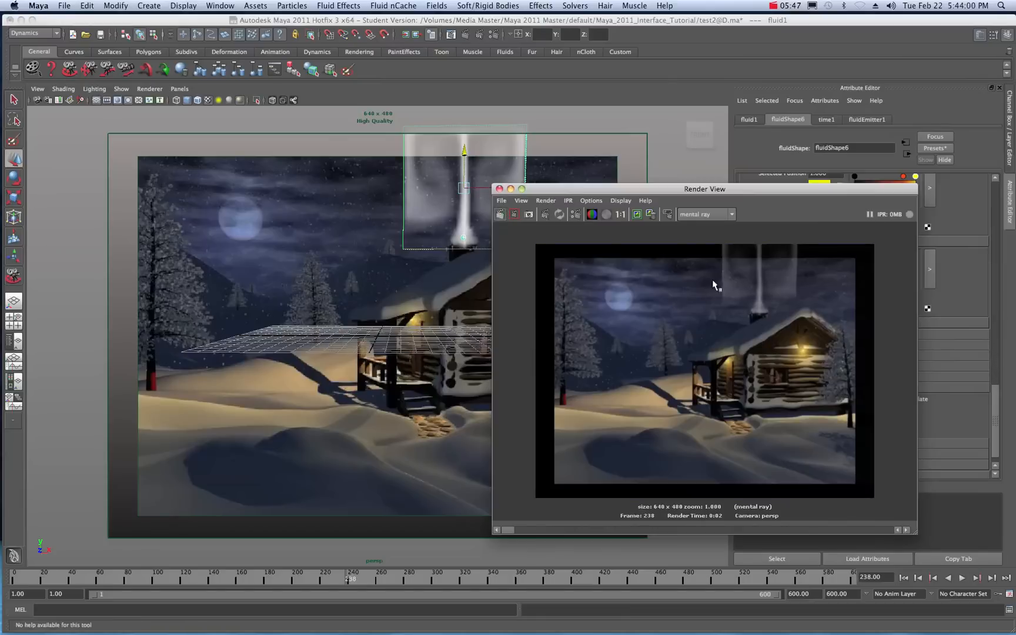
mouse_move(730, 267)
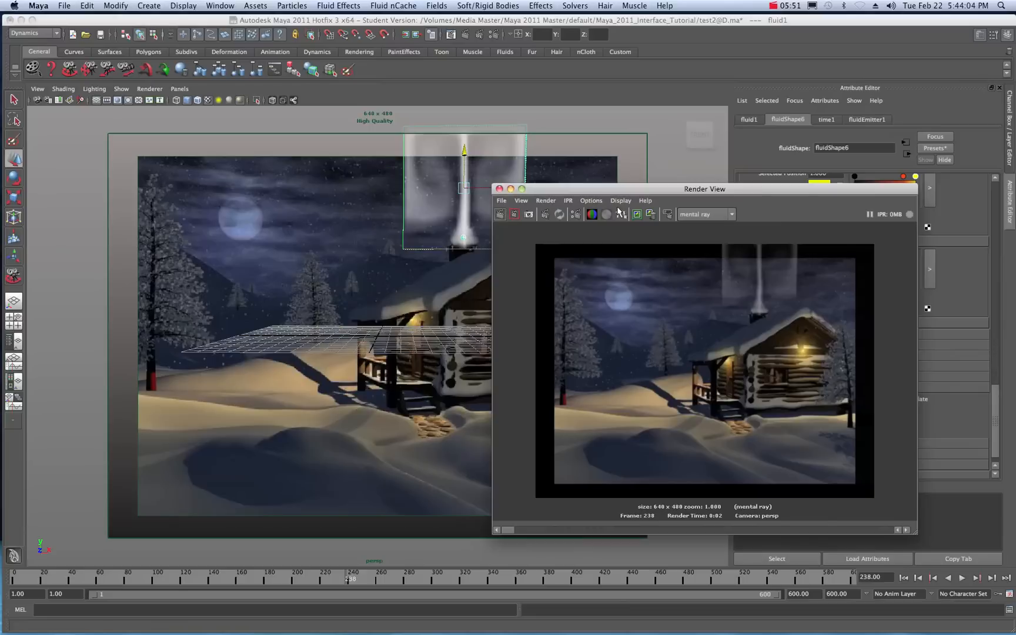
click(500, 188)
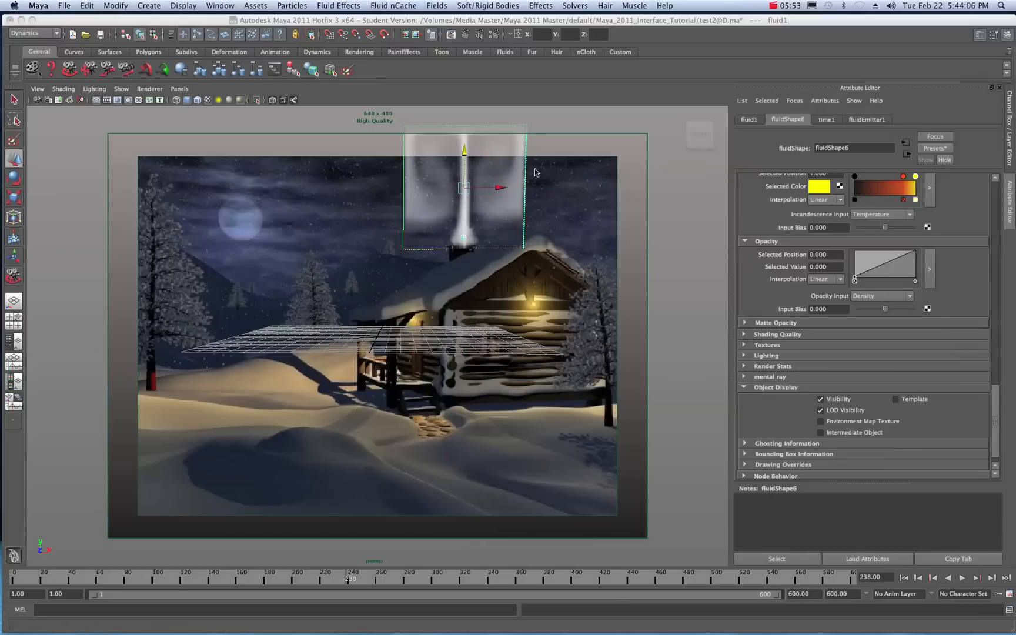
mouse_move(409, 189)
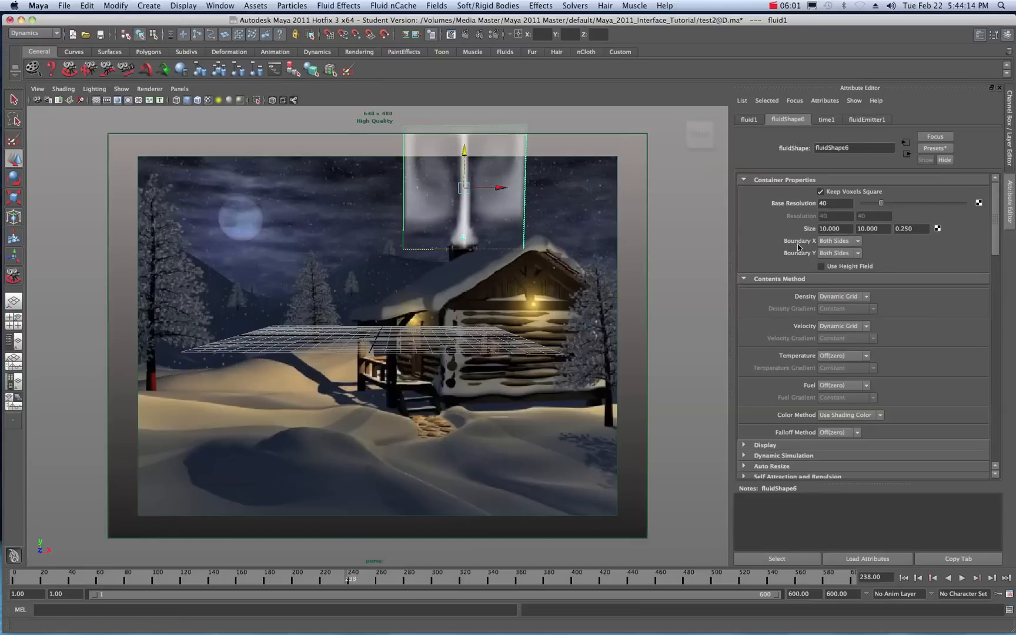
mouse_move(859, 244)
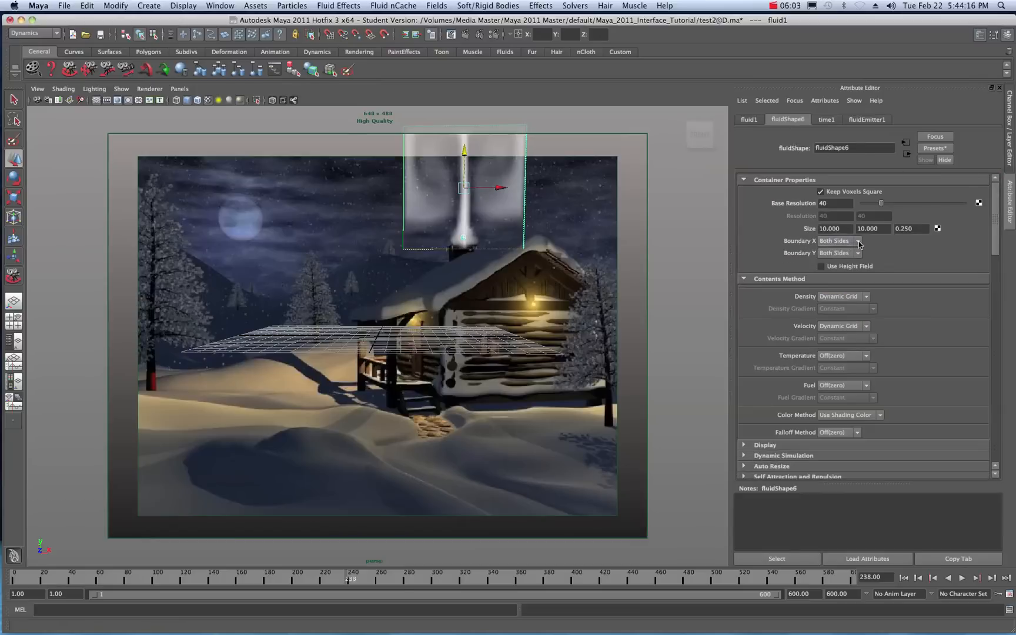
Step: Set Boundary X to -X Side and Boundary Y to -Y Side, then replay
click(839, 241)
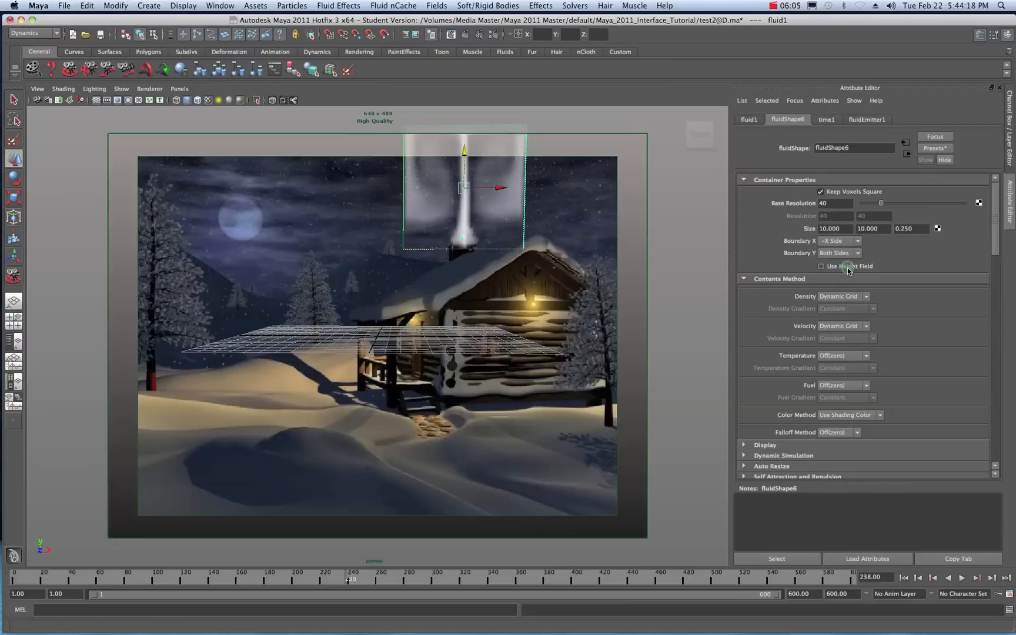
click(838, 253)
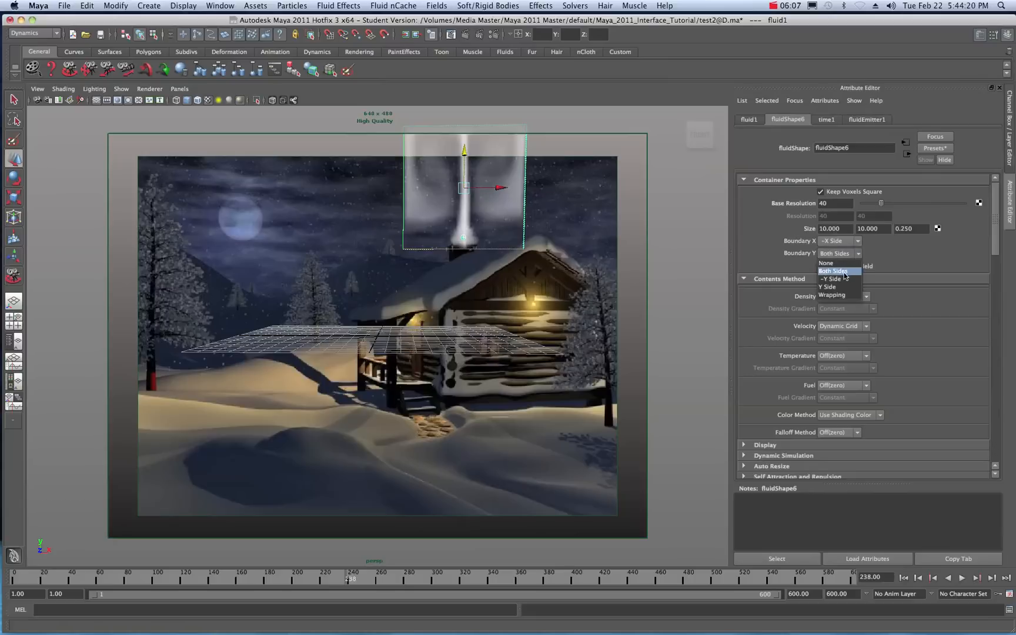
click(831, 279)
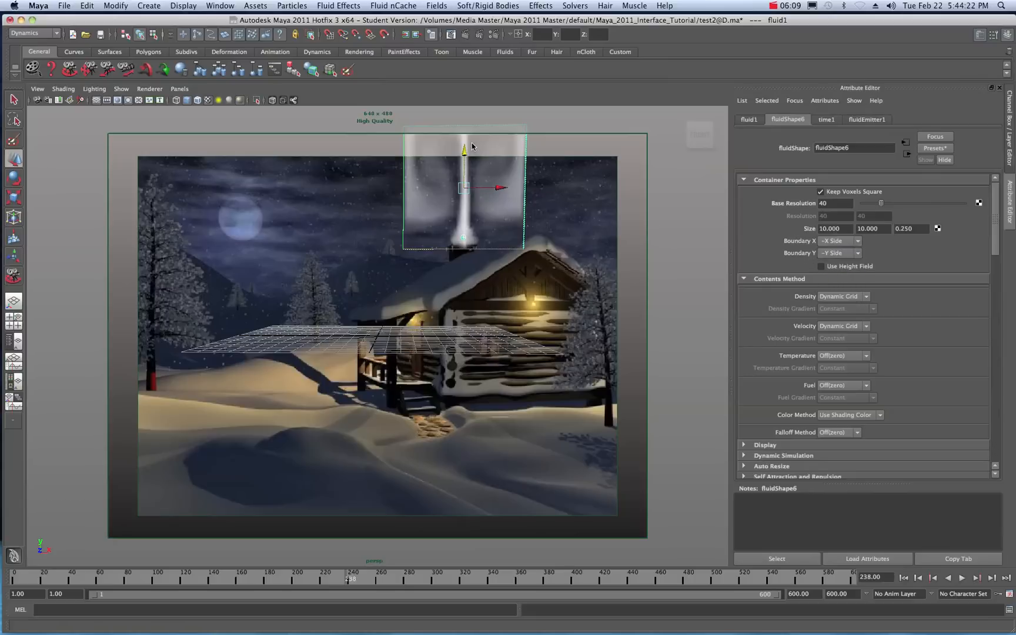
mouse_move(814, 390)
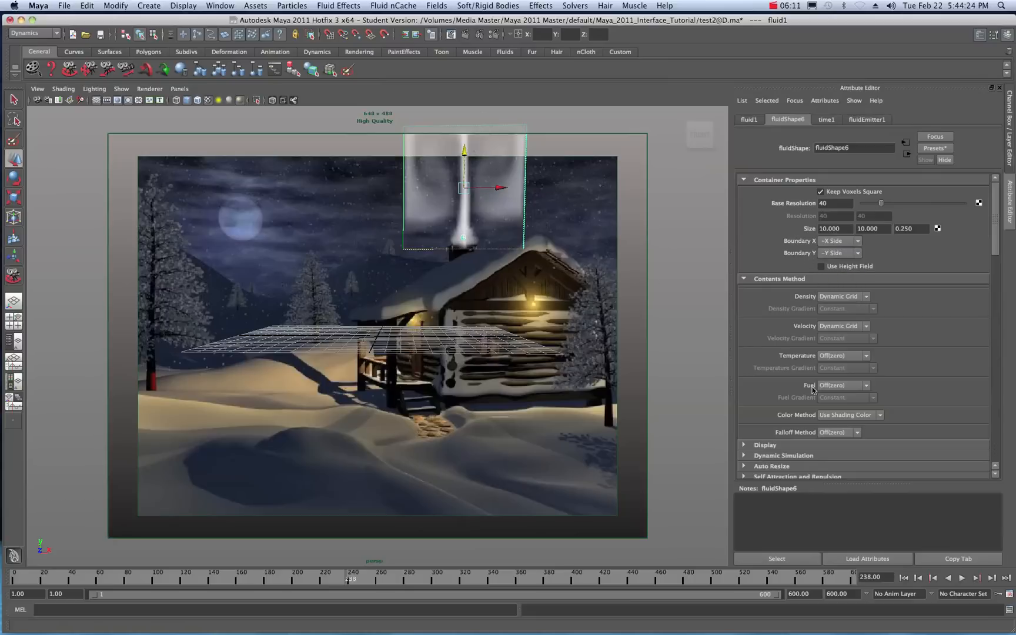
click(946, 578)
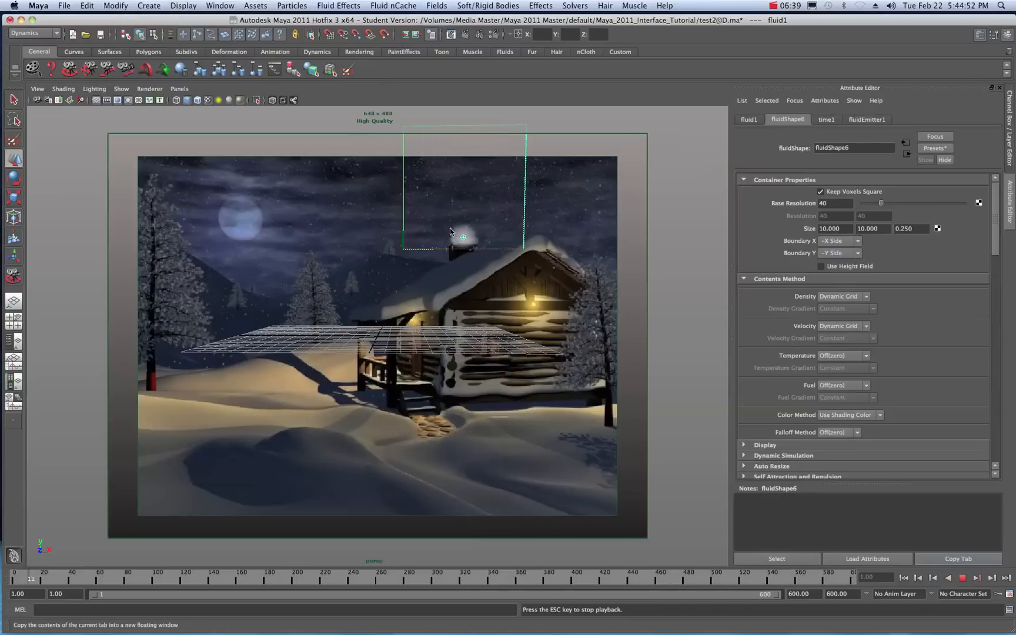
Step: Stop the replayed simulation at frame 77, with a thin plume above the chimney
click(956, 578)
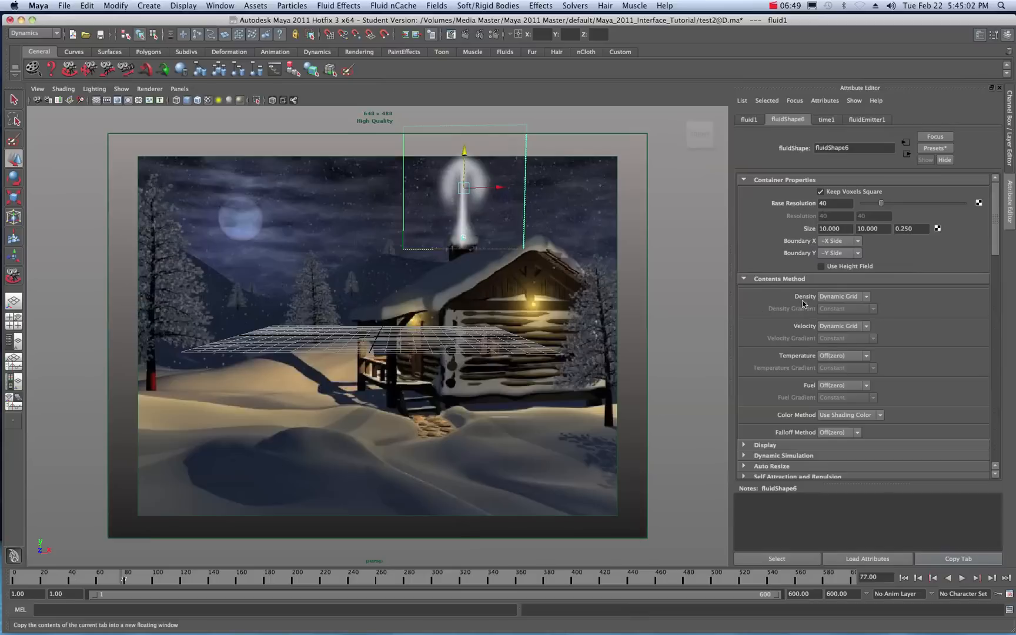
mouse_move(799, 336)
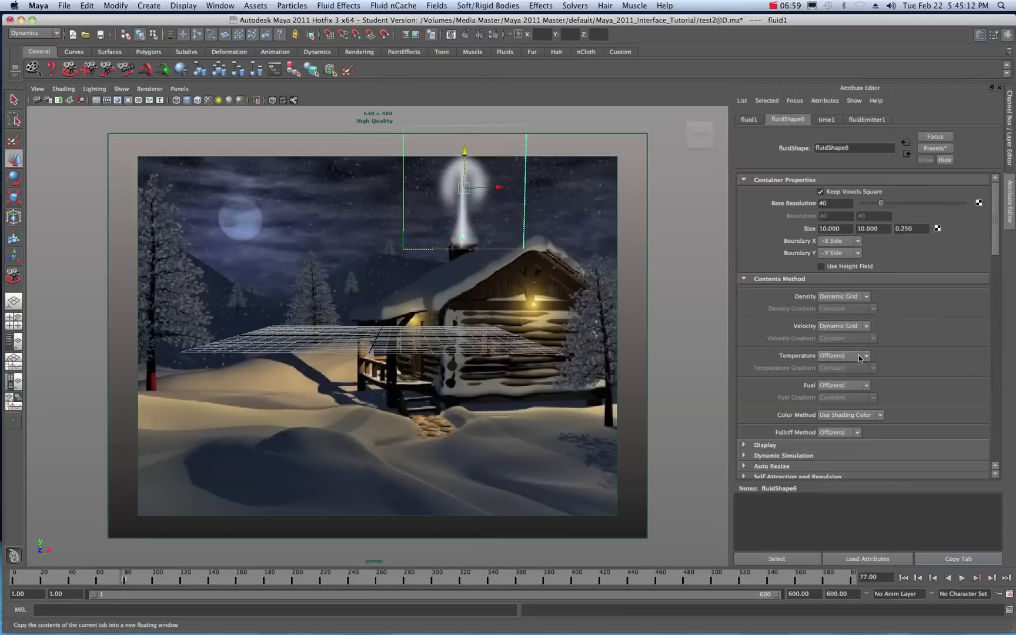
Step: Switch the smoke's Temperature content method from Off to Dynamic Grid and review its settings
click(865, 356)
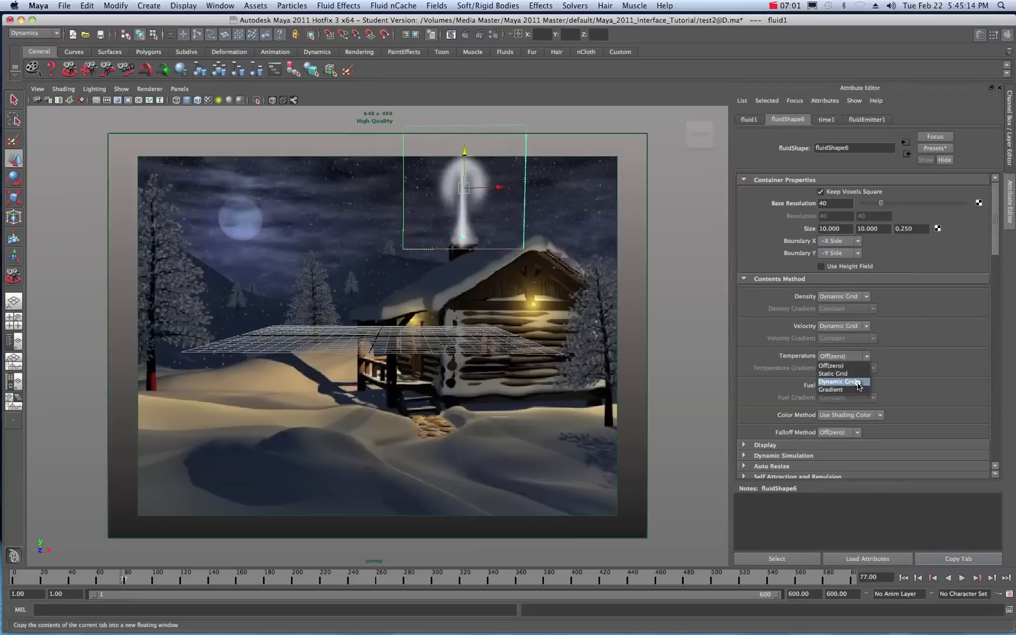
click(838, 381)
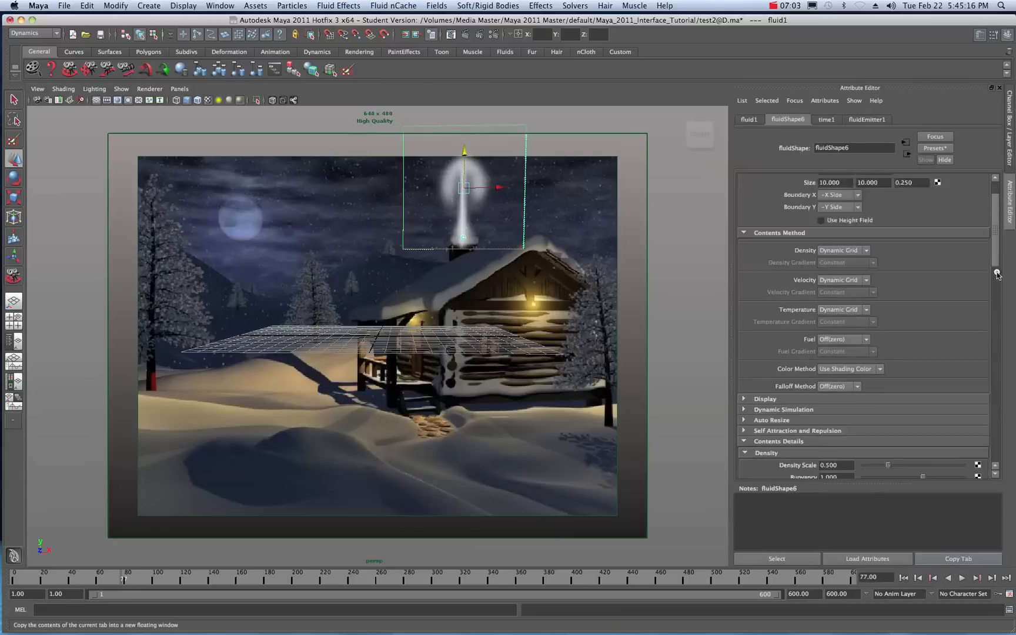
scroll(down, 3)
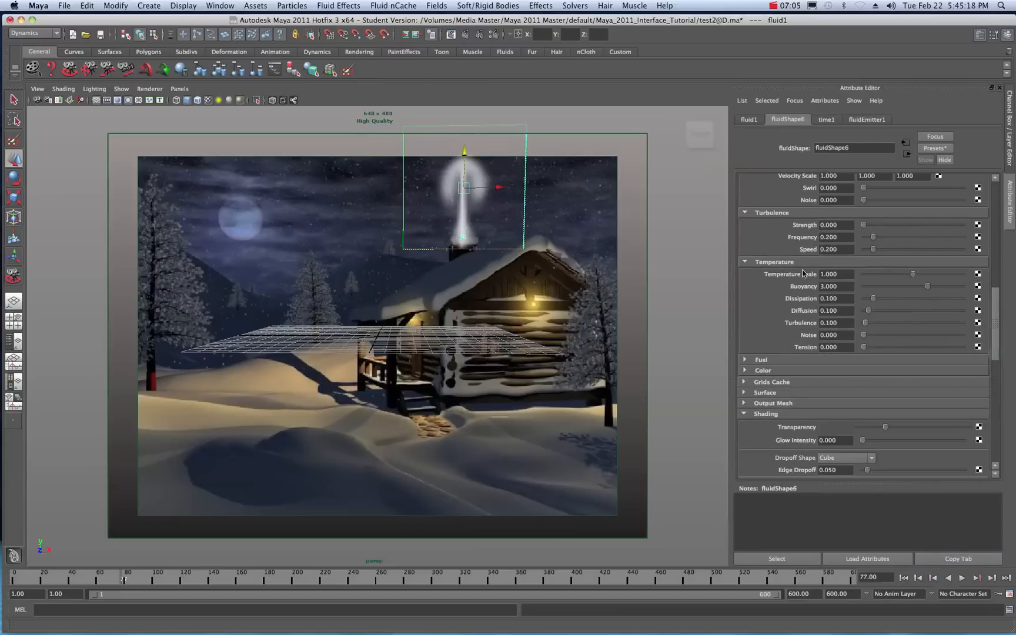
mouse_move(885, 284)
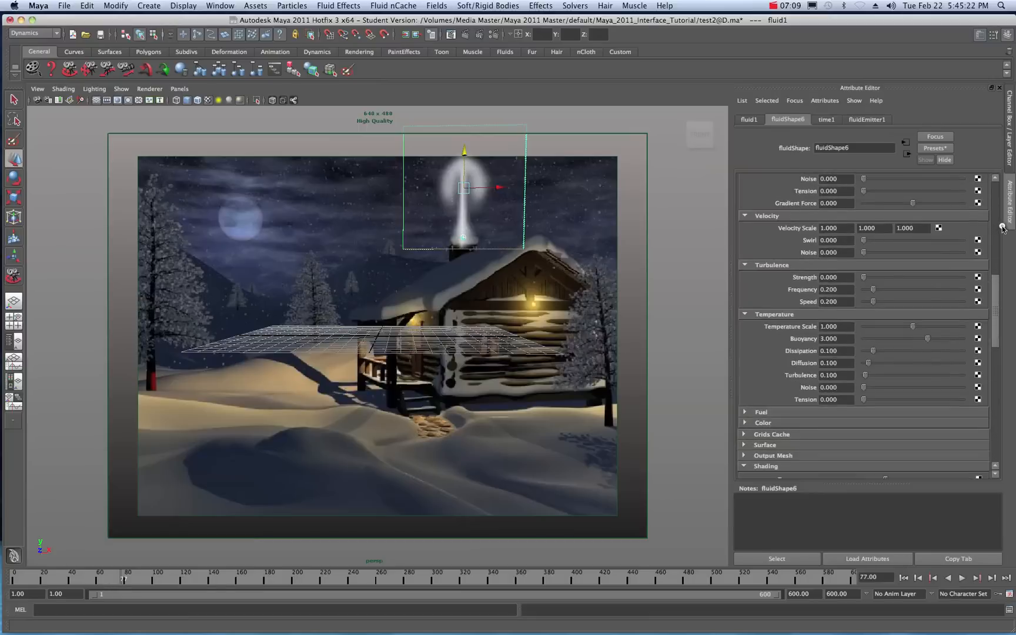
scroll(up, 3)
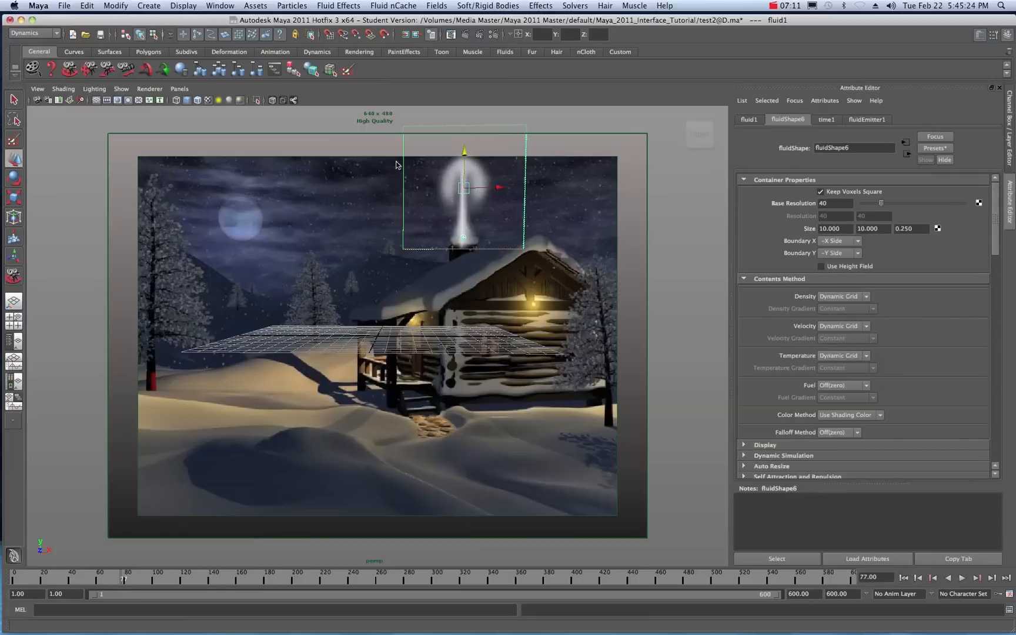
mouse_move(821, 317)
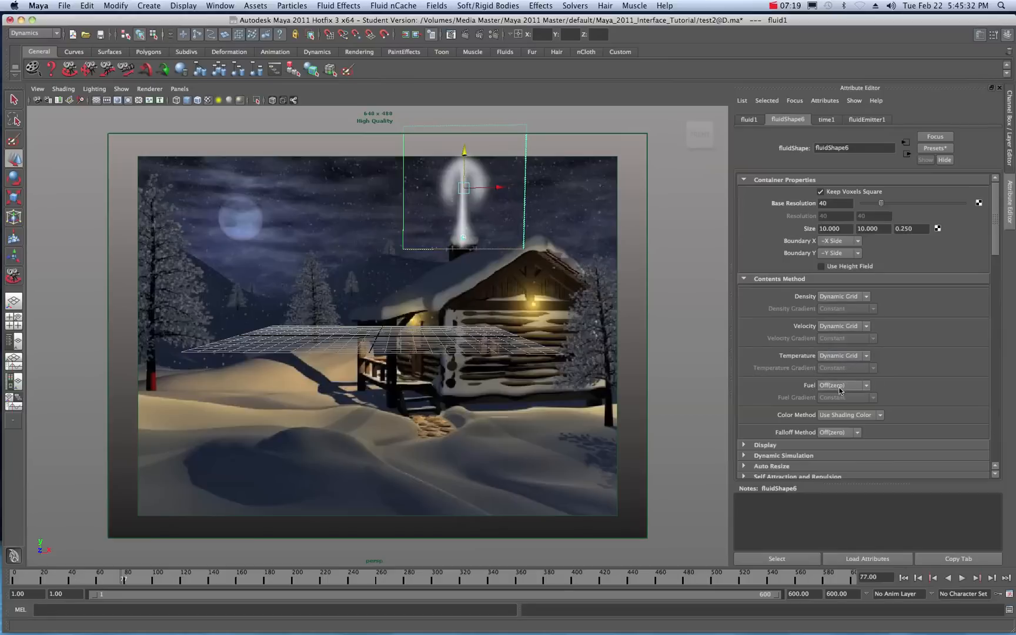
mouse_move(977, 264)
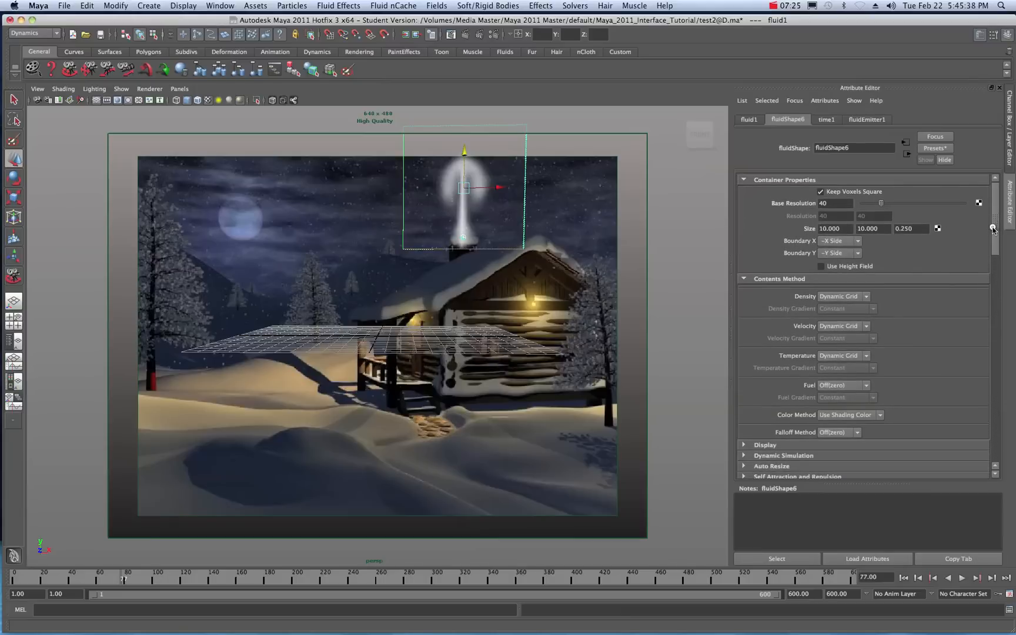
mouse_move(453, 203)
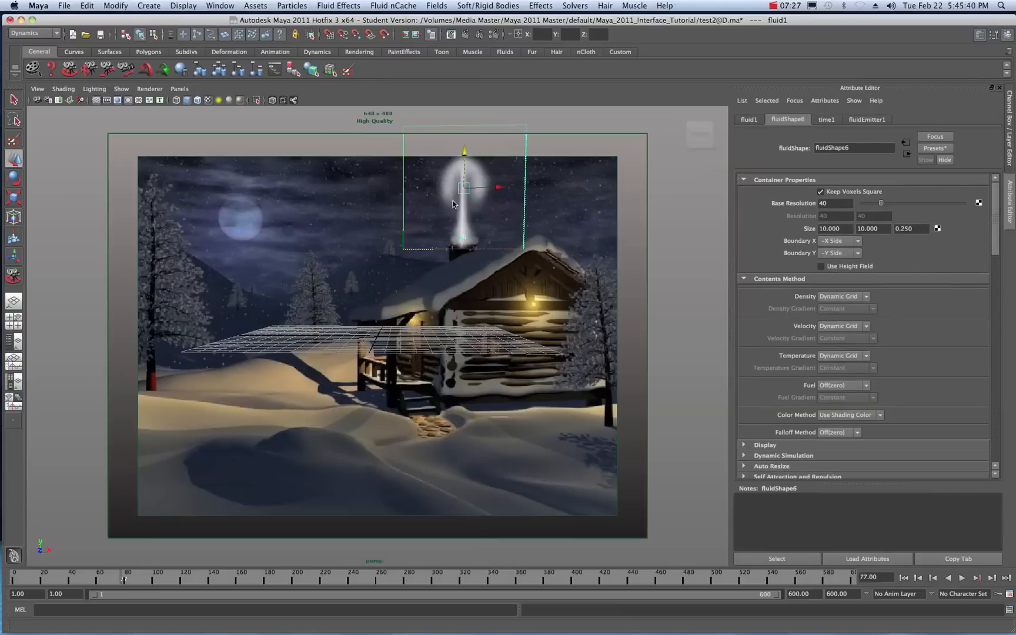
mouse_move(732, 225)
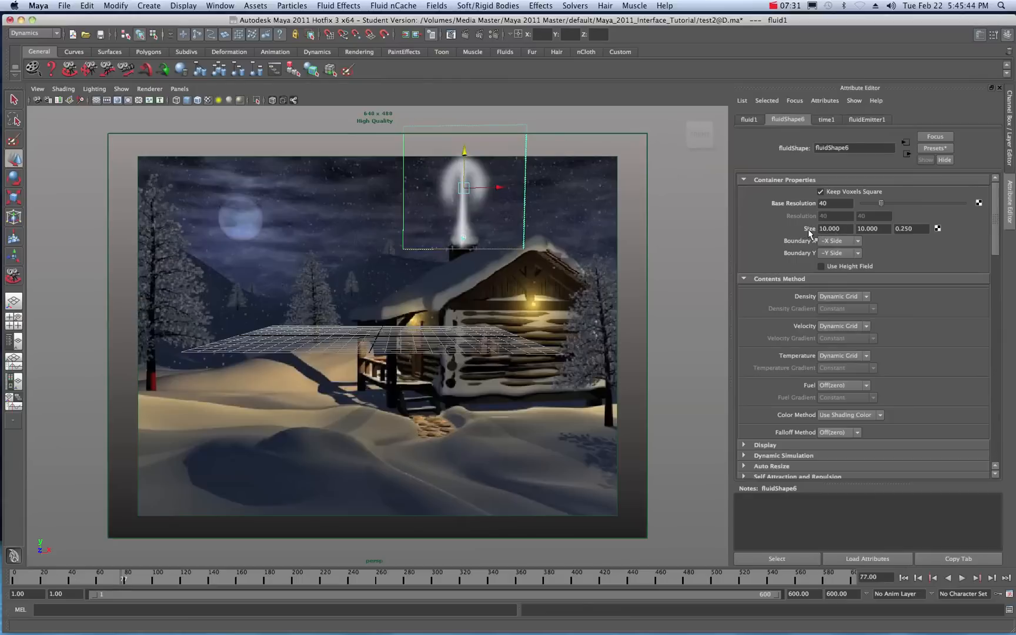
mouse_move(456, 108)
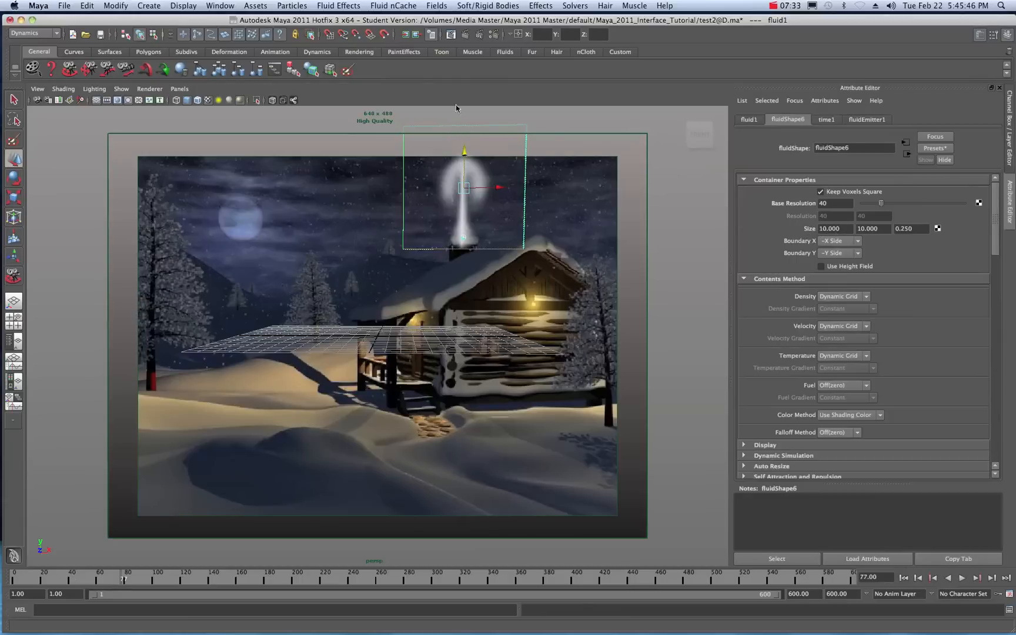
mouse_move(468, 140)
text(20.000)
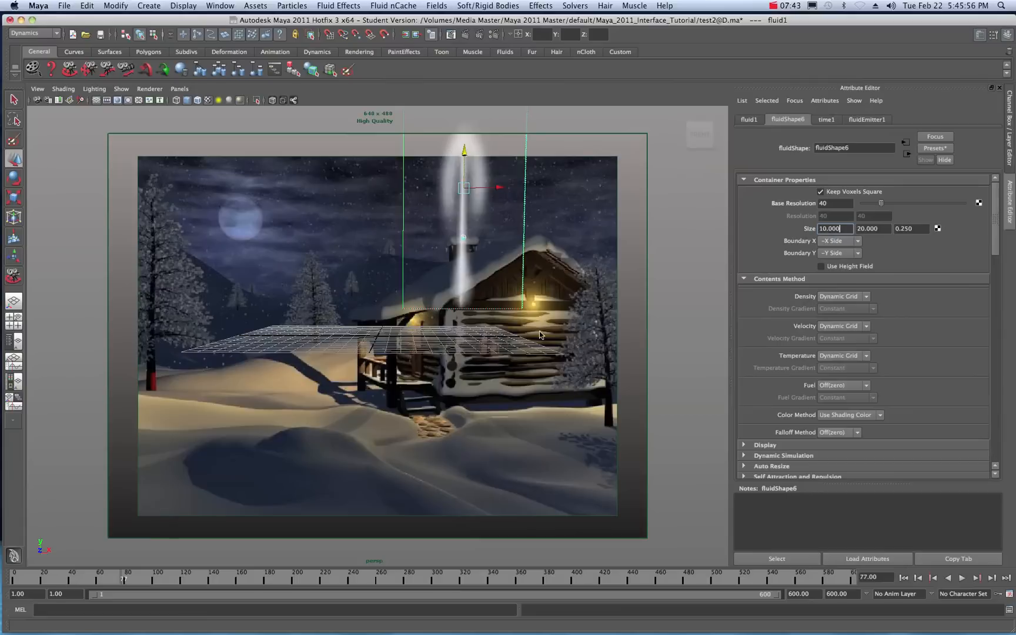
Step: Rewind the 10 by 20 container's simulation to frame 1
click(961, 577)
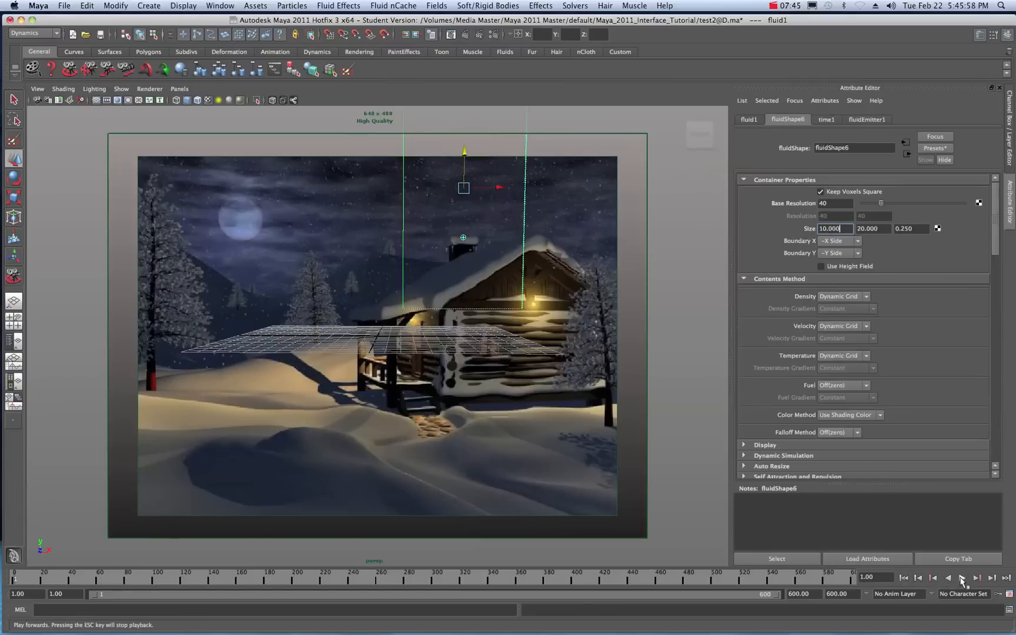
Step: Run the taller container's simulation and stop it at frame 483
click(961, 578)
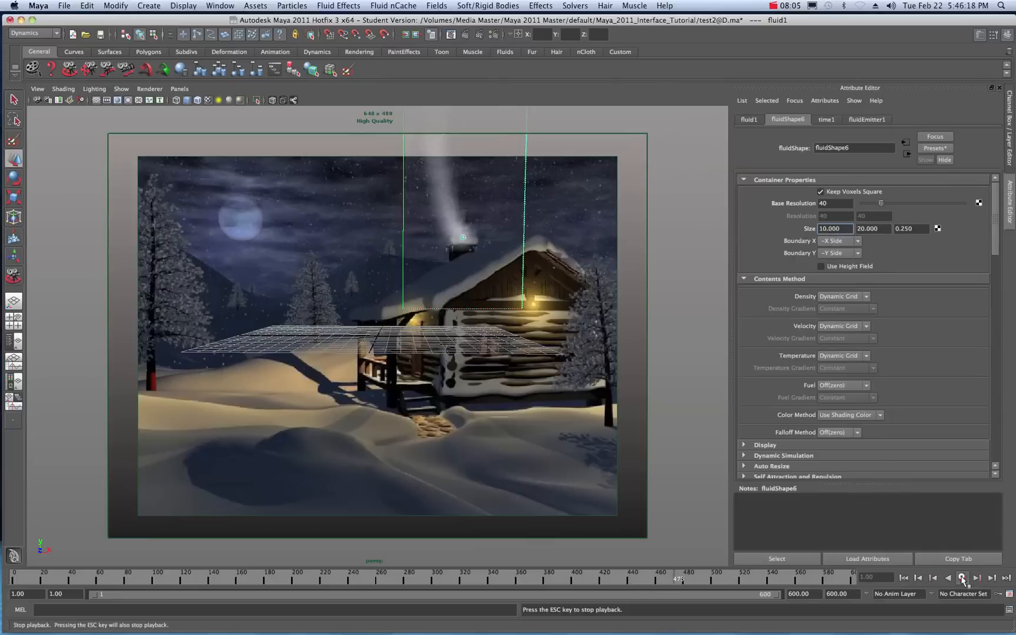
click(962, 577)
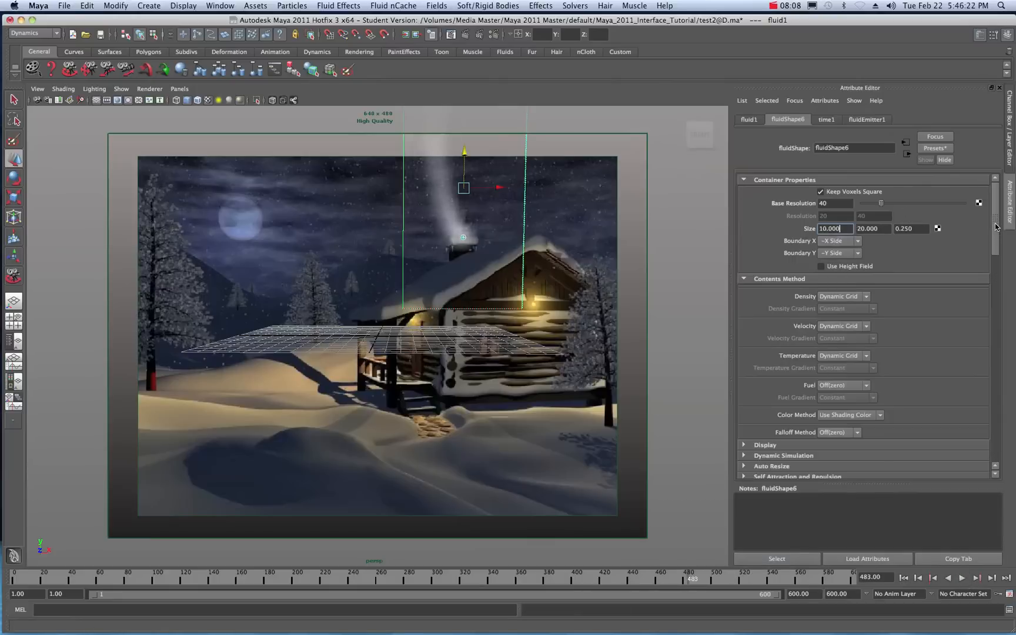
Step: Replay the swirl-adjusted smoke from frame 1 and stop it at frame 294
scroll(down, 3)
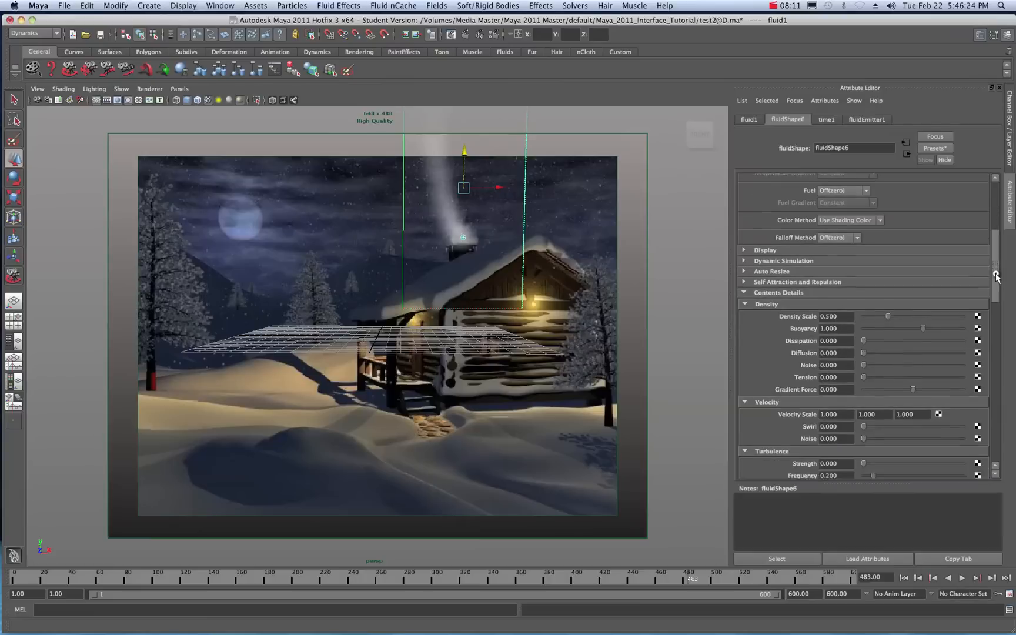
scroll(down, 3)
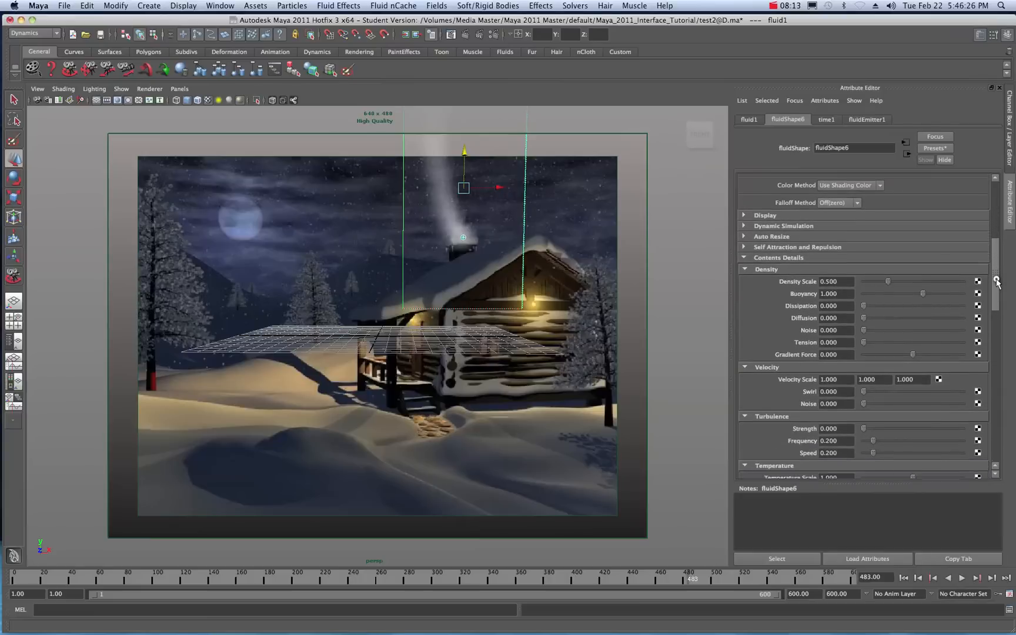
scroll(down, 3)
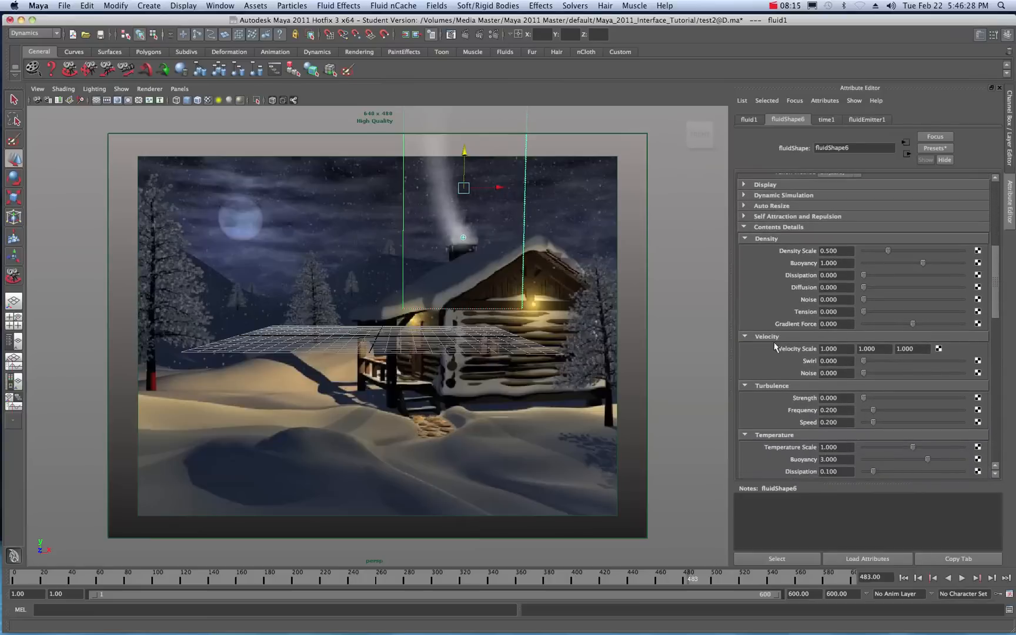
mouse_move(796, 360)
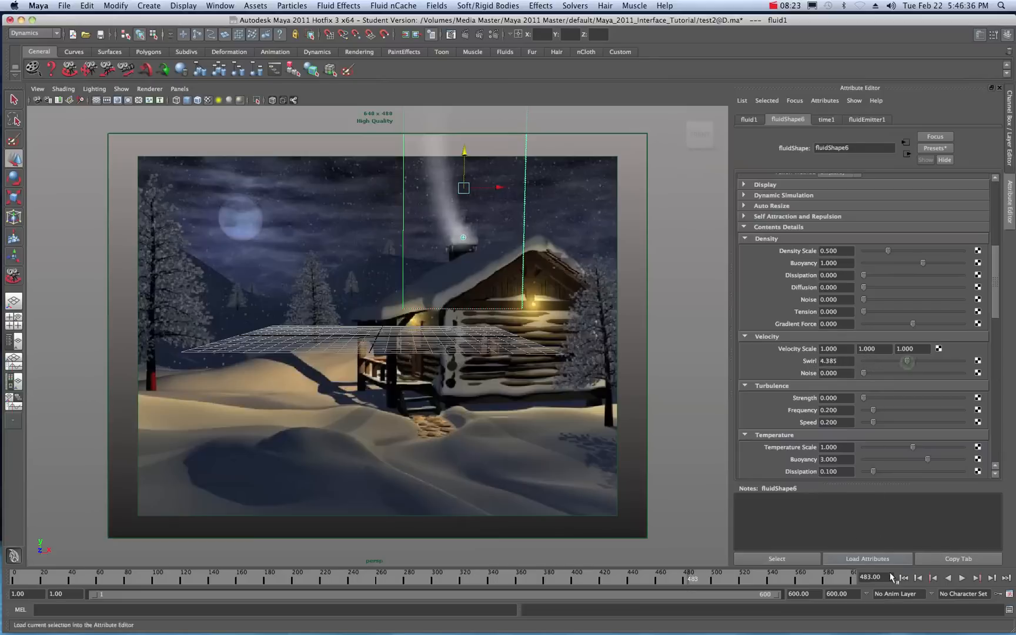
click(960, 577)
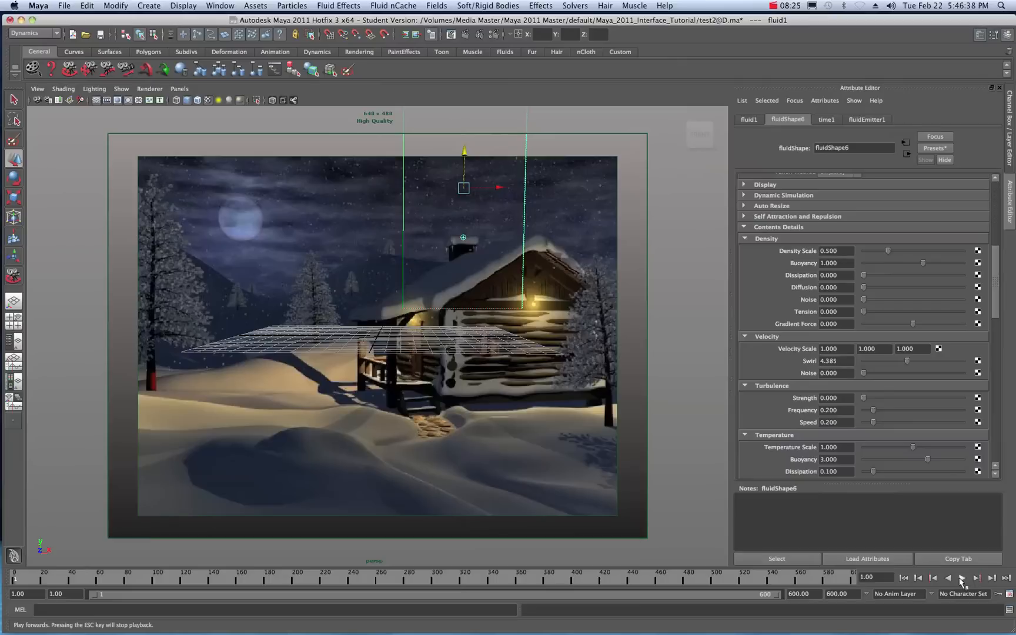
click(978, 577)
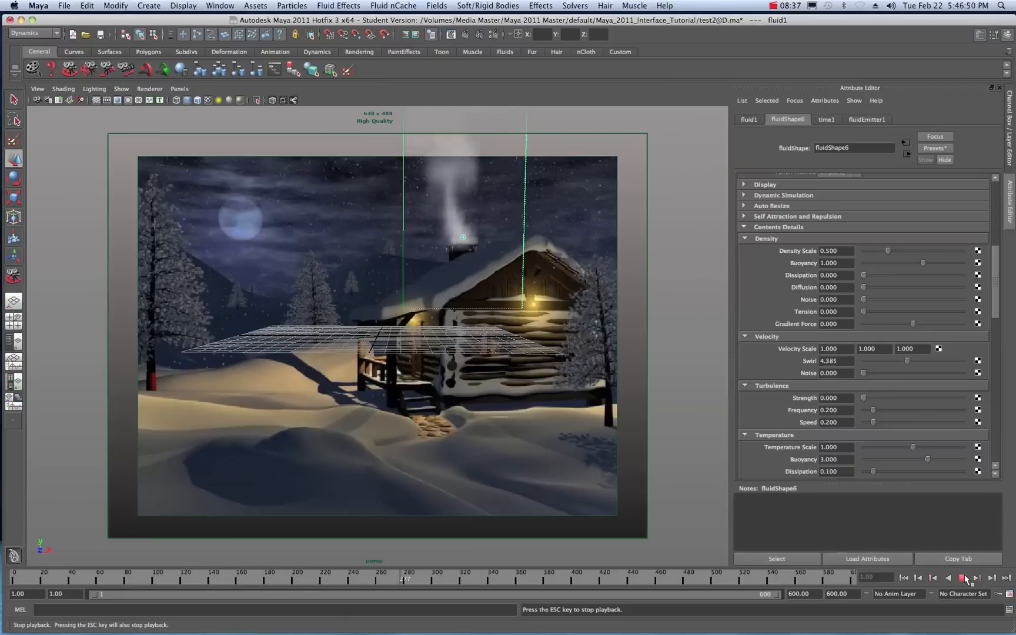
click(980, 578)
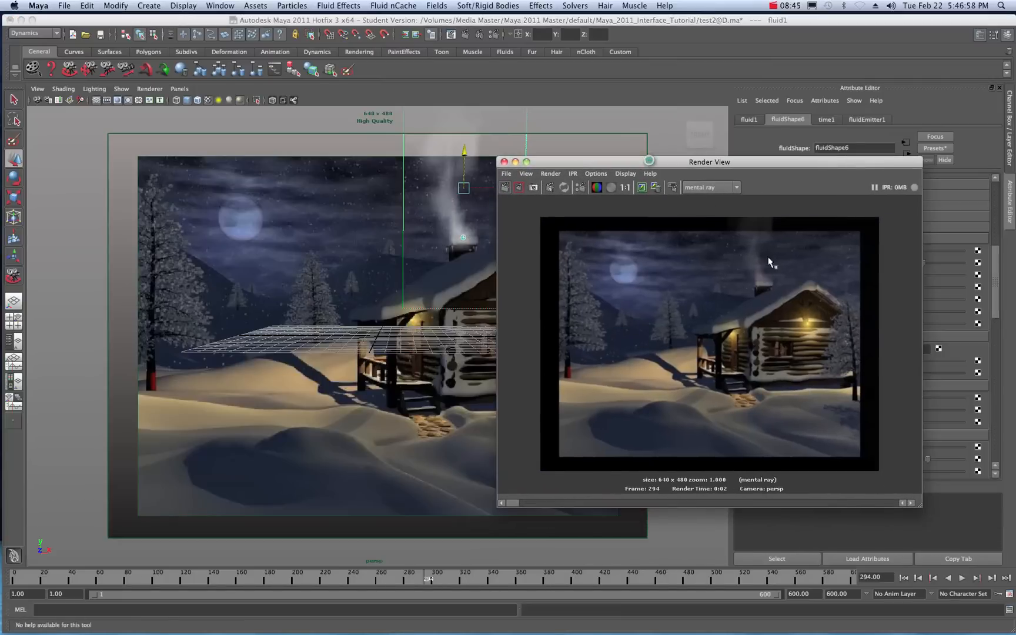
mouse_move(754, 287)
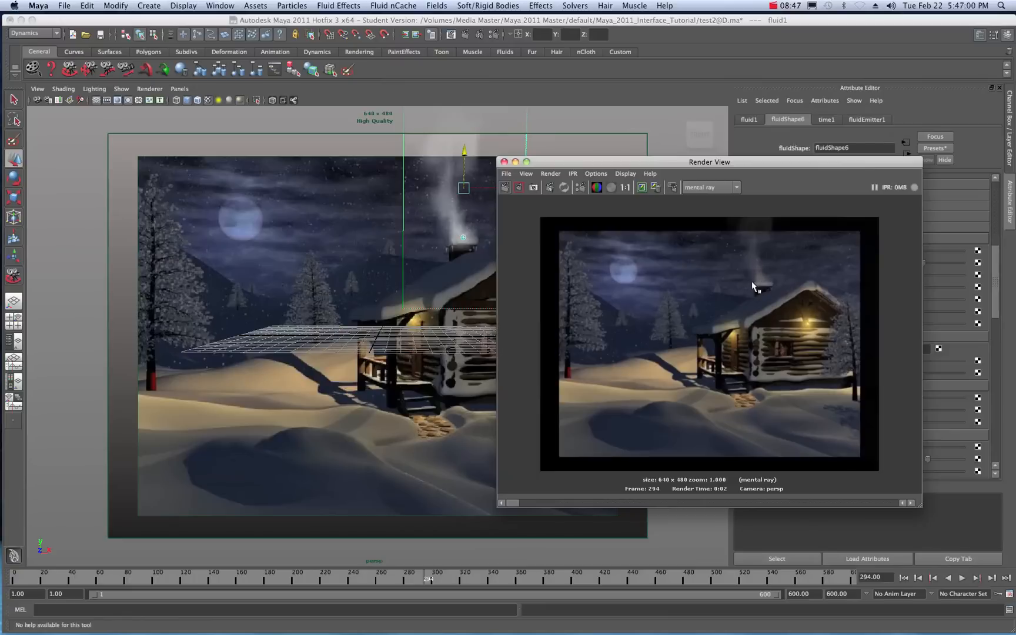
mouse_move(782, 193)
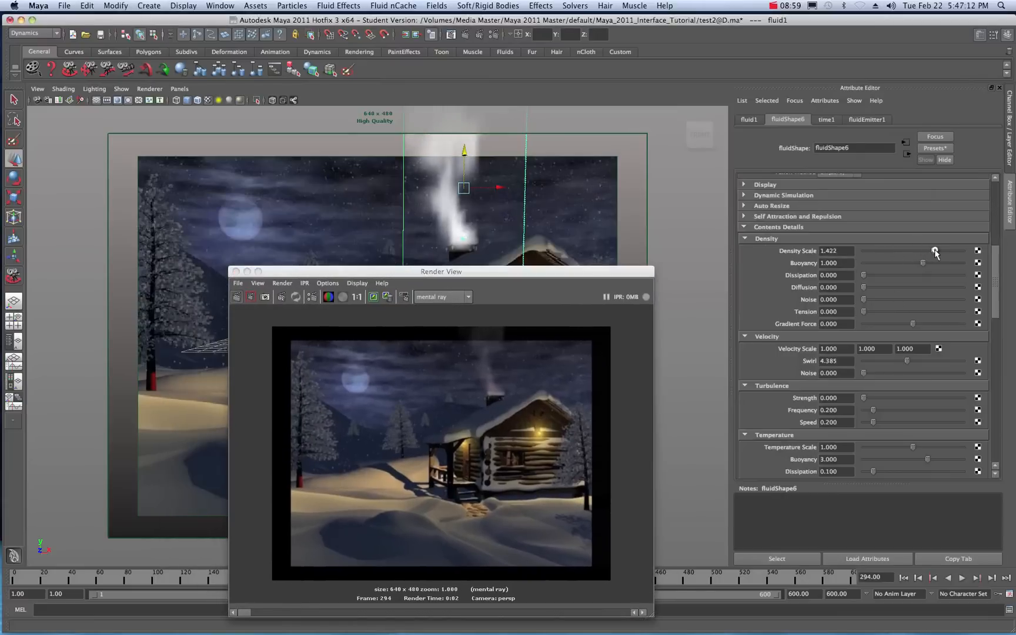
Step: Raise Density Scale from 0.5 to about 1.561 for thicker smoke
click(239, 297)
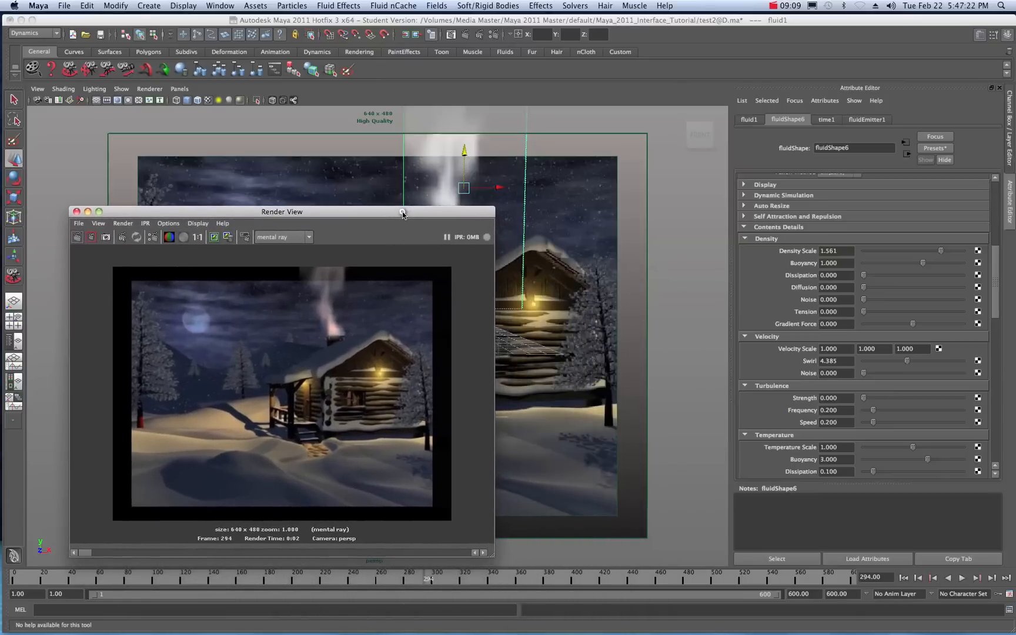
Step: Pick the red and yellow Incandescence ramp points to recolour them grey and white
scroll(down, 3)
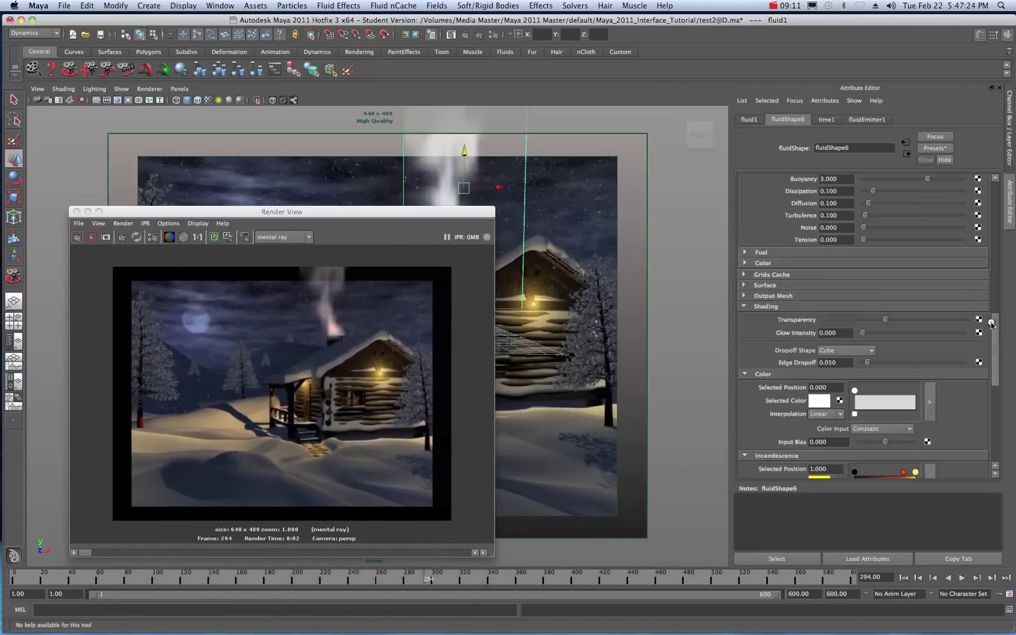
scroll(down, 3)
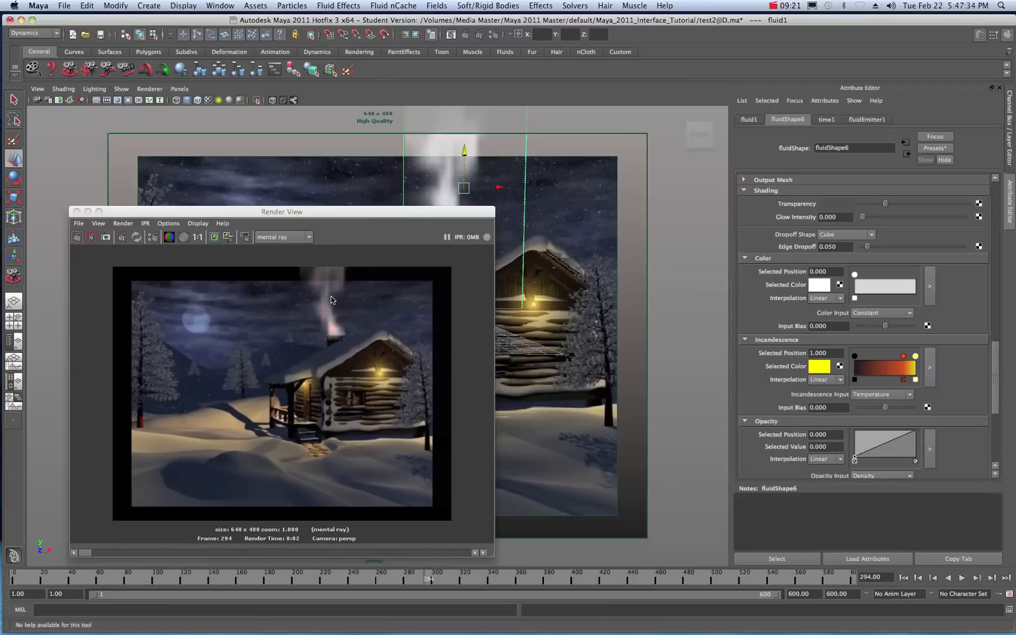
mouse_move(857, 362)
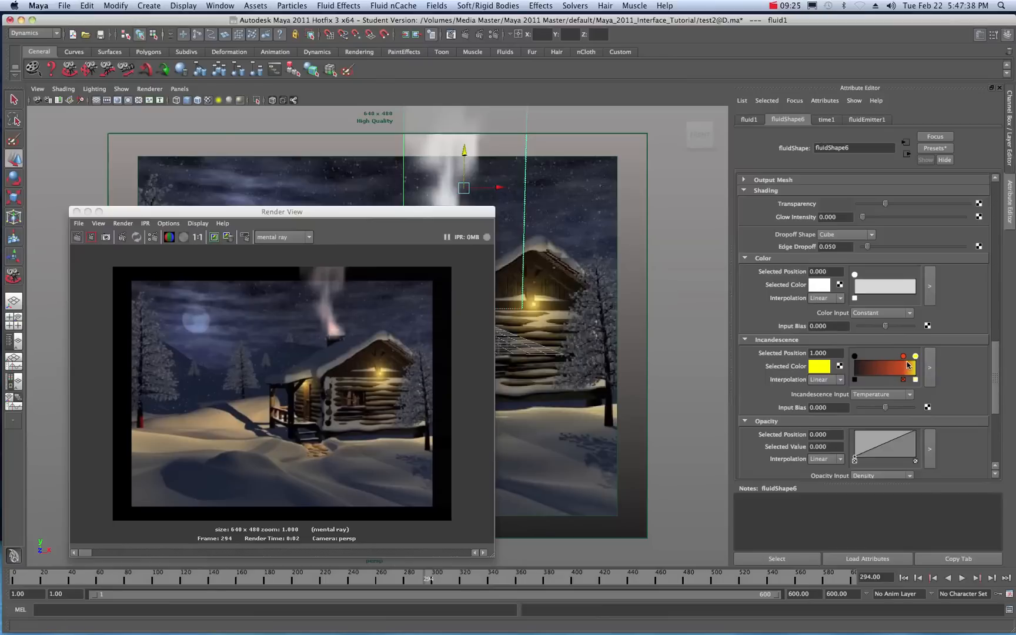
click(819, 284)
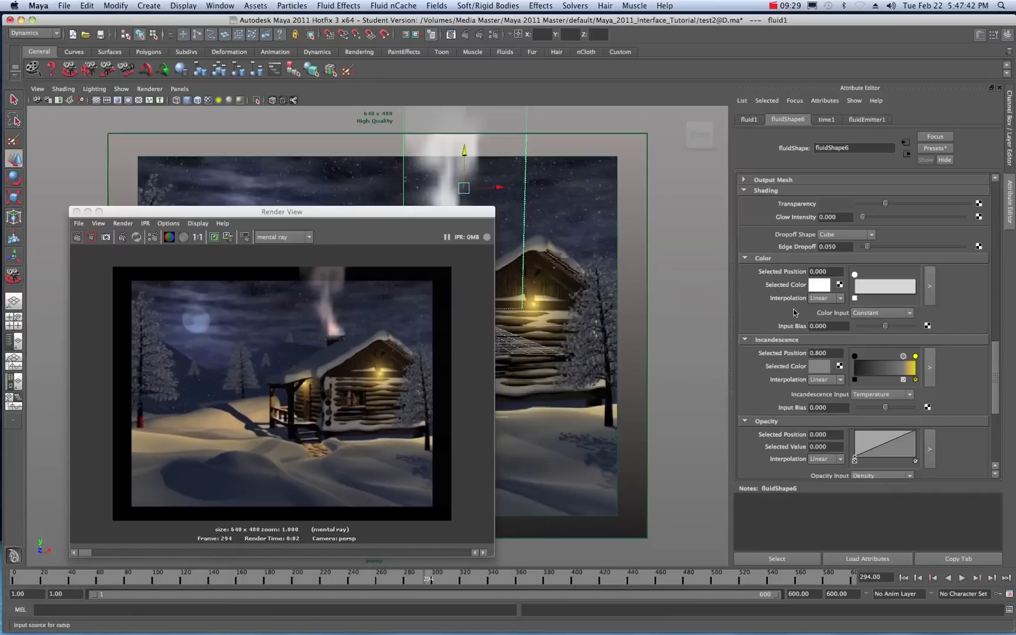
click(914, 356)
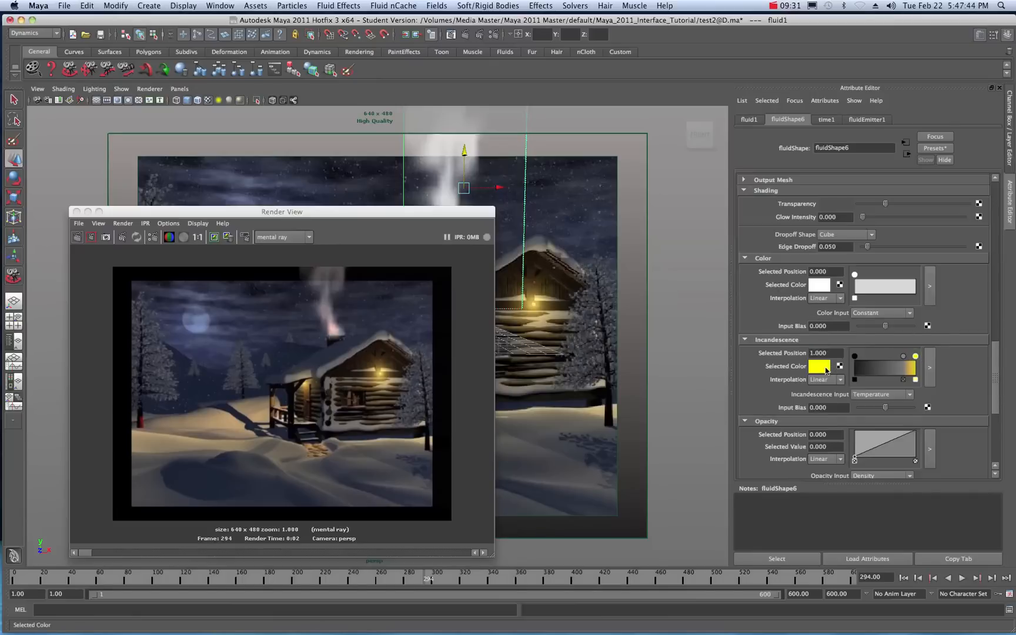
click(819, 367)
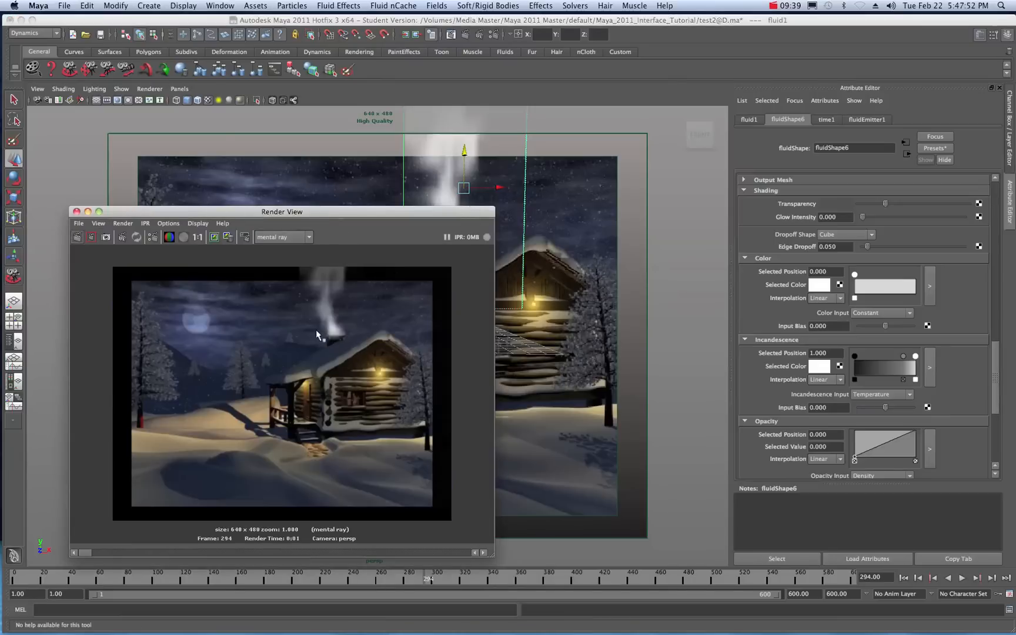
mouse_move(546, 290)
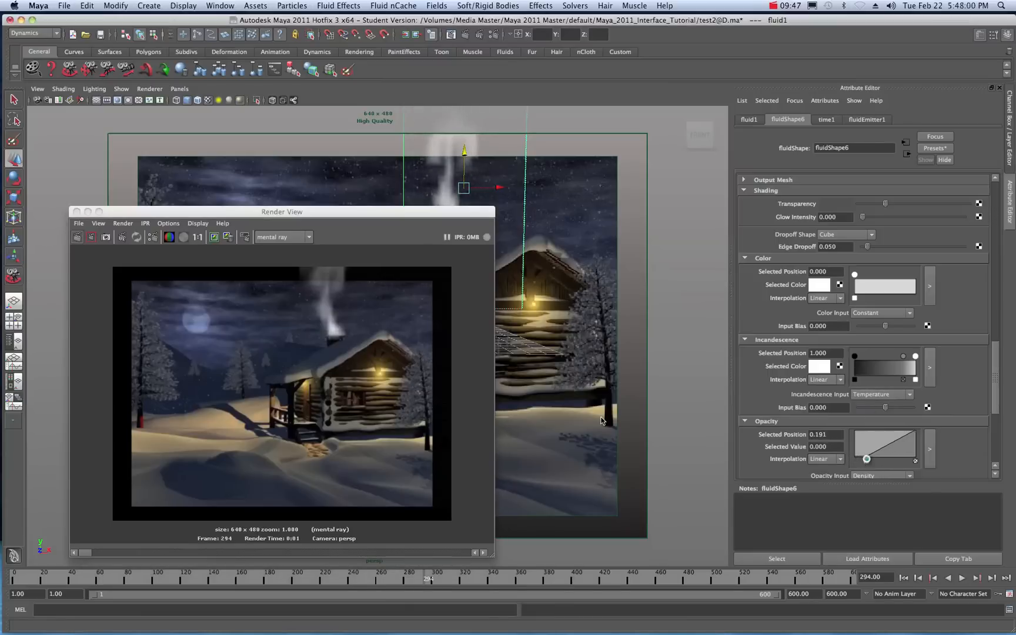
Step: Move the opacity ramp's first point to position 0.191
click(121, 236)
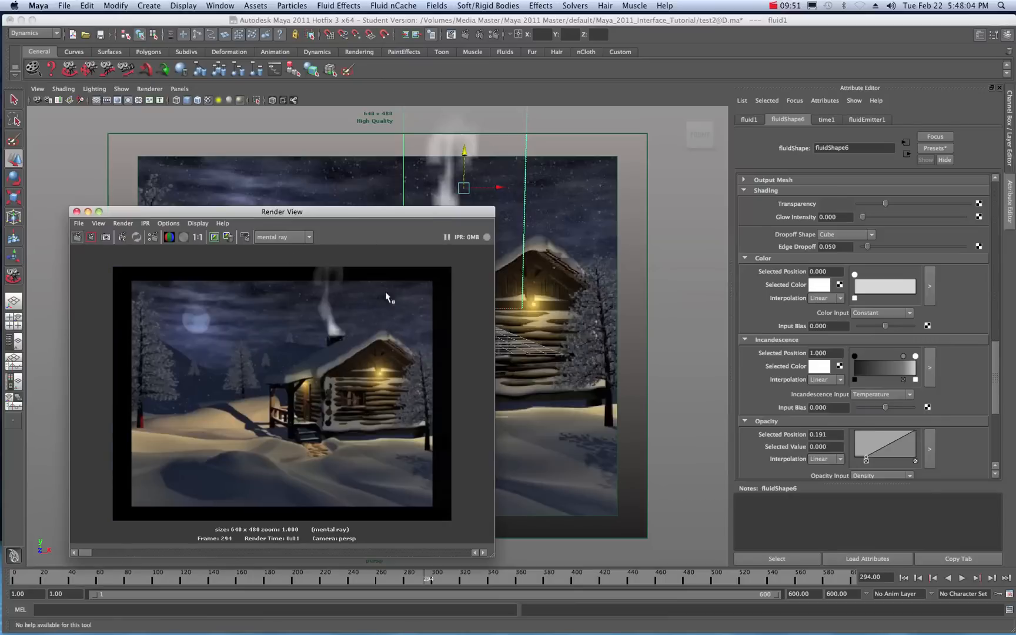
mouse_move(864, 457)
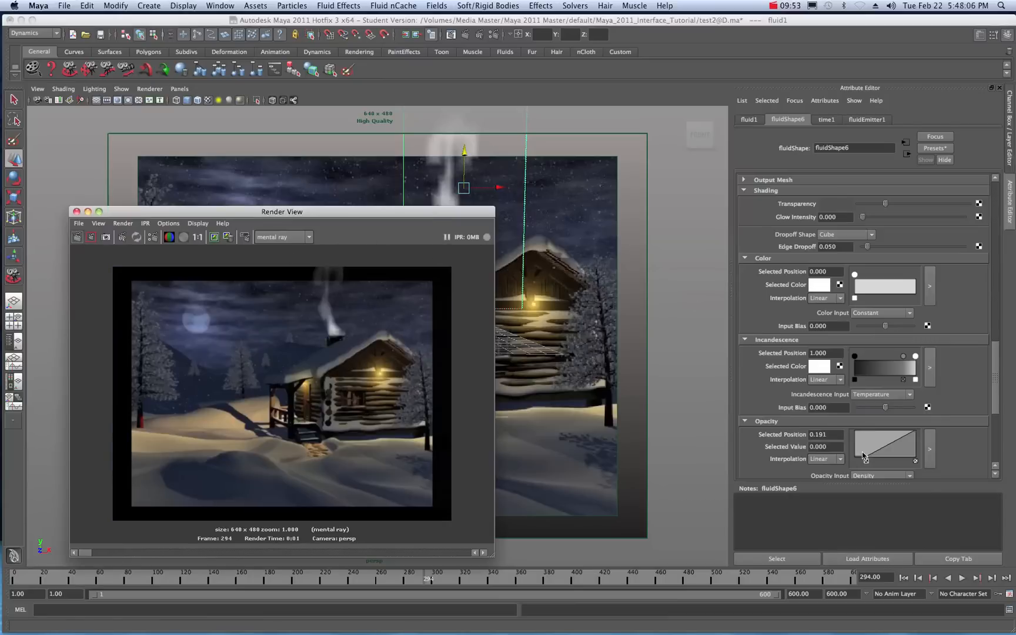
mouse_move(916, 435)
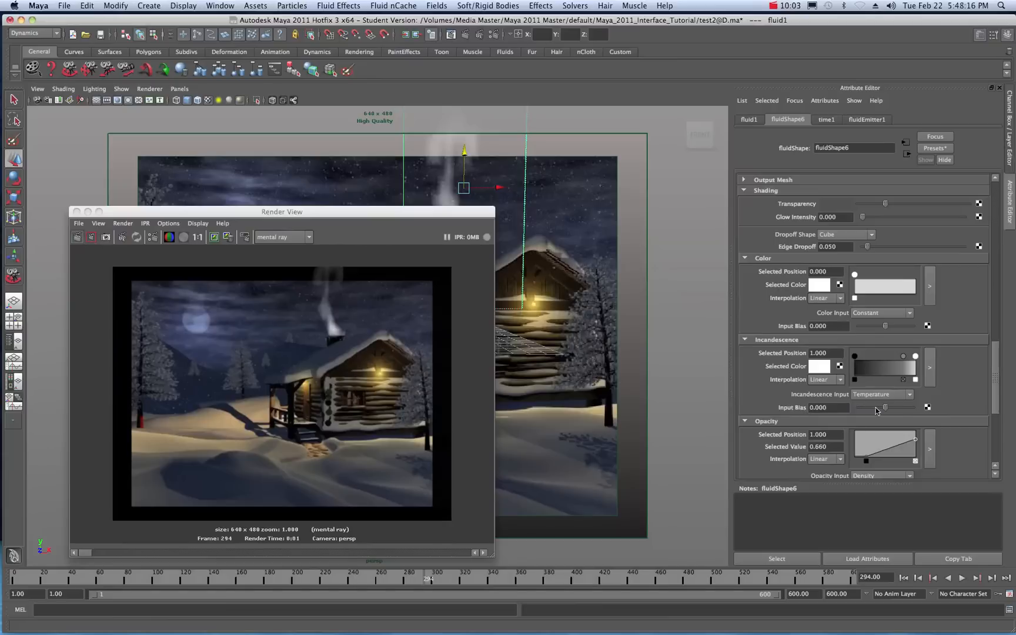
mouse_move(907, 388)
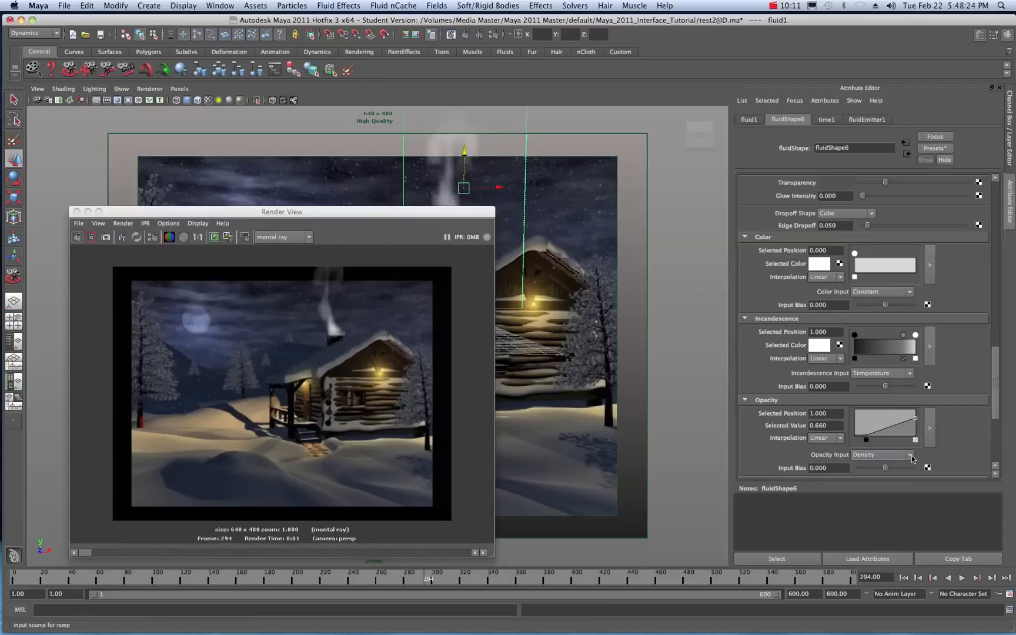
mouse_move(899, 456)
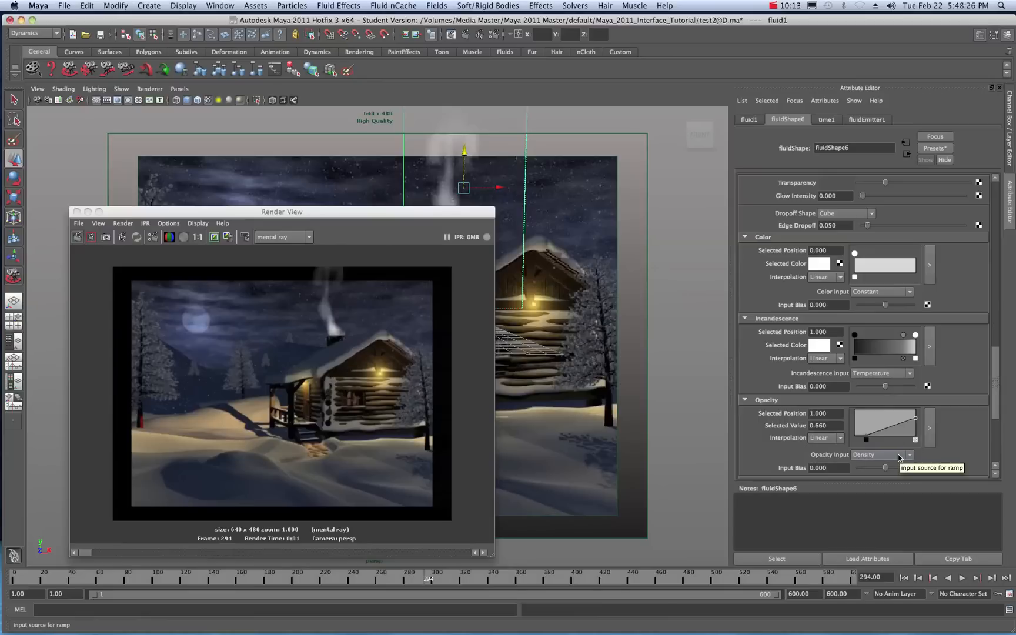
mouse_move(945, 374)
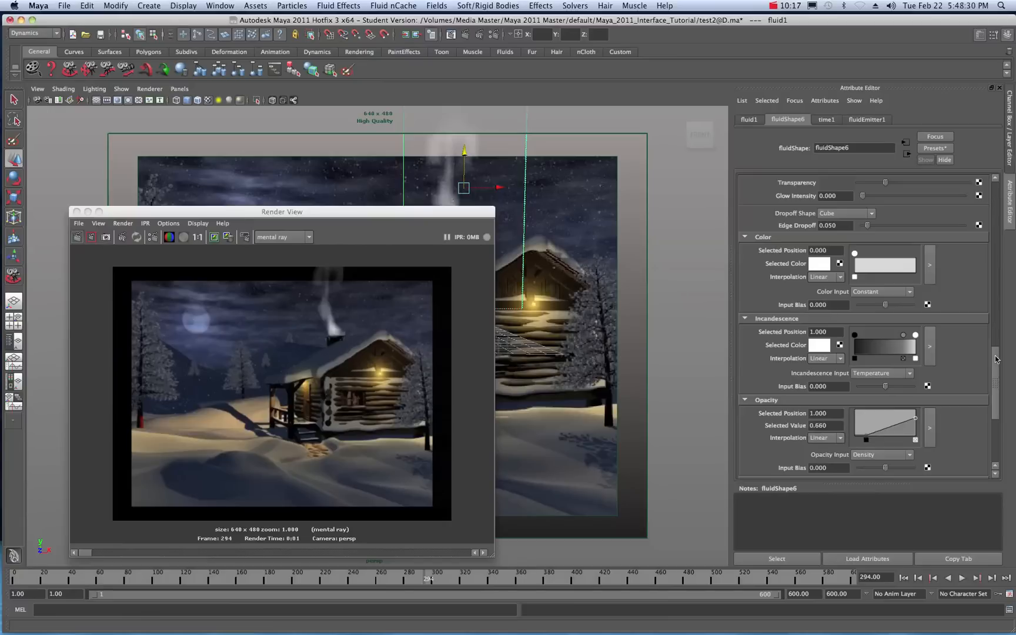
Step: Scroll the Attribute Editor back up to Contents Details > Velocity
scroll(up, 3)
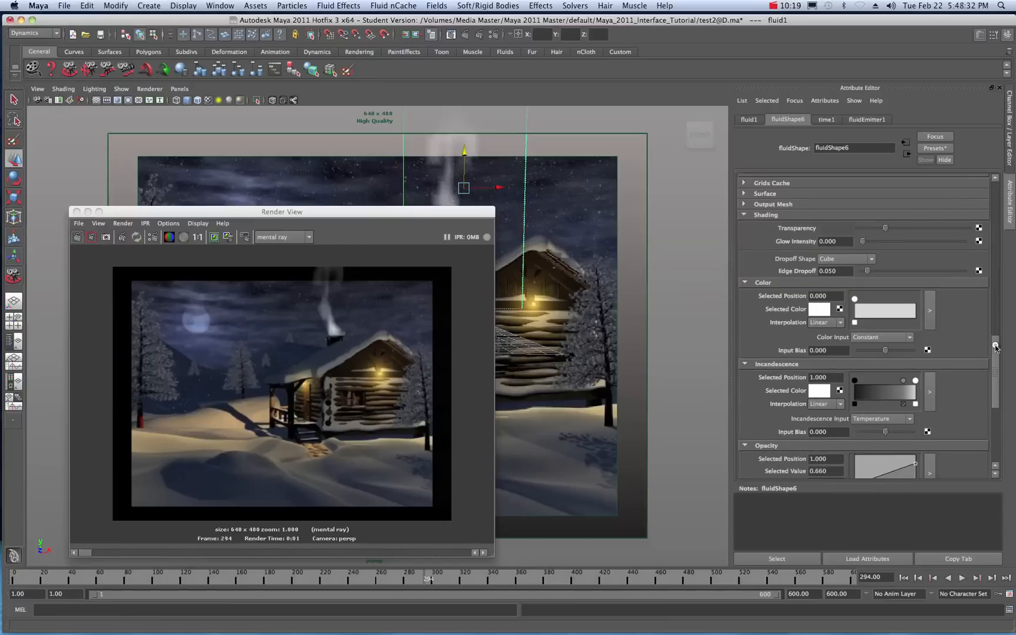
scroll(up, 3)
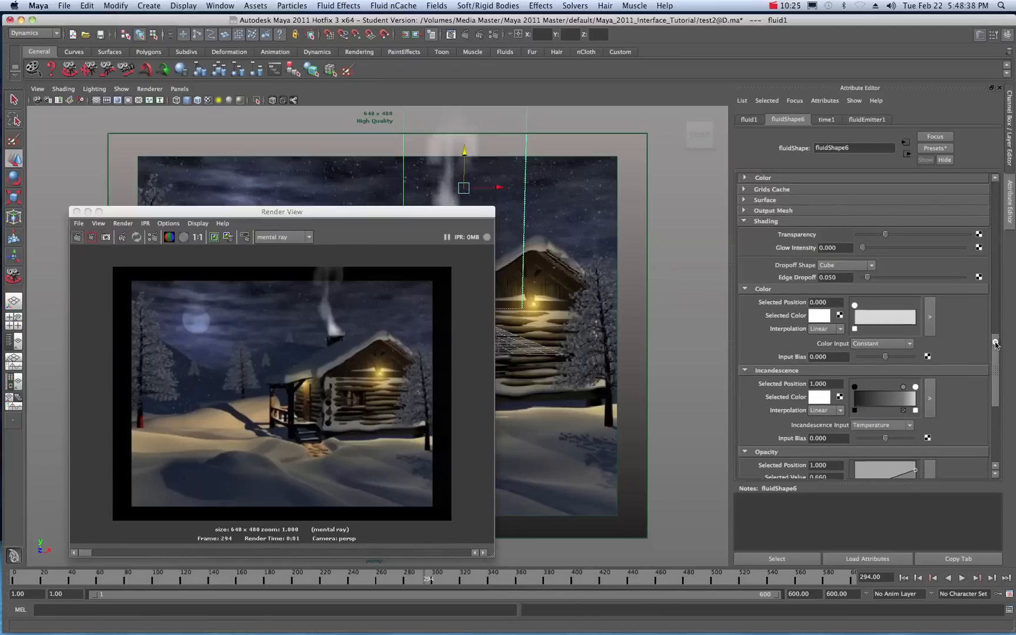
scroll(up, 3)
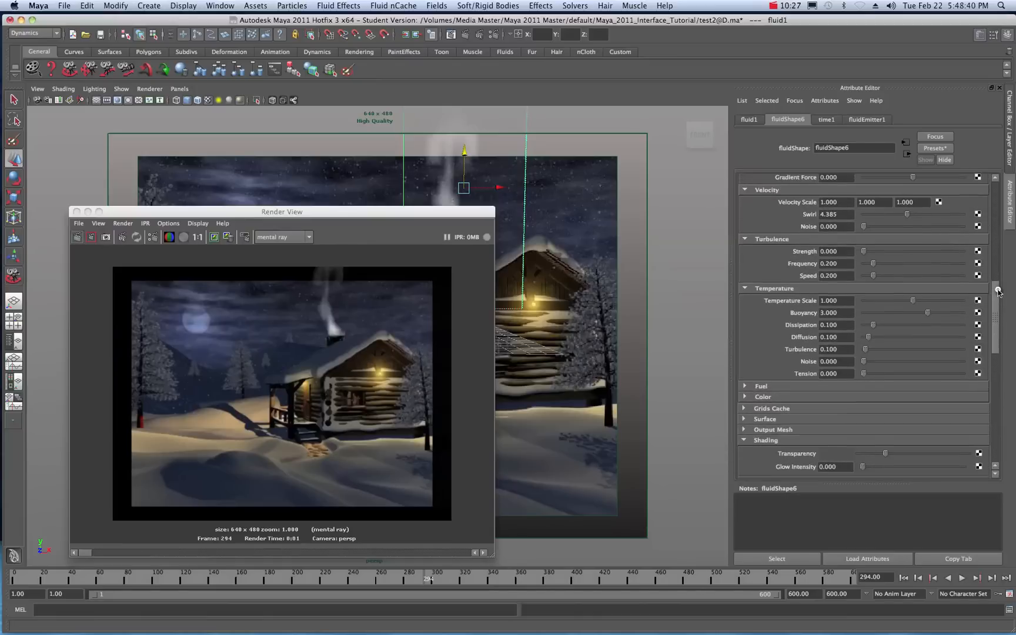
scroll(up, 3)
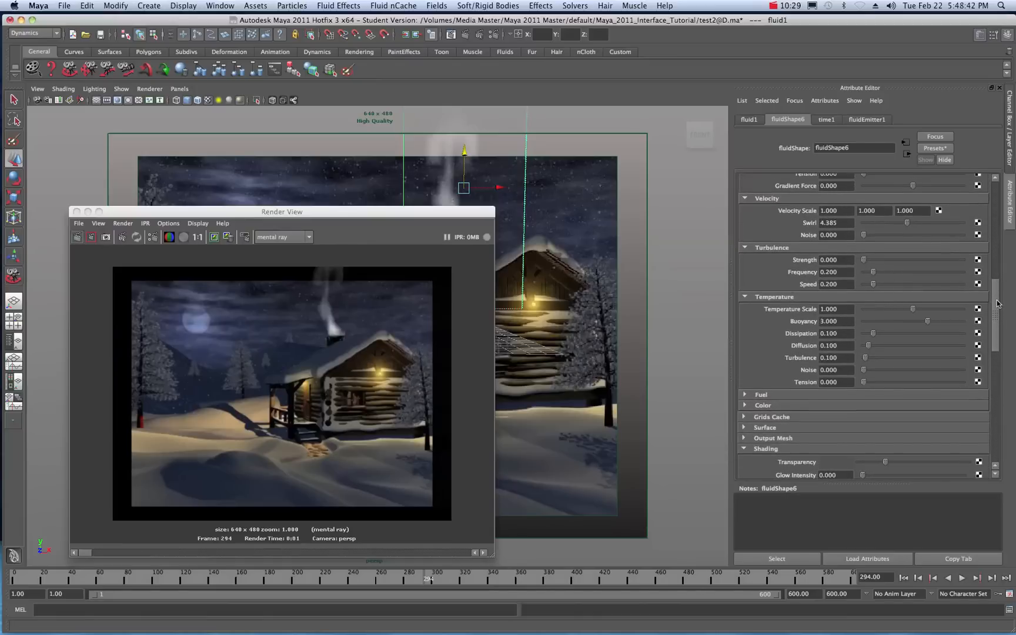
scroll(up, 3)
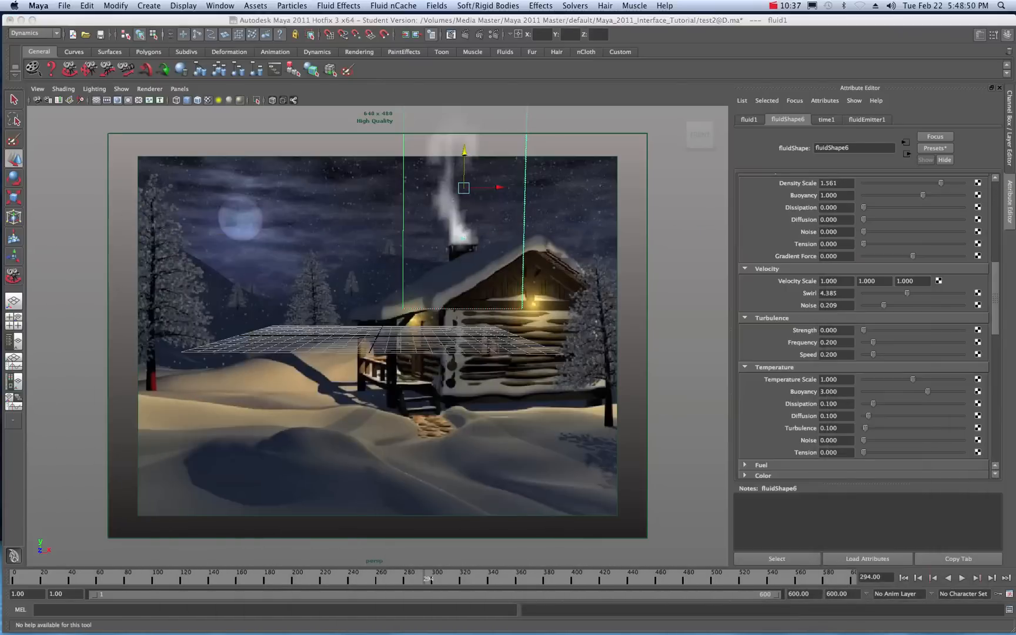
Step: Replay the noisier smoke from frame 1 and stop it around frame 499
click(910, 577)
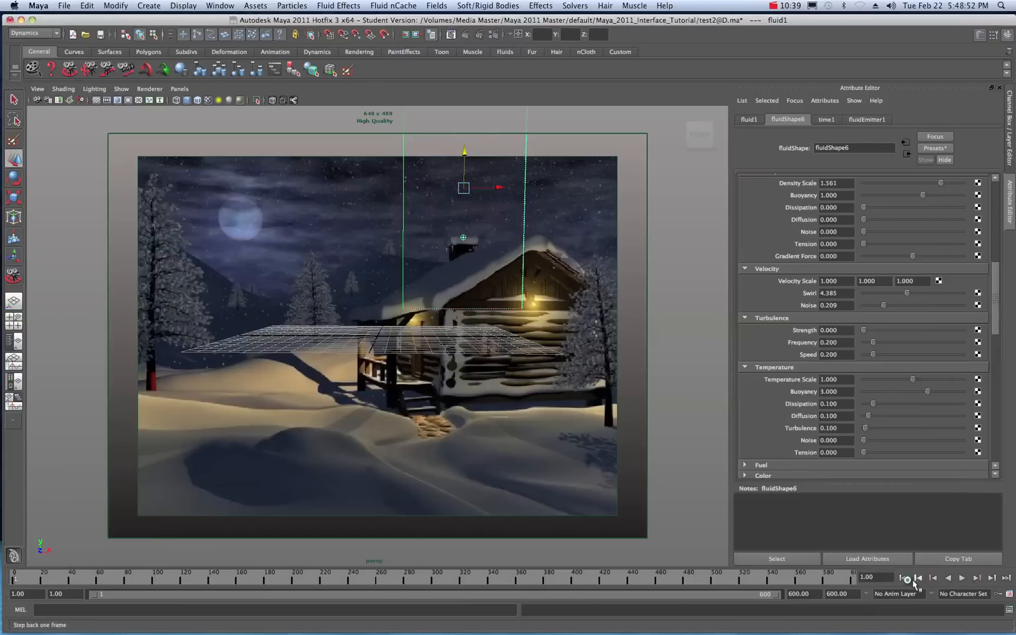
click(977, 577)
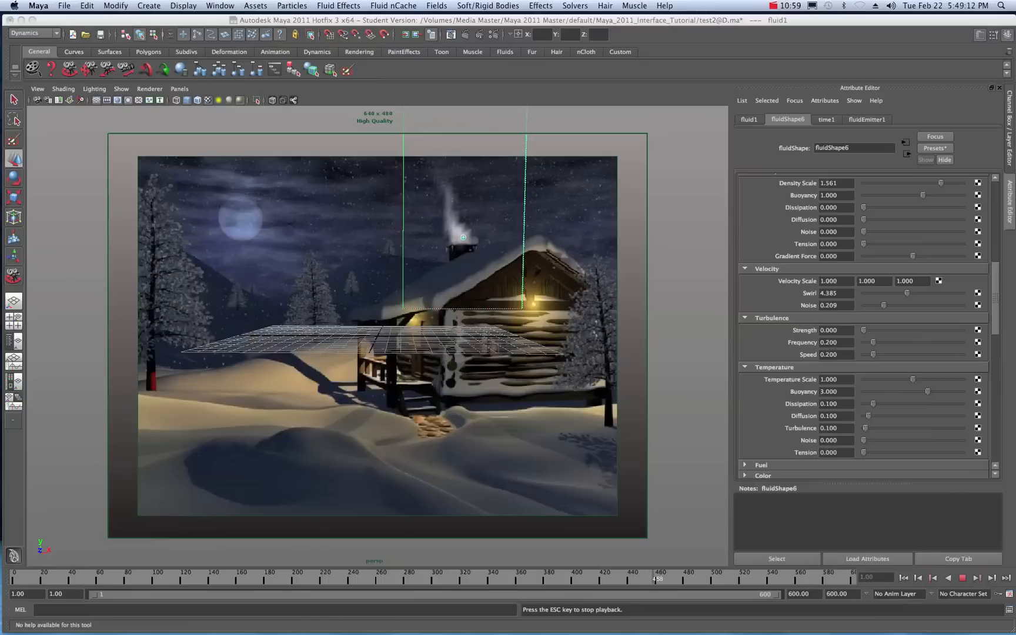
click(960, 578)
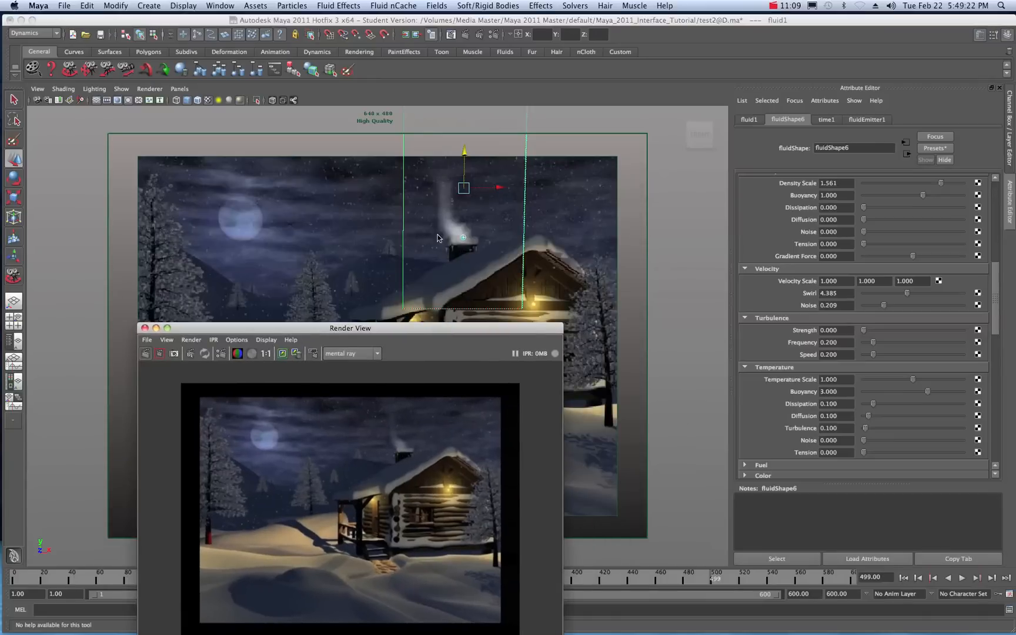
mouse_move(407, 425)
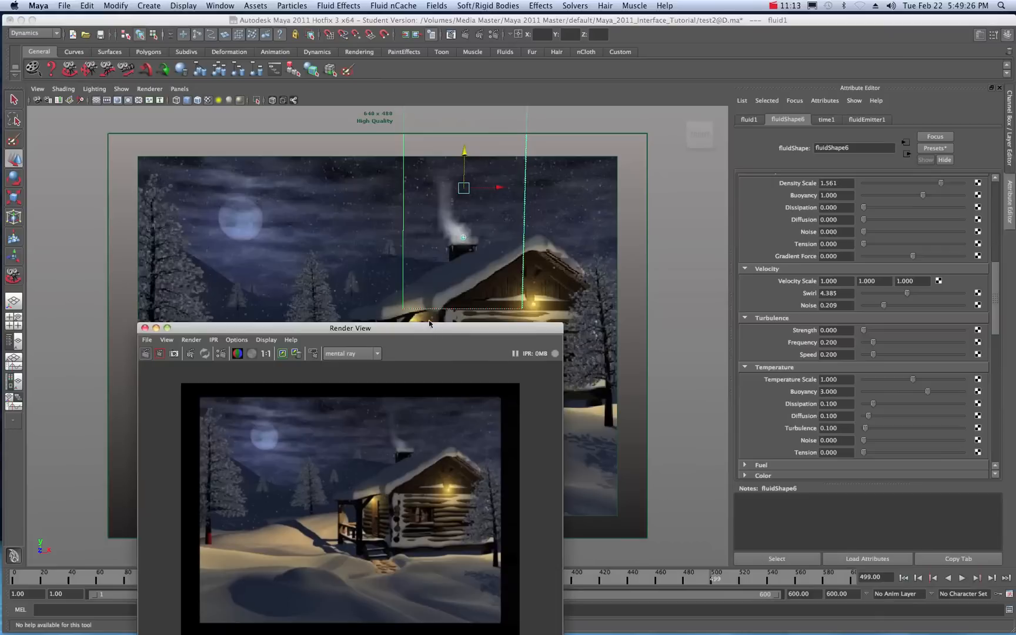
mouse_move(433, 354)
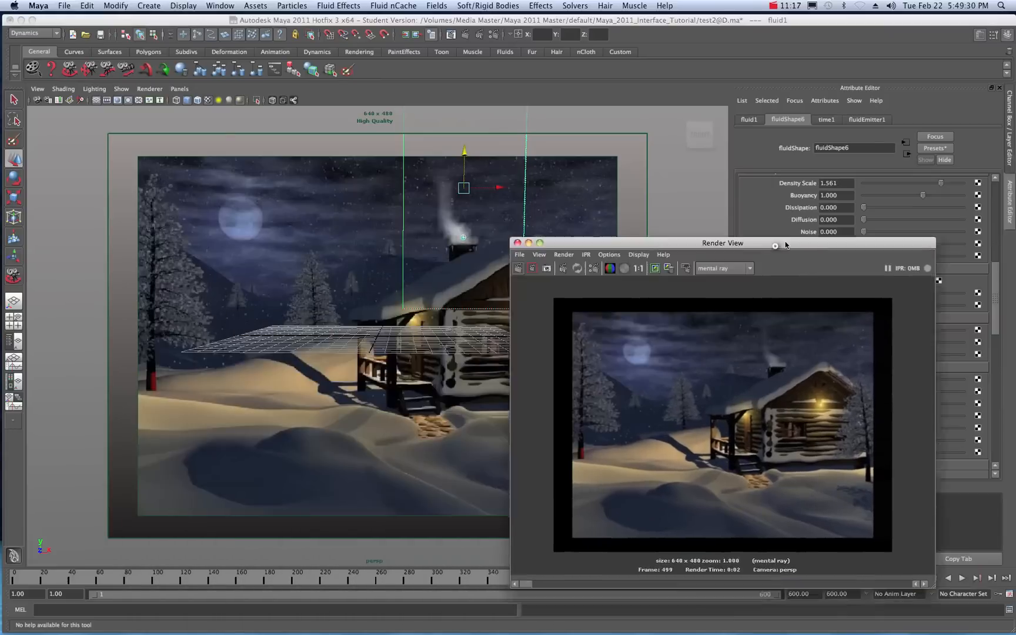
Step: Close the frame-499 render of the smoke plume to return to the cabin scene
click(518, 243)
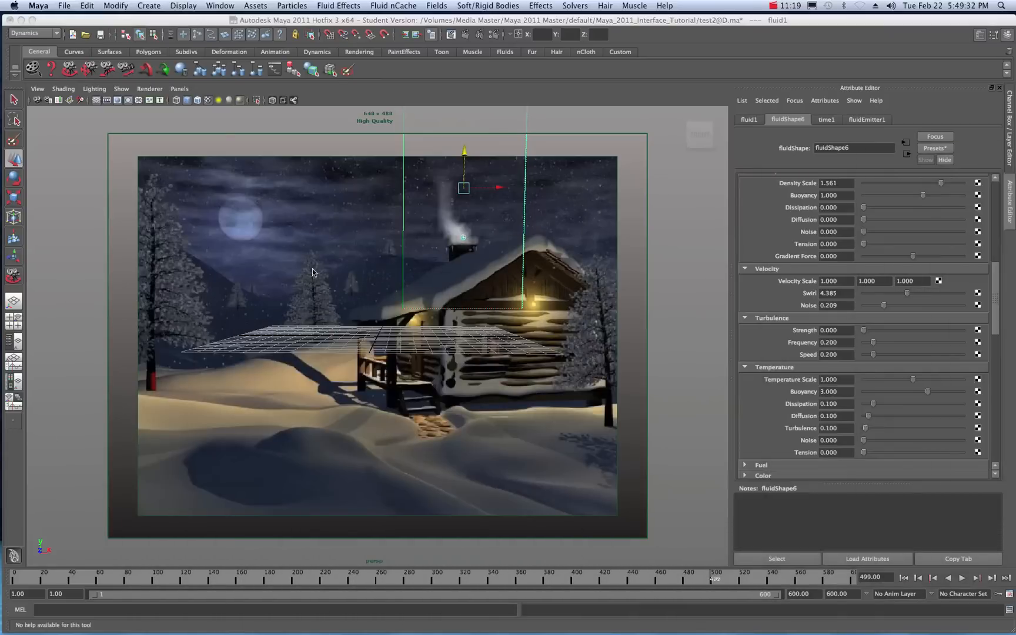
mouse_move(268, 263)
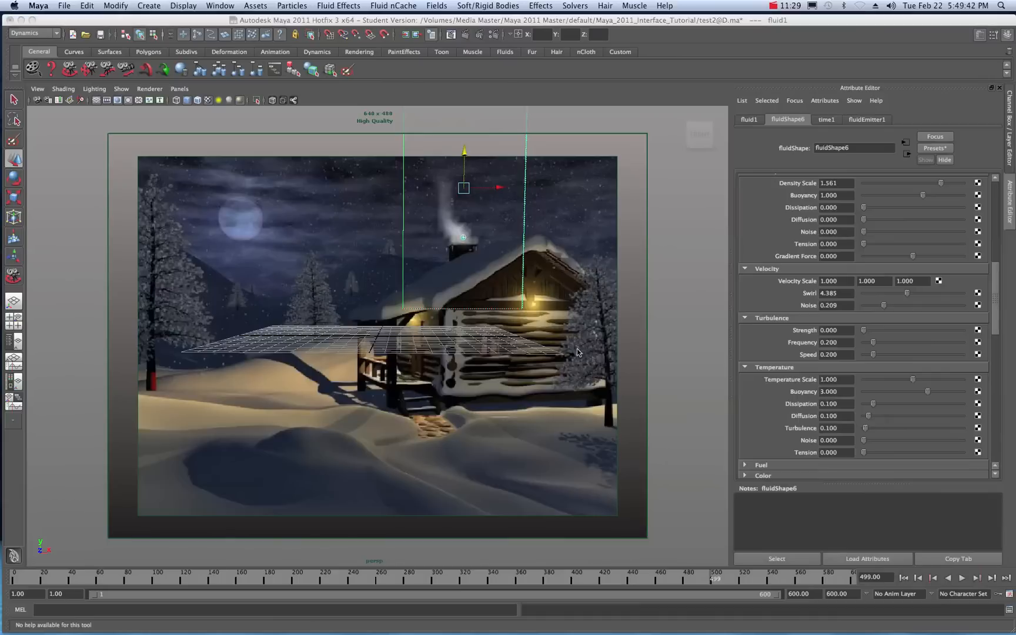
mouse_move(336, 271)
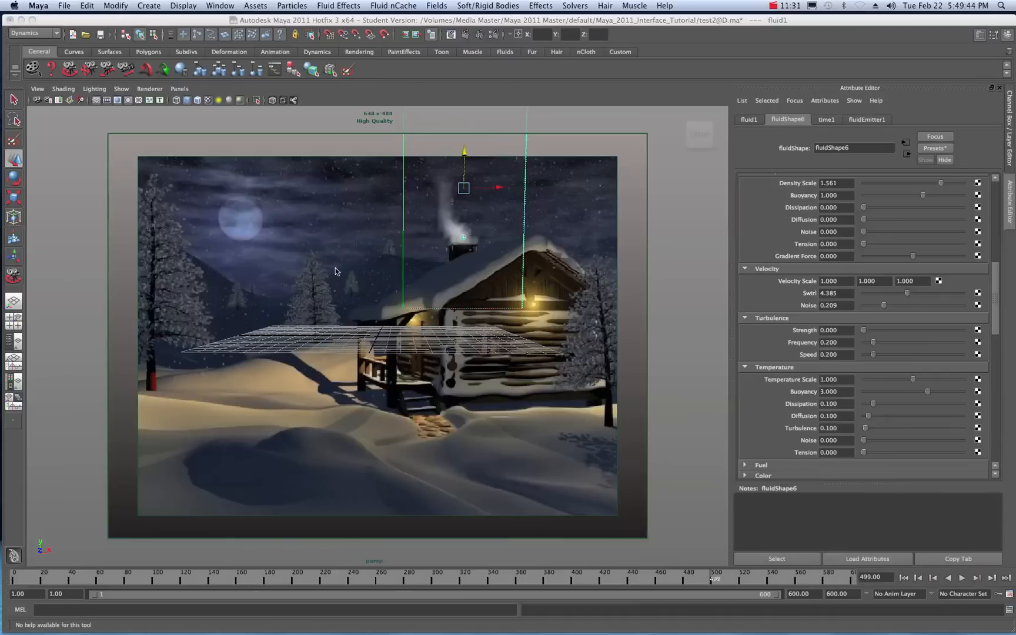
mouse_move(492, 310)
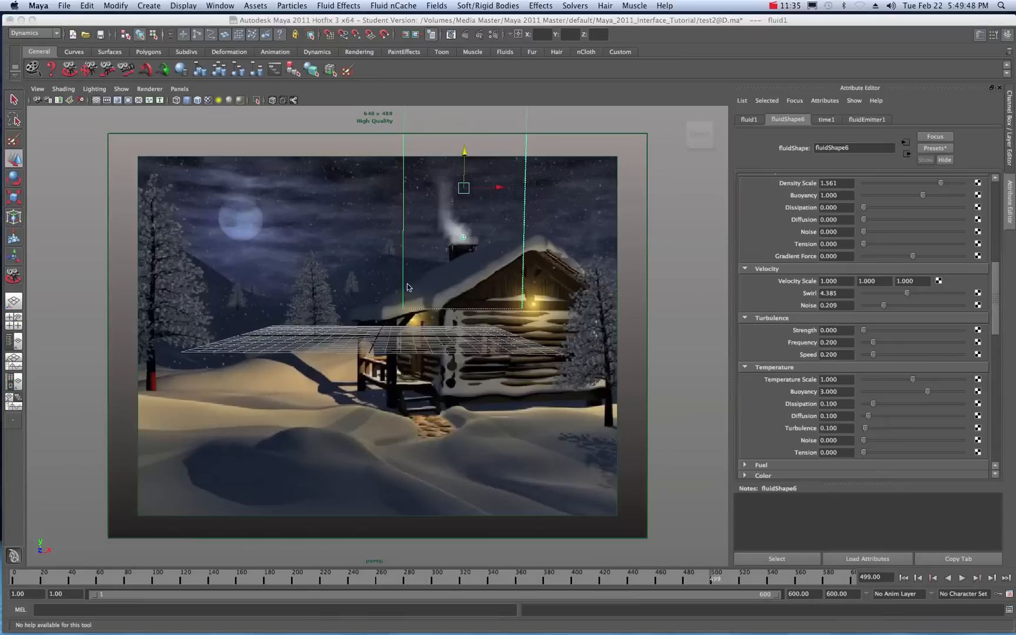
mouse_move(445, 194)
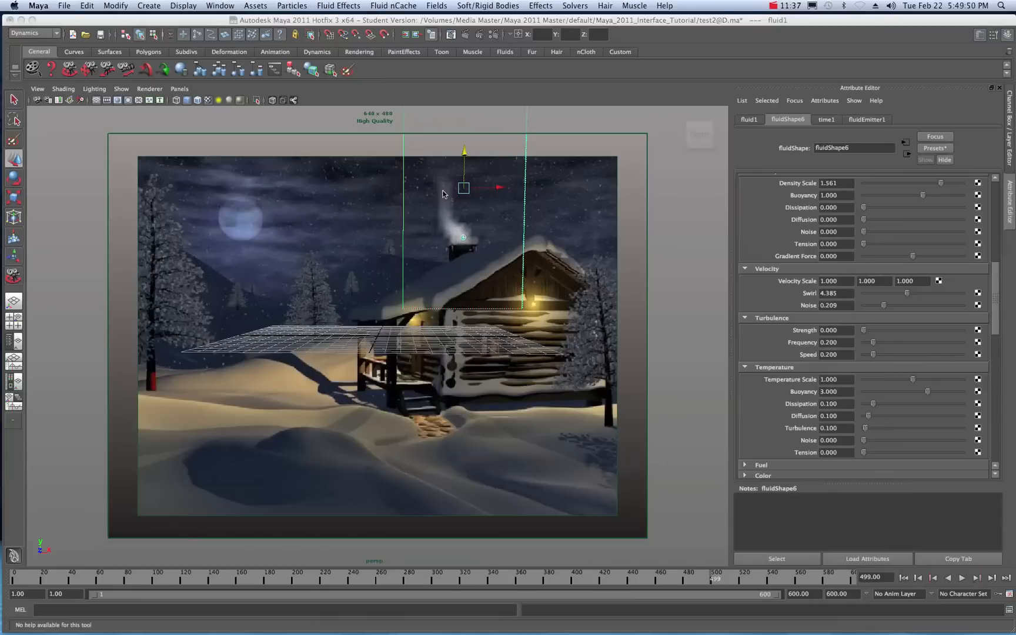
mouse_move(404, 318)
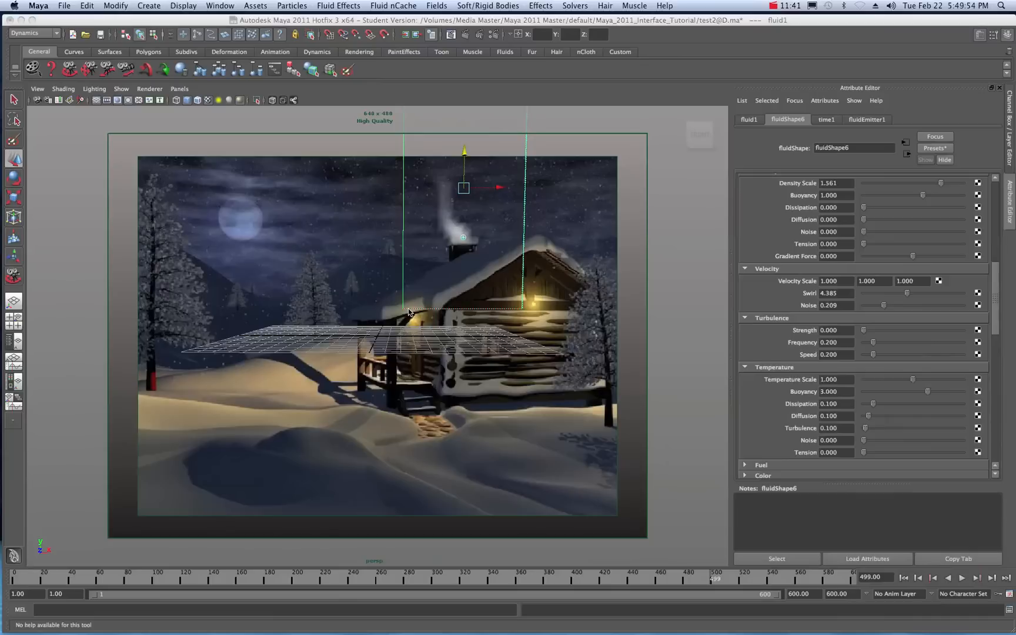
mouse_move(521, 188)
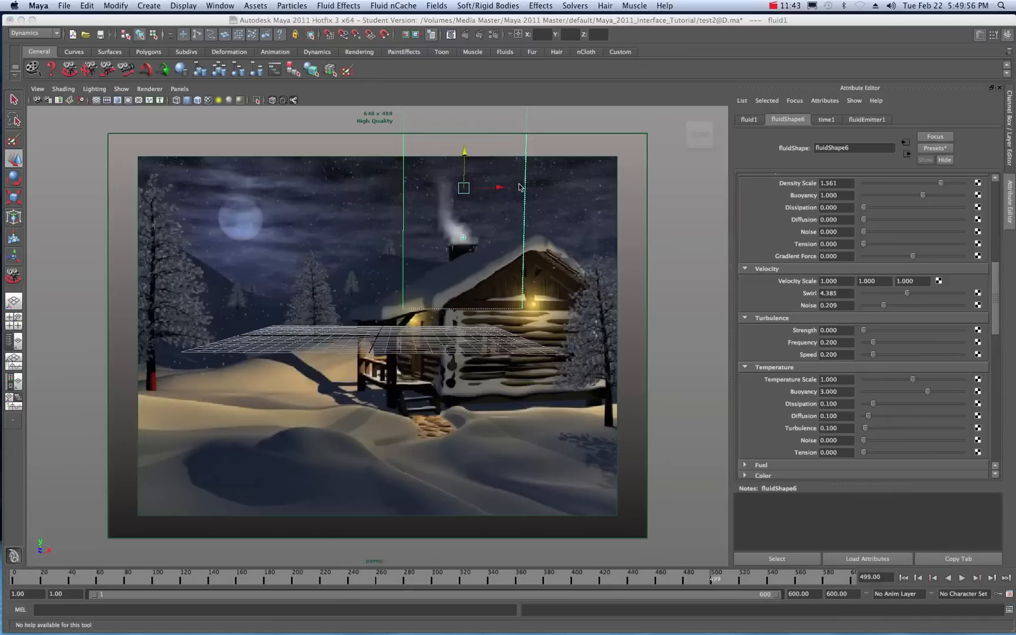
mouse_move(447, 154)
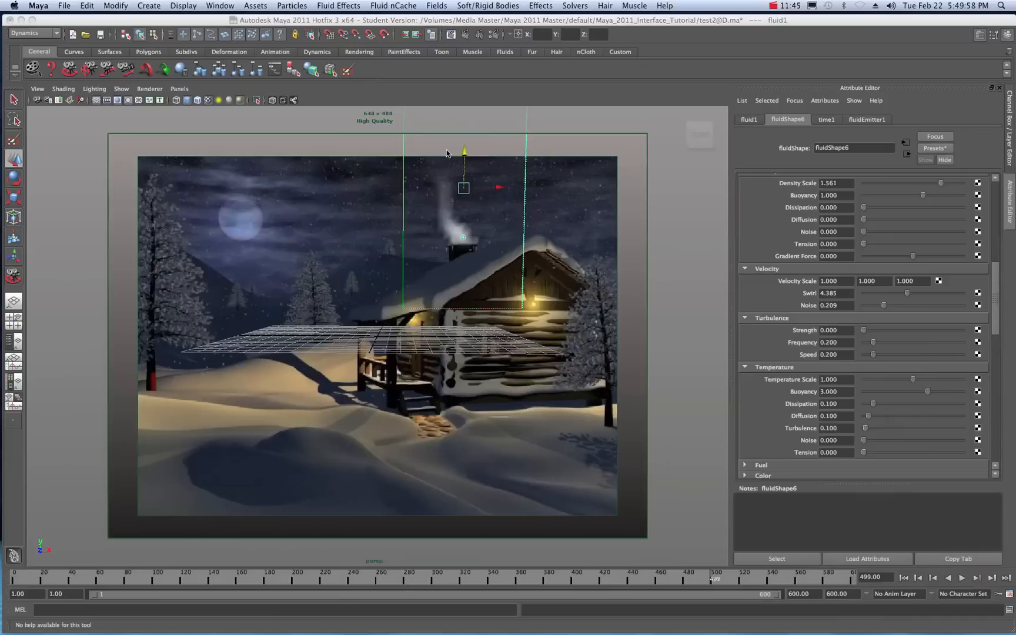
mouse_move(493, 149)
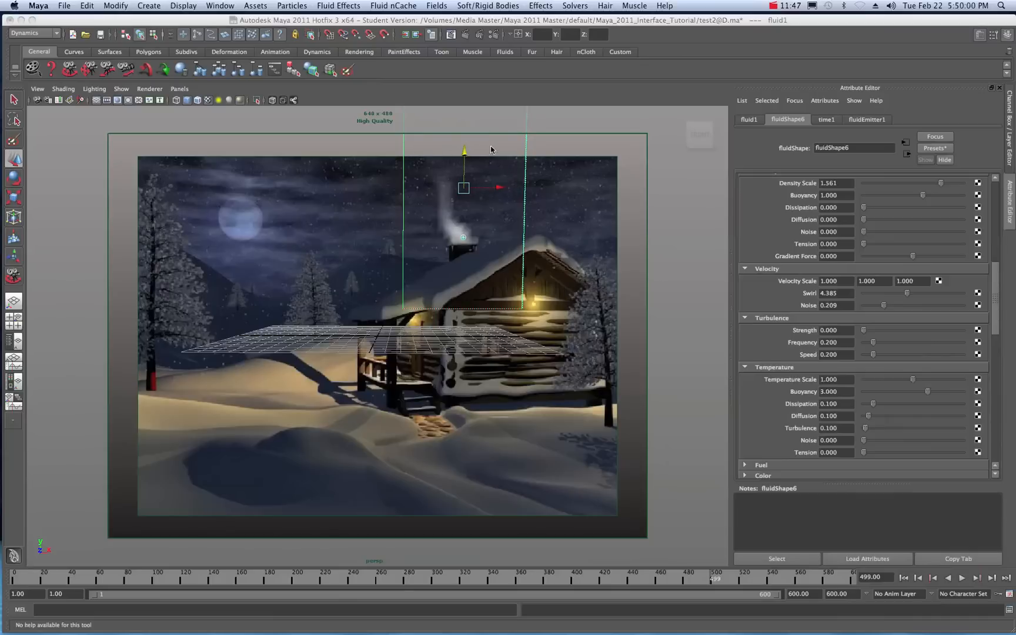
mouse_move(540, 163)
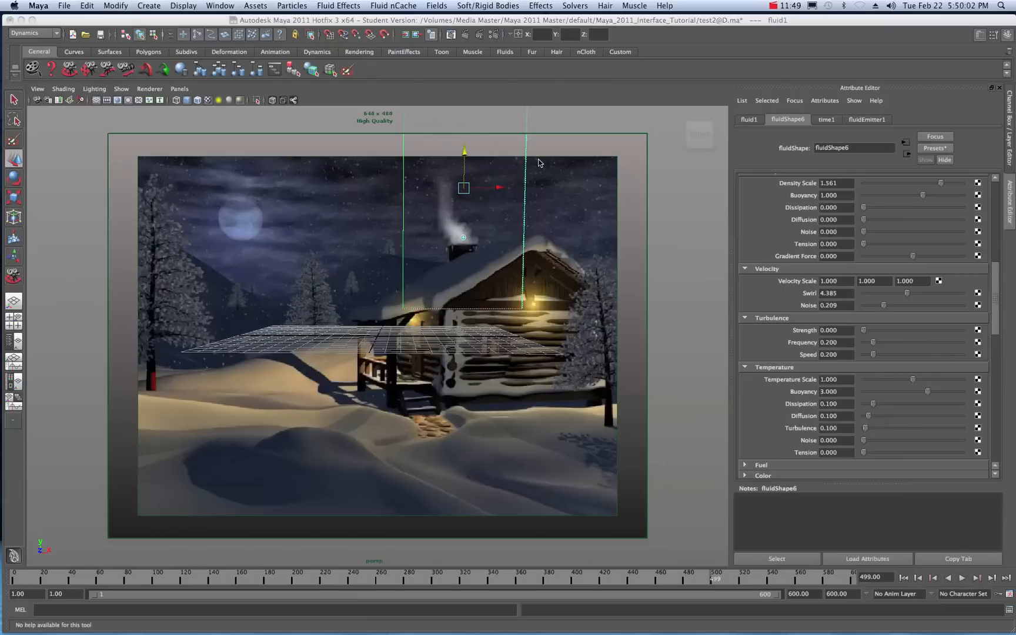
mouse_move(717, 579)
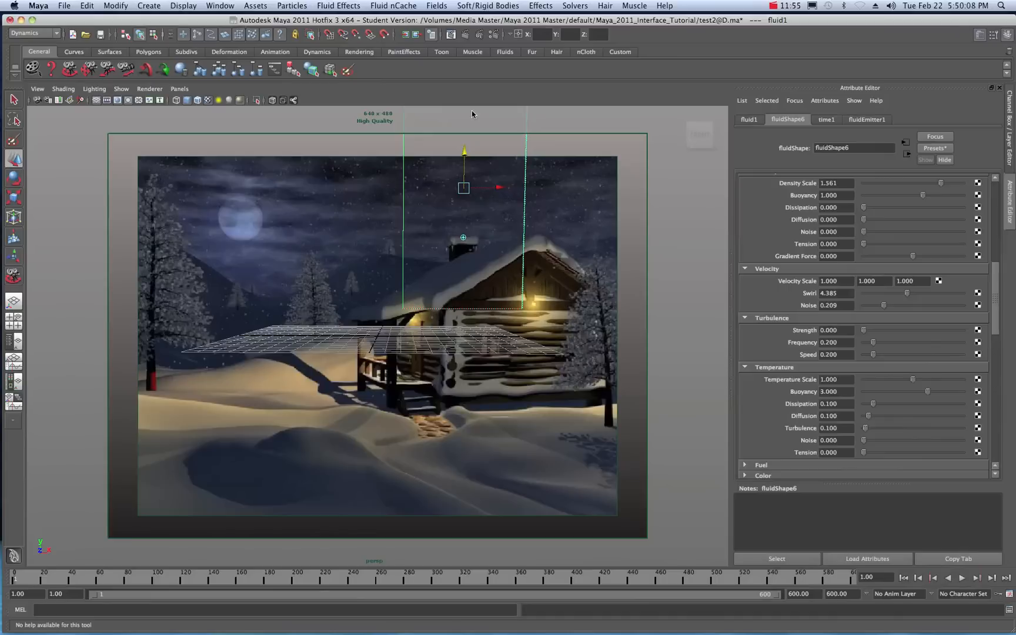
Step: Create a new fluid nCache (fluidShape6Cache1) for the smoke through frame 600
click(392, 5)
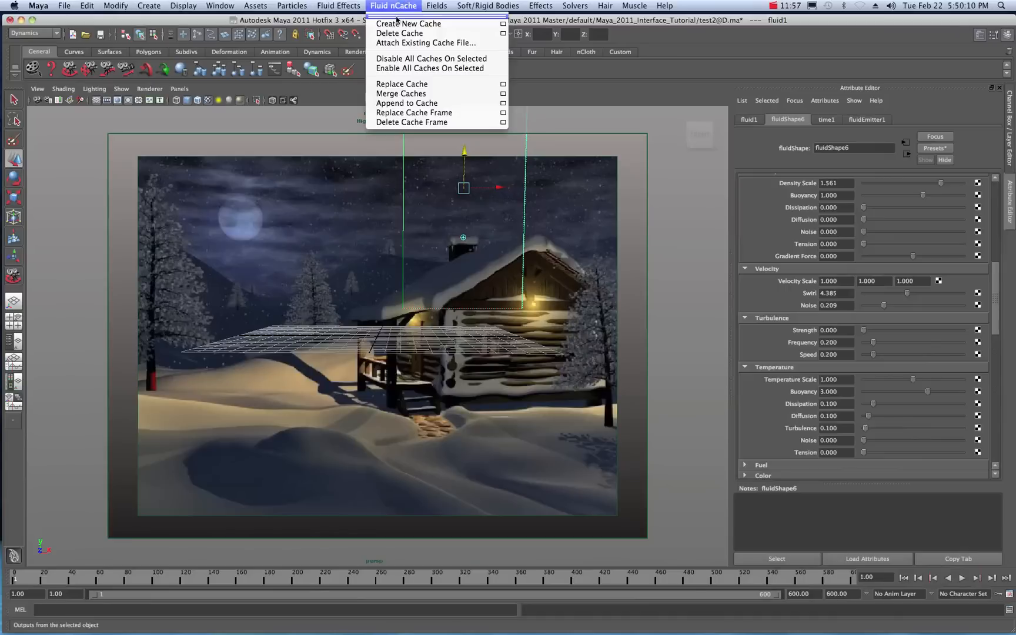
click(409, 23)
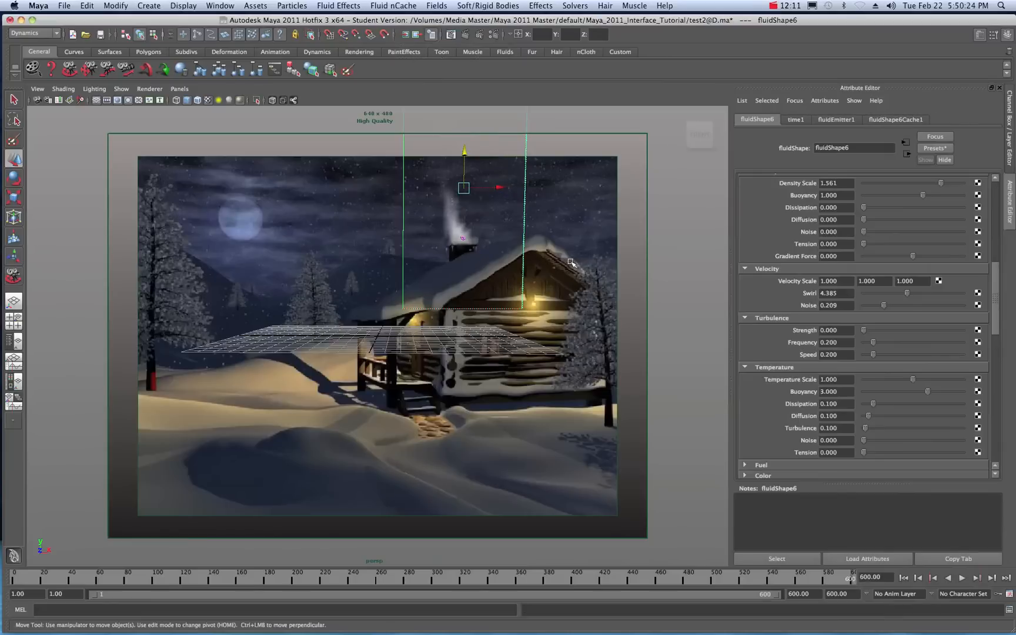
mouse_move(554, 305)
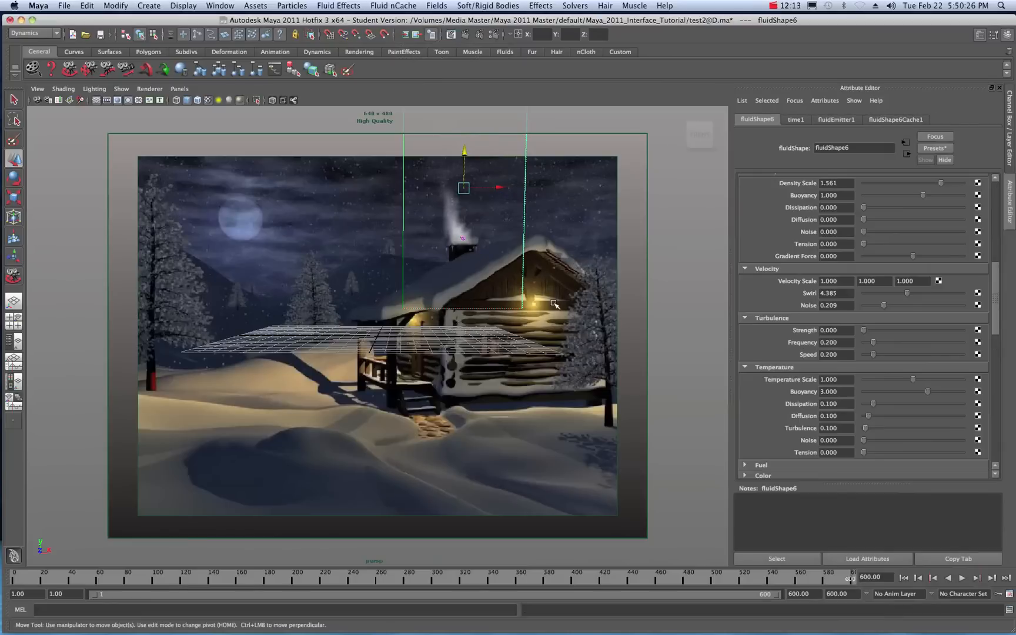
mouse_move(465, 215)
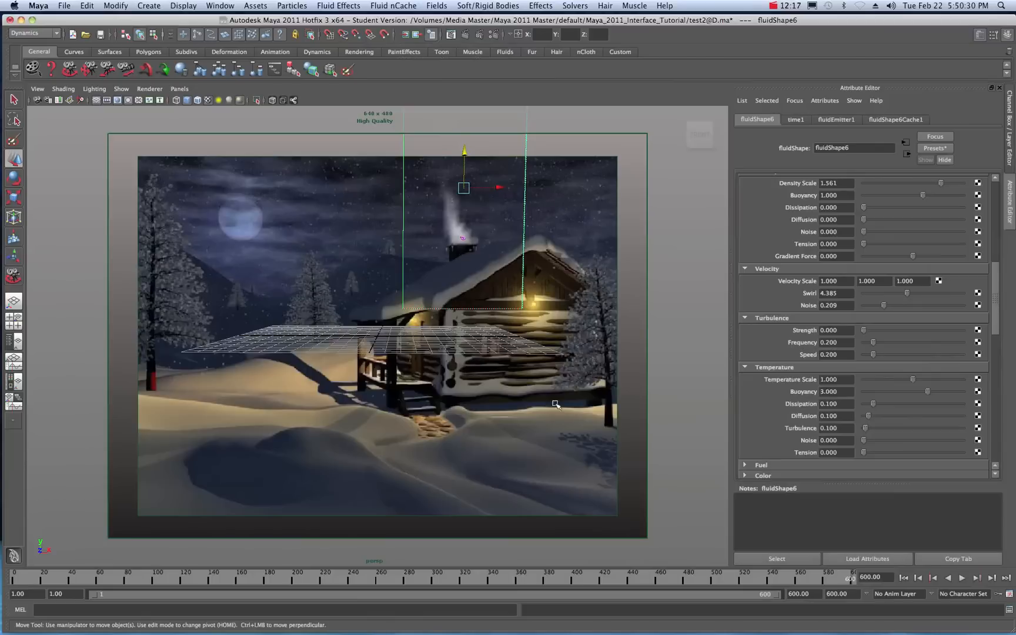
mouse_move(556, 257)
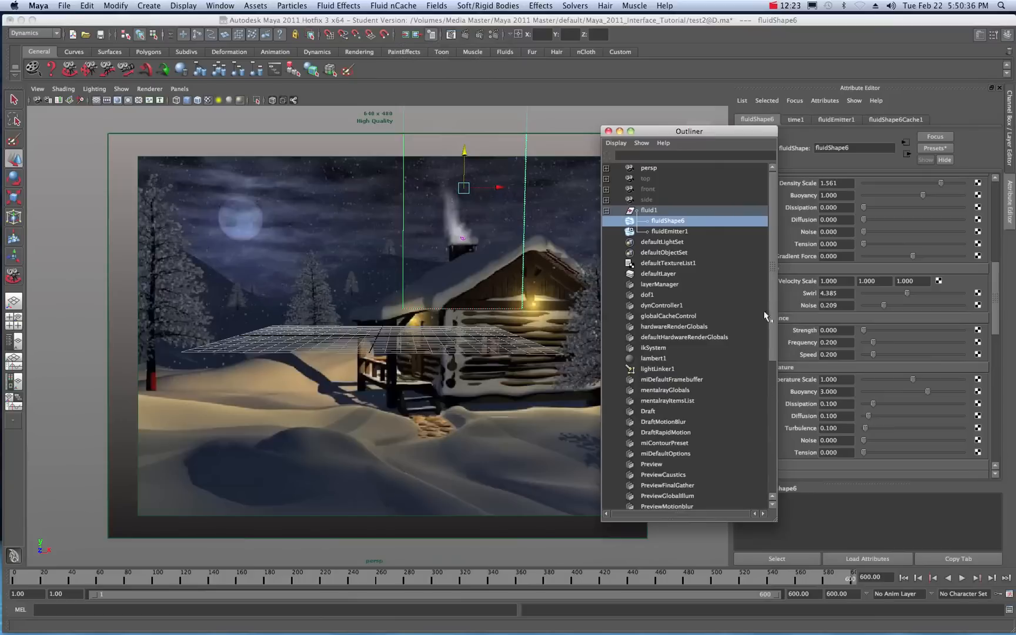
Step: Select imagePlane1, hide the cabin backdrop with Alpha Gain 0, and play the cached smoke
scroll(down, 3)
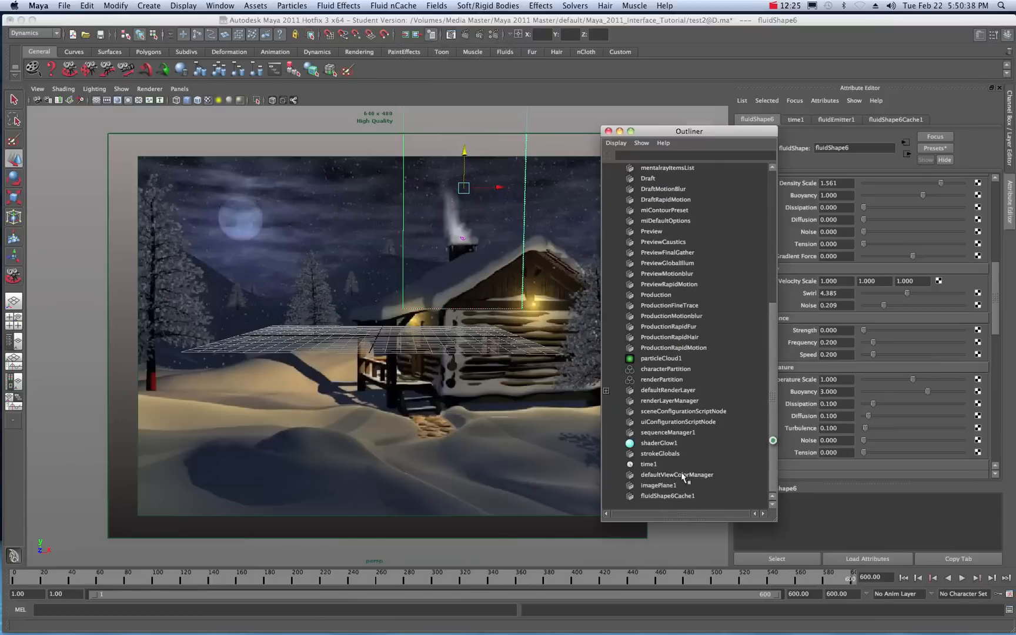
click(659, 484)
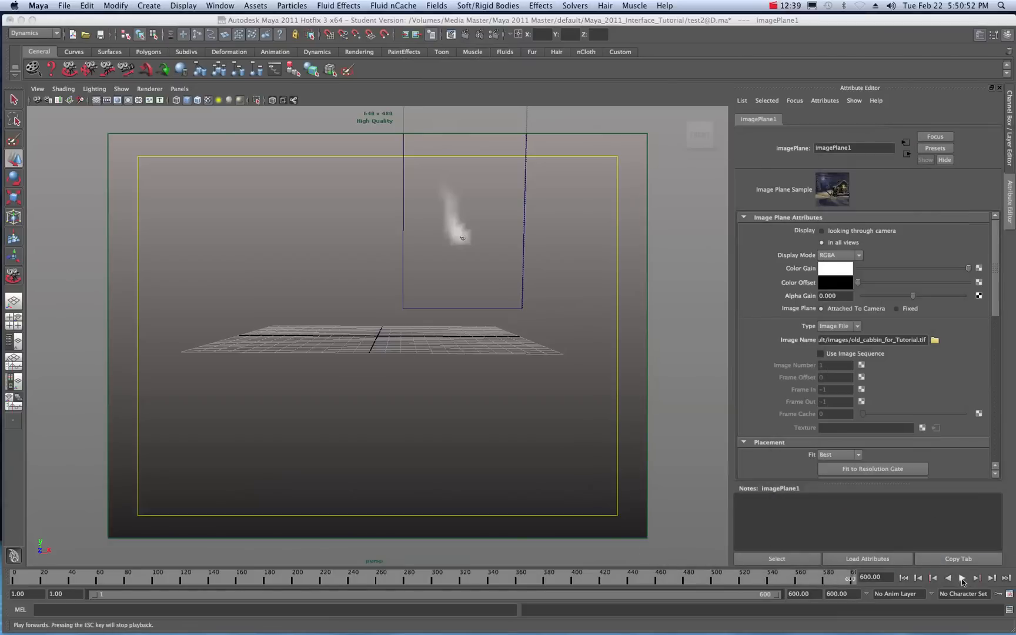
click(963, 577)
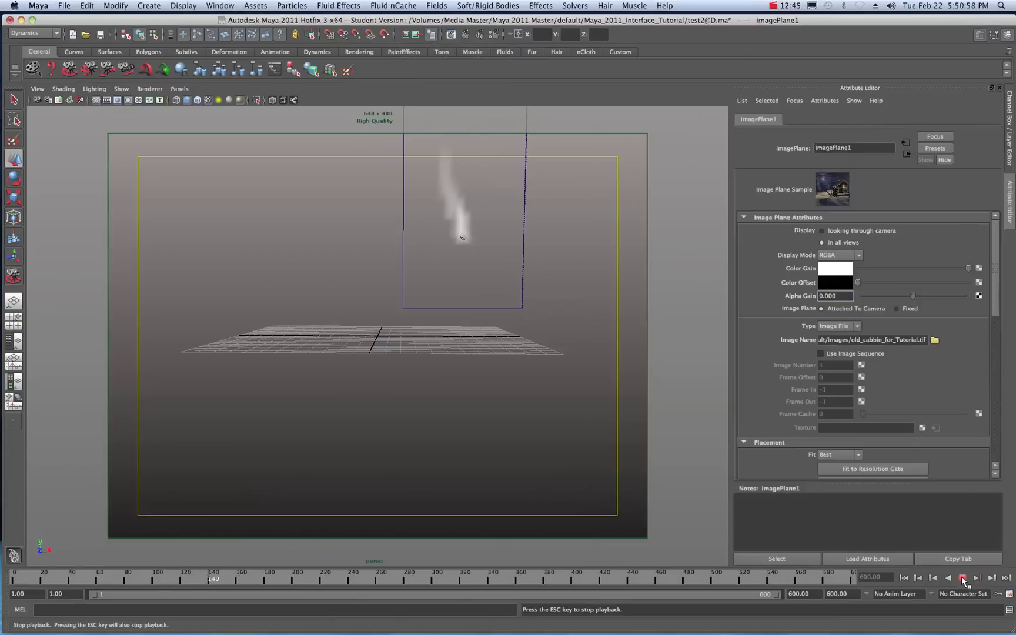
Step: Stop the cached playback at frame 185 and select fluid1 in the Outliner
click(961, 577)
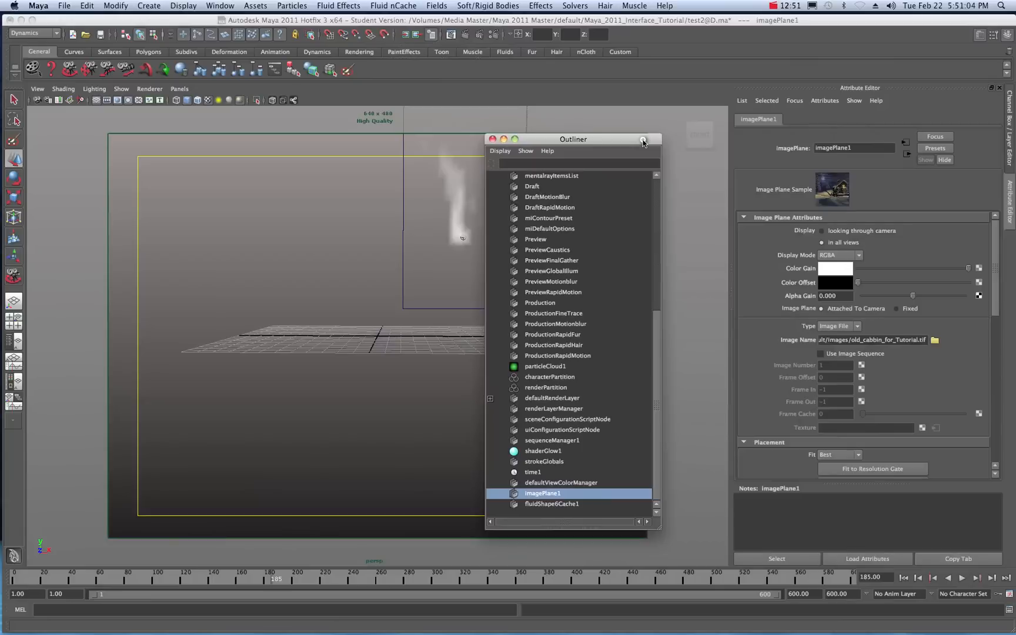
scroll(up, 3)
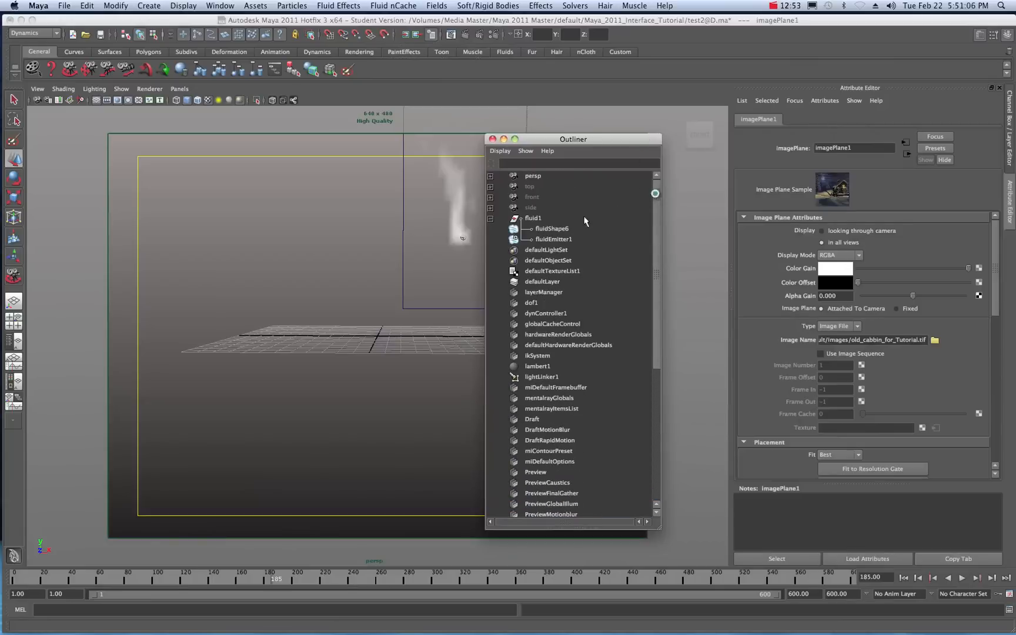
click(533, 218)
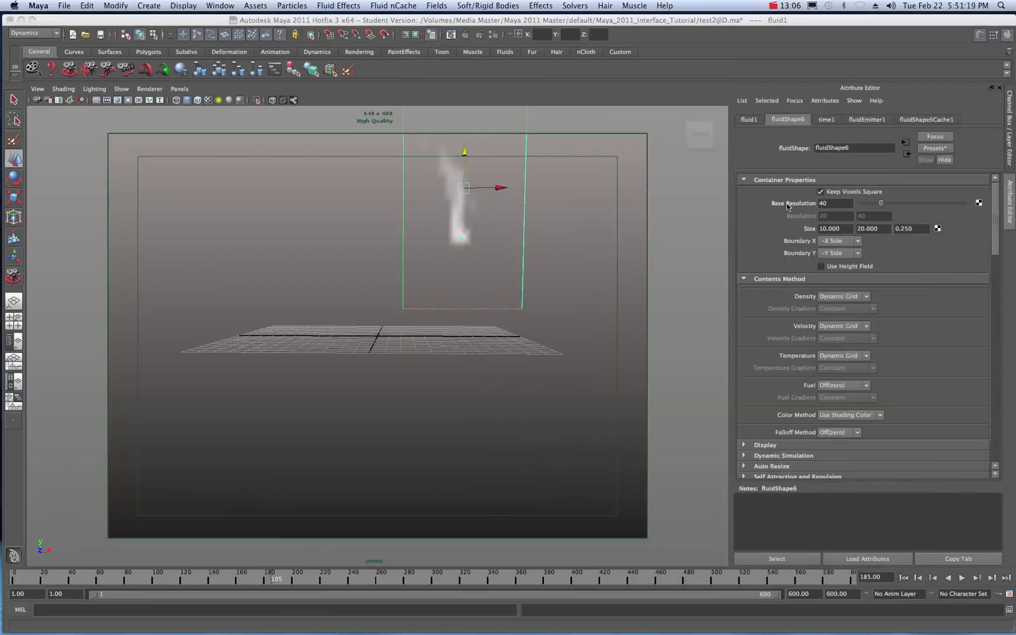
Step: Raise the fluid's Base Resolution from 40 to 80 and replay the smoke from frame 1
triple_click(835, 203)
text(80)
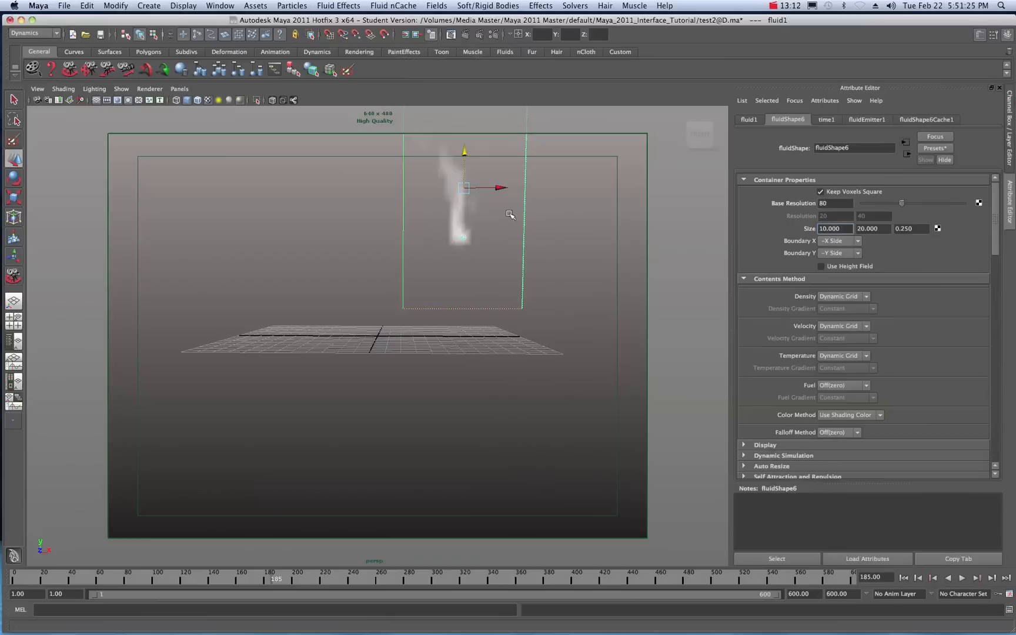
click(961, 577)
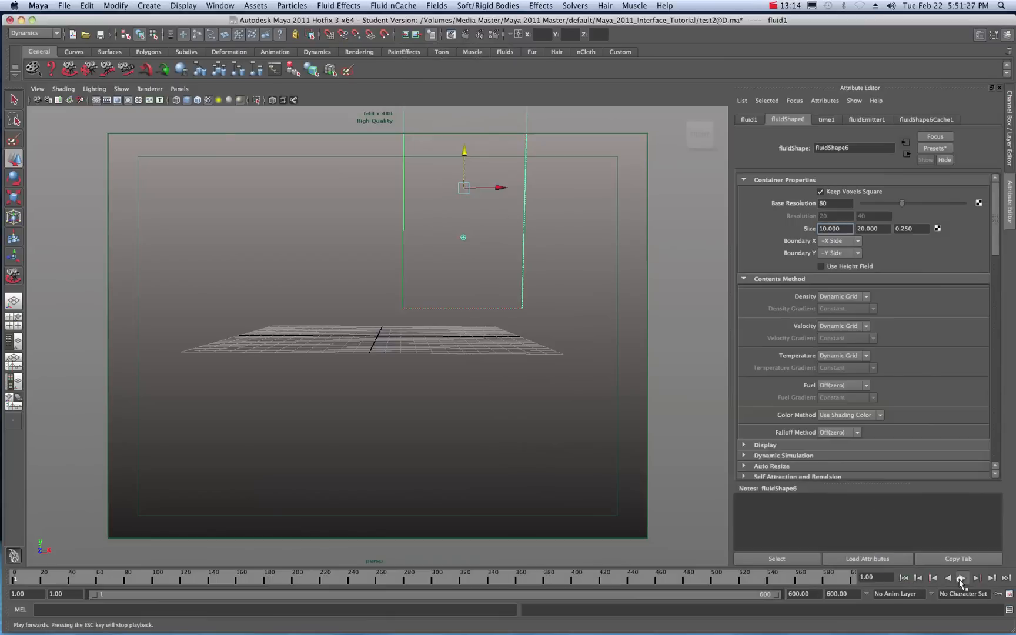
click(962, 577)
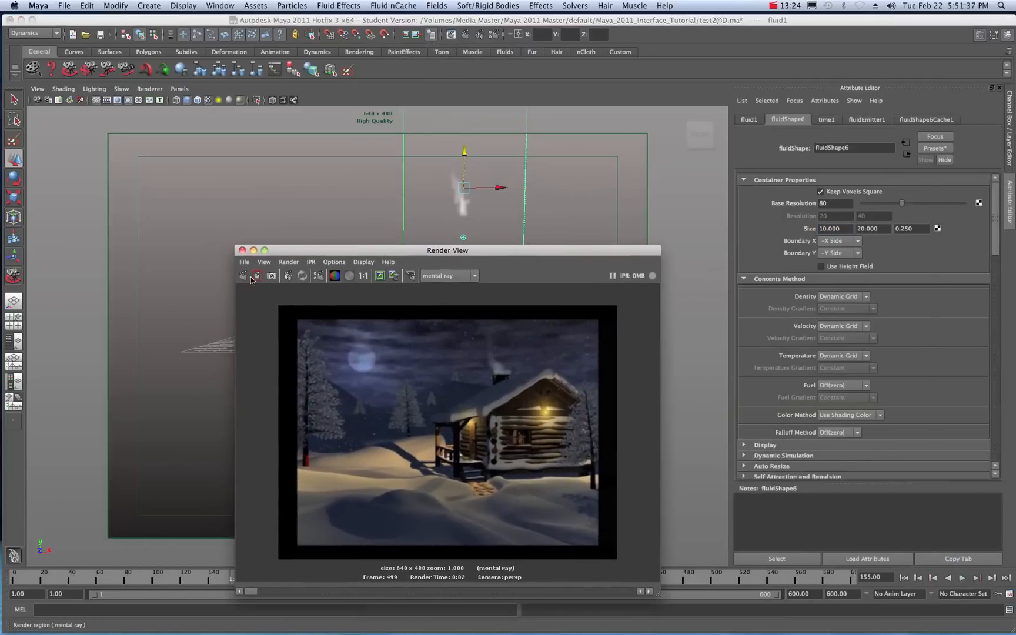
Step: Render frame 155 to check the smoke on black, then close Render View
click(255, 276)
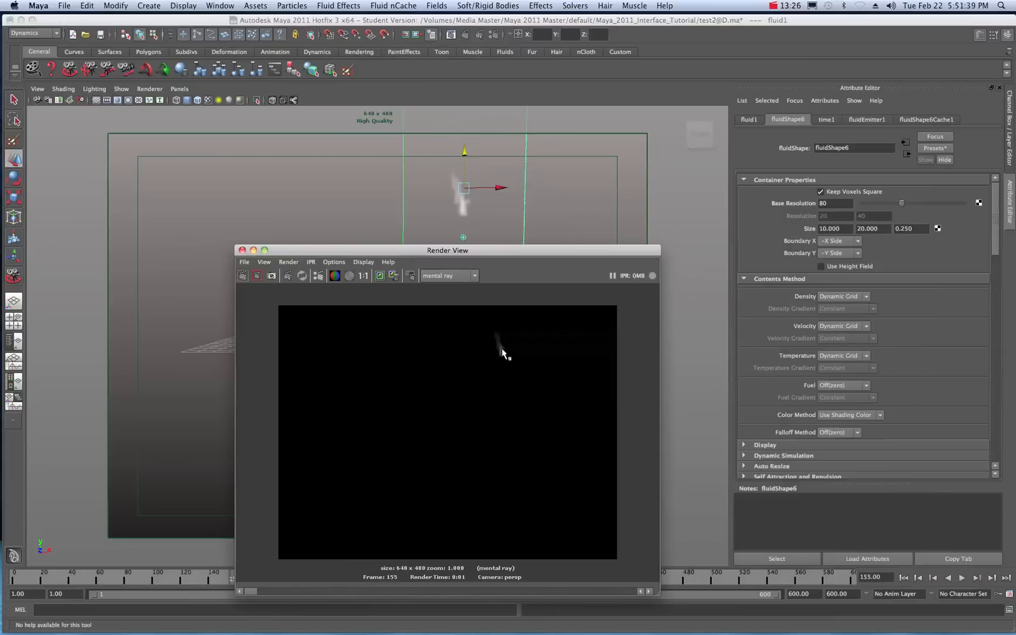
click(242, 250)
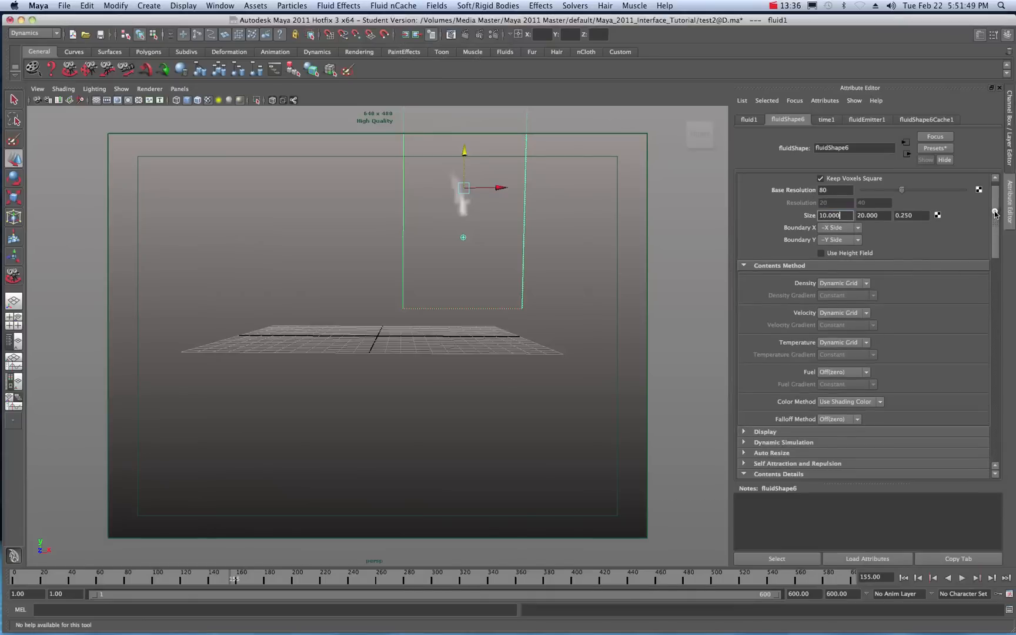
scroll(down, 3)
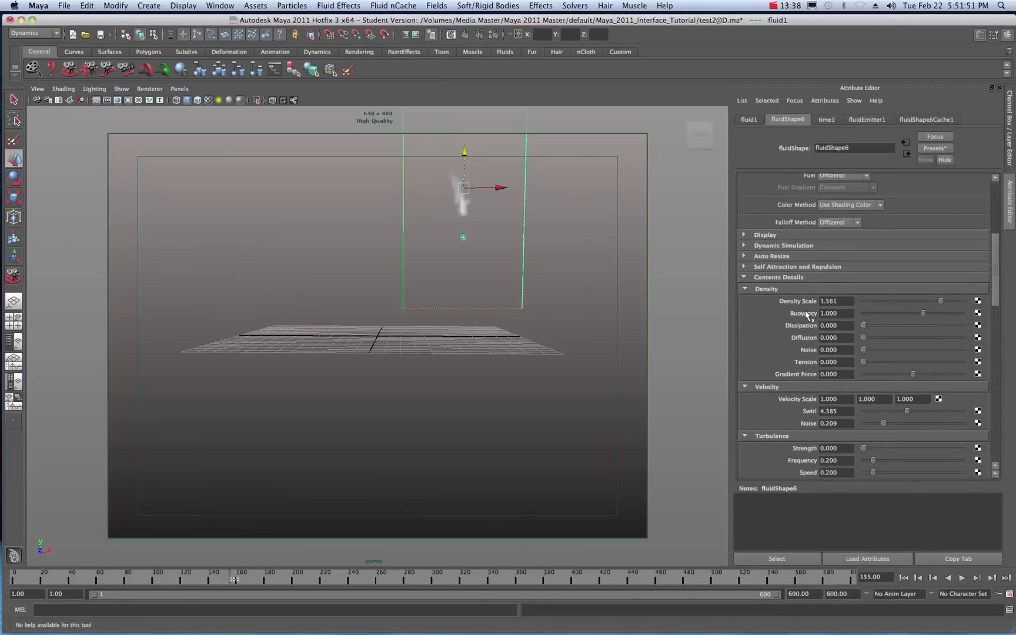
mouse_move(859, 324)
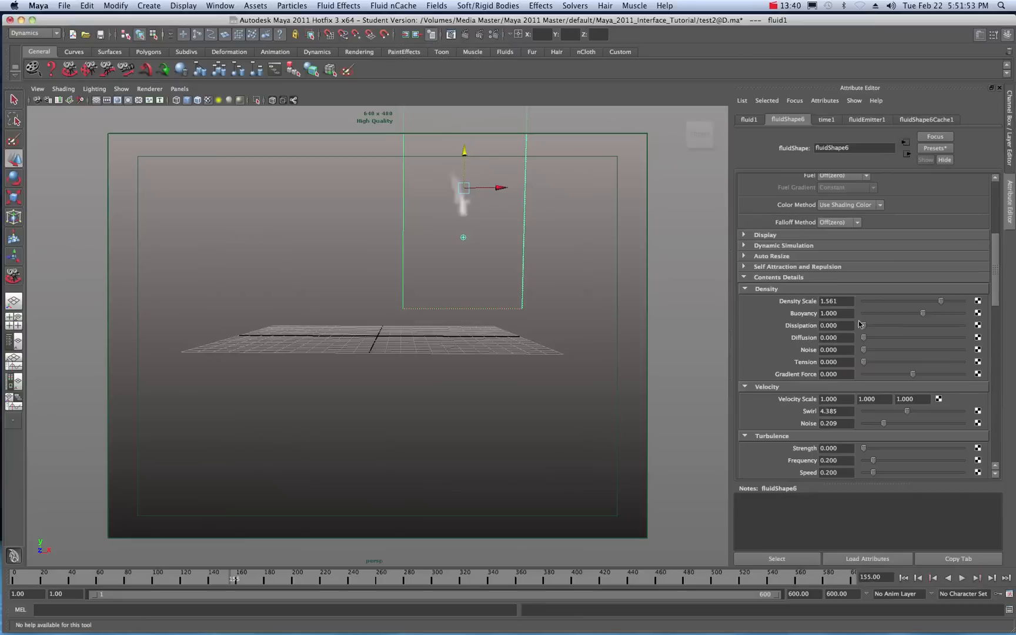
mouse_move(794, 318)
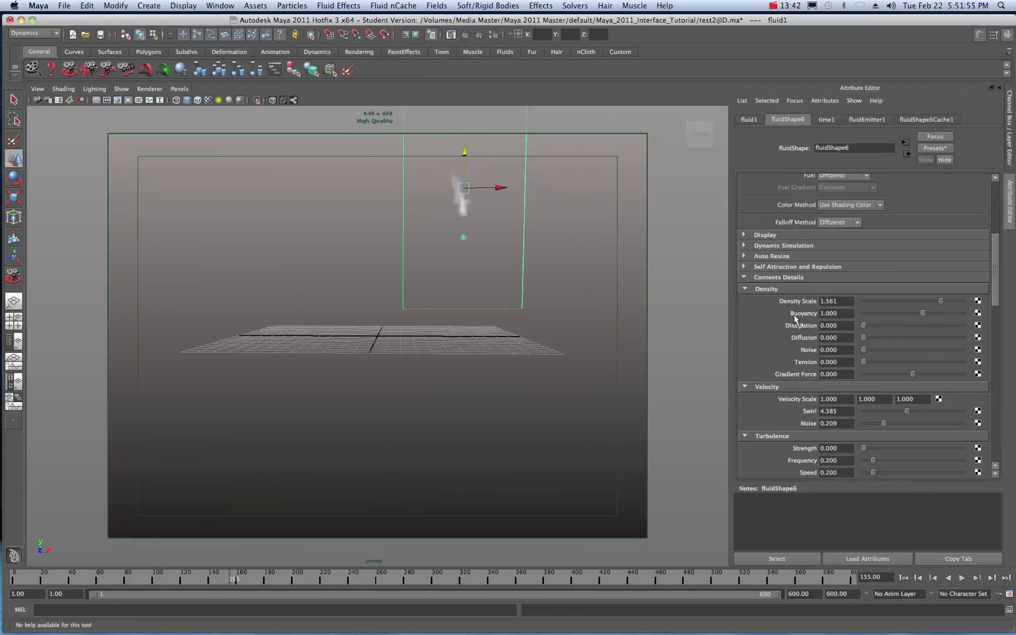
mouse_move(809, 332)
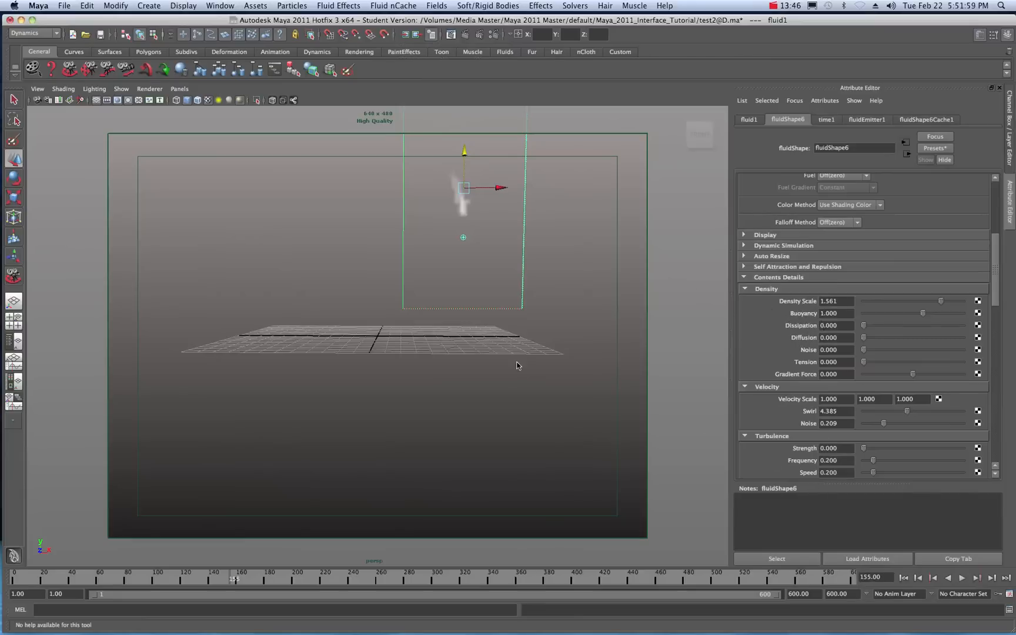
click(906, 578)
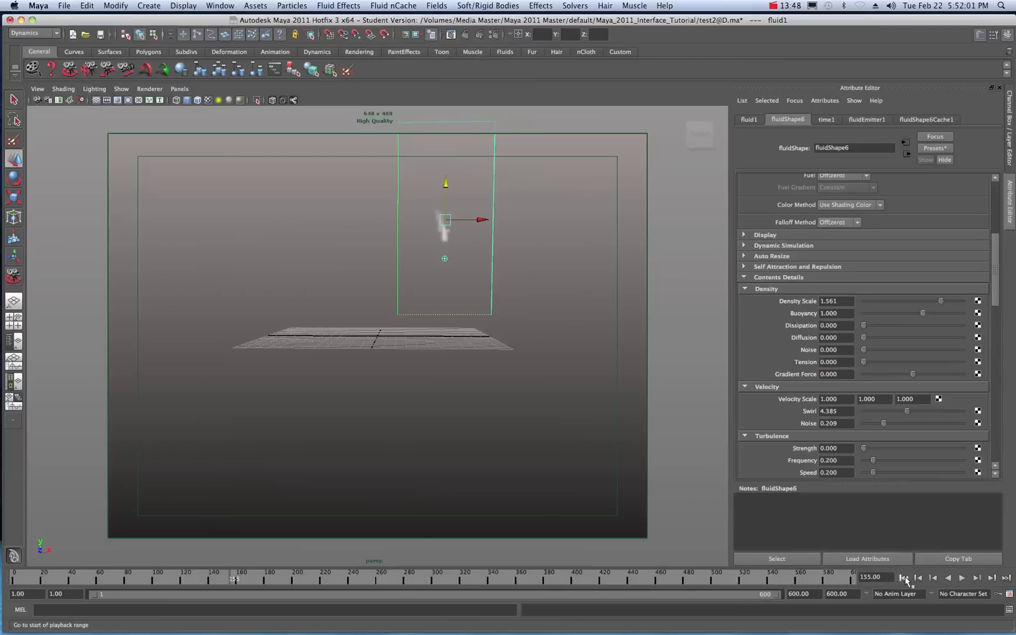
click(963, 577)
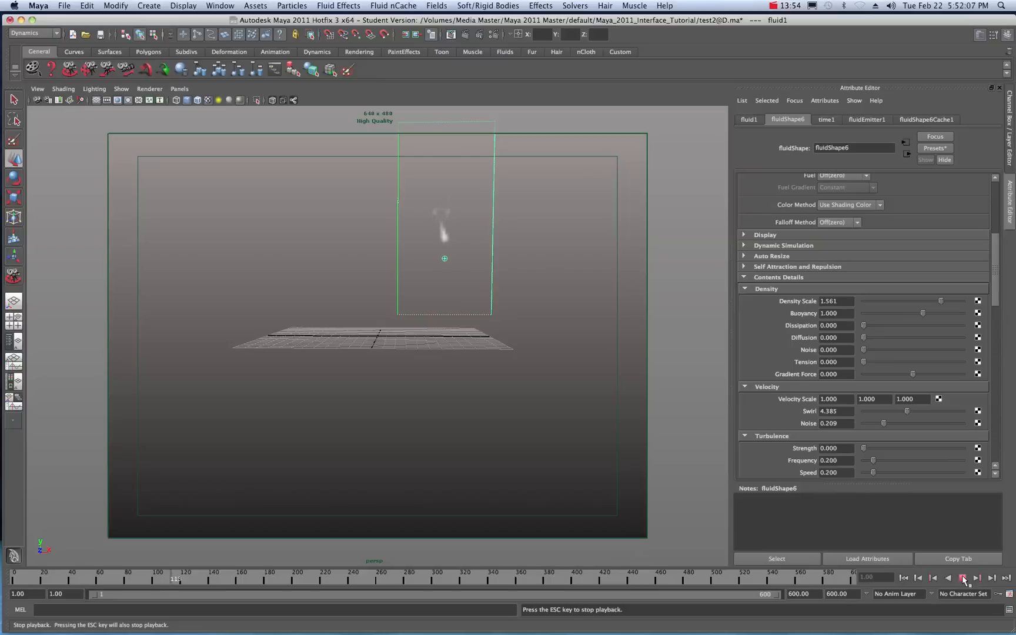
click(961, 578)
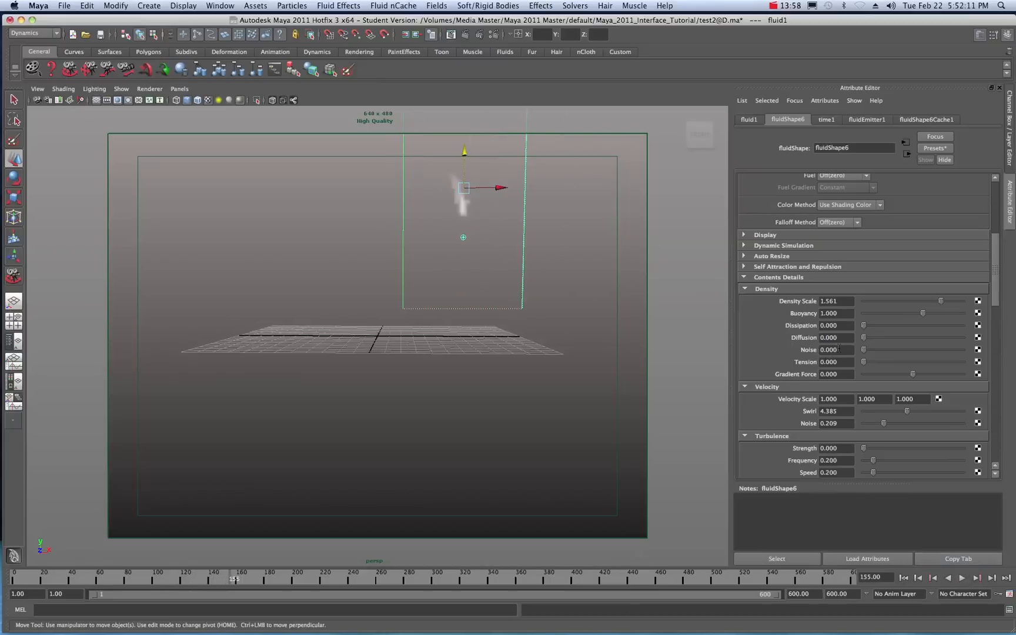
mouse_move(869, 332)
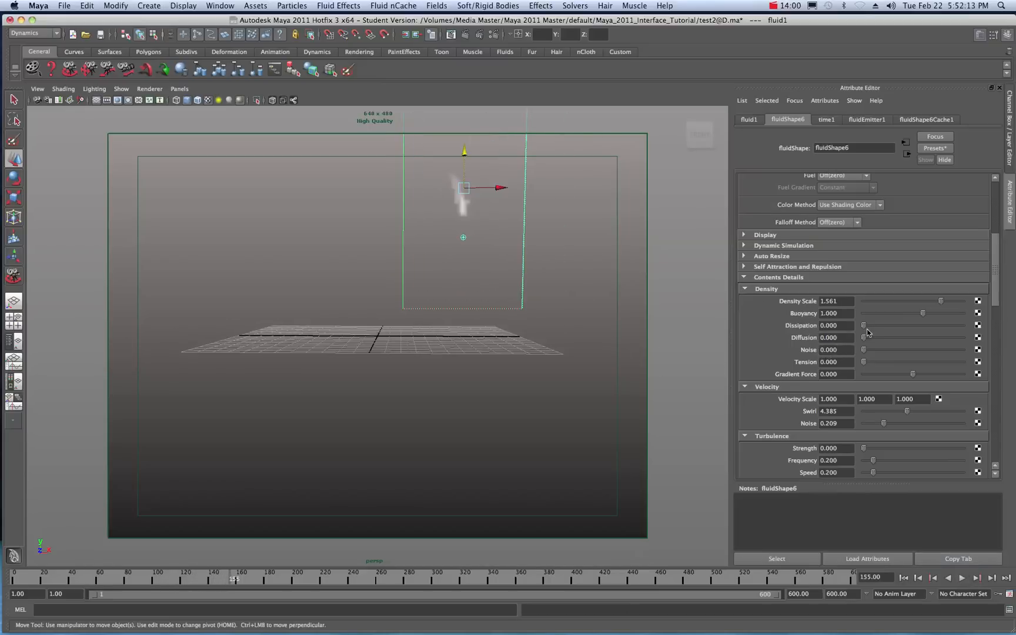
mouse_move(898, 350)
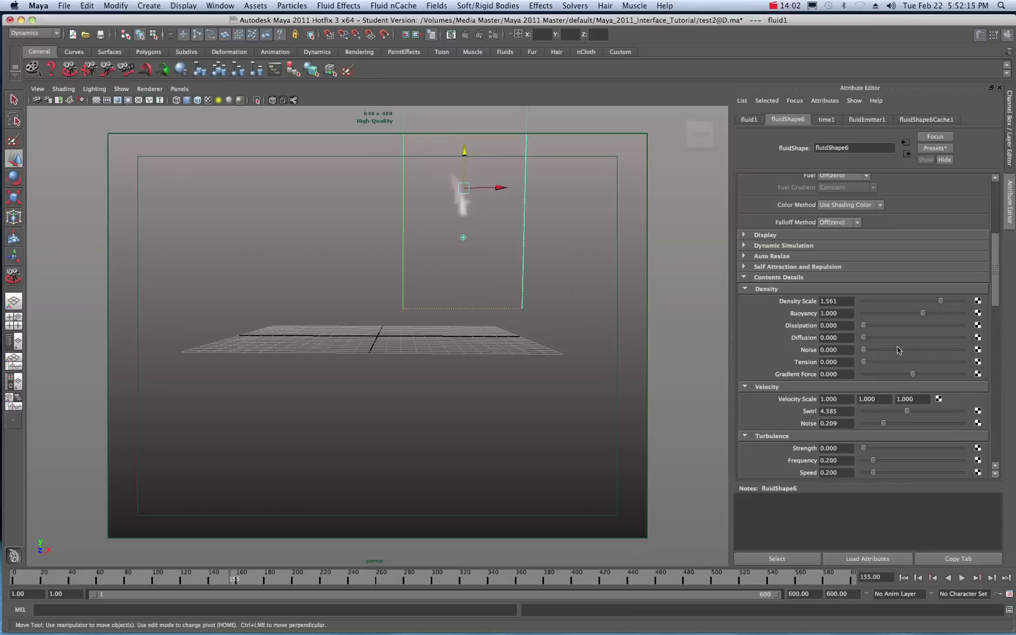
mouse_move(805, 368)
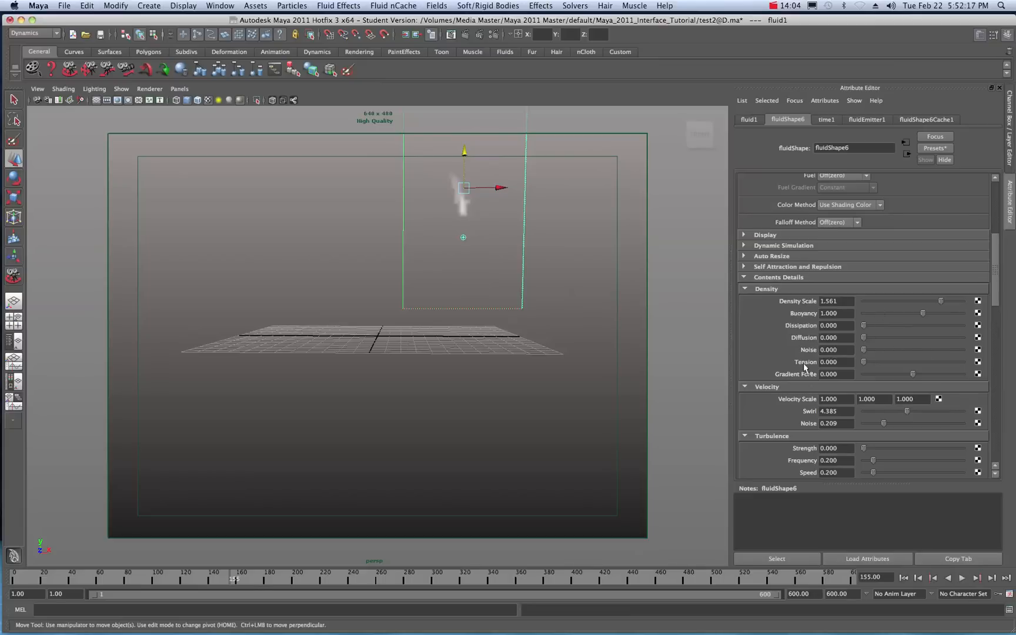
mouse_move(888, 446)
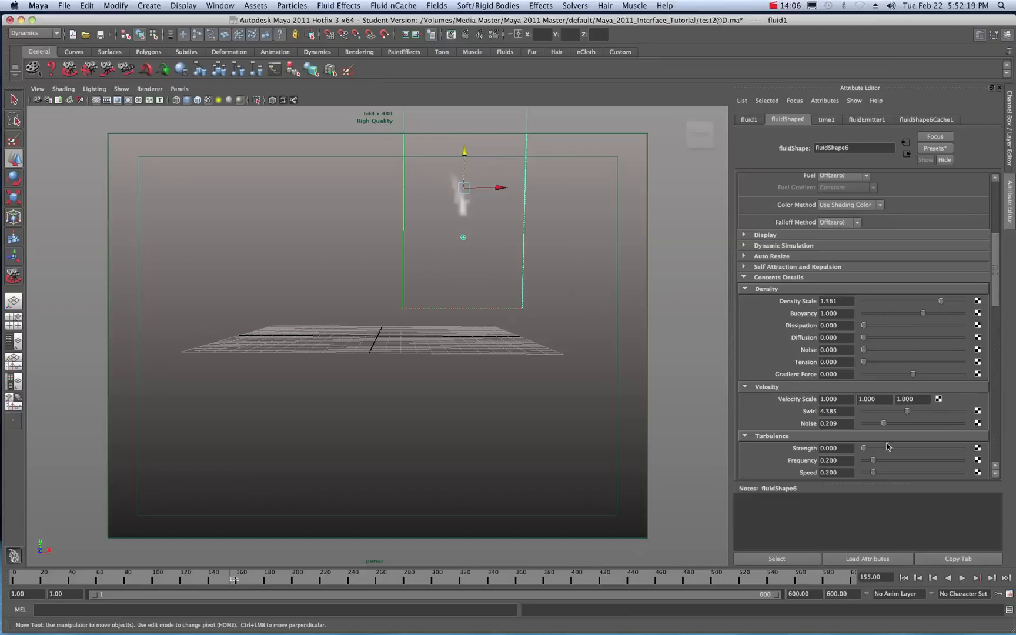
scroll(down, 3)
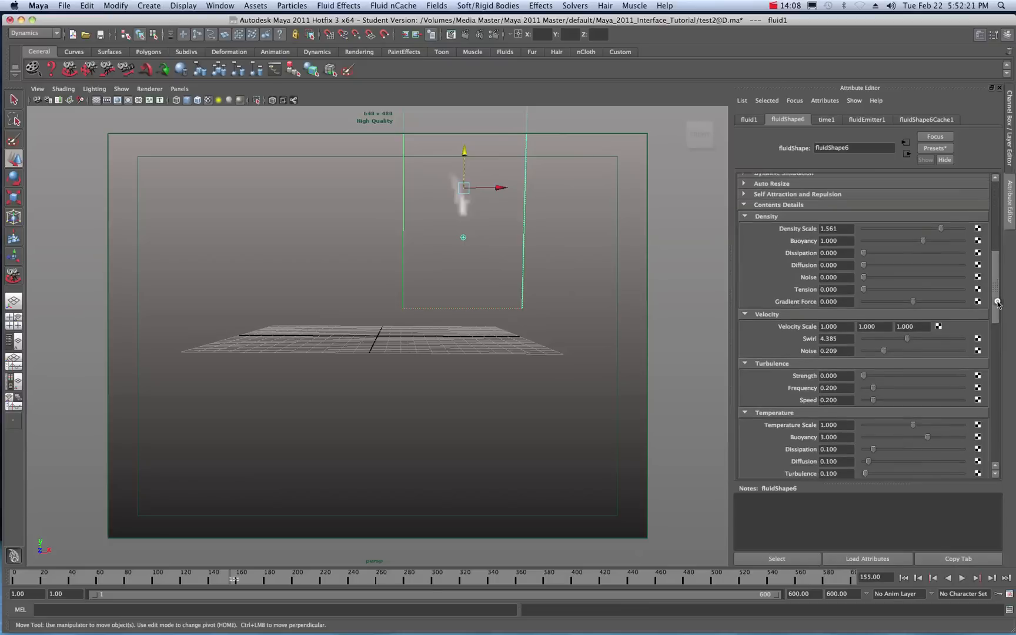
Step: Apply Turbulence Strength 0.037 and replay the smoke from frame 1 to frame 154
scroll(down, 3)
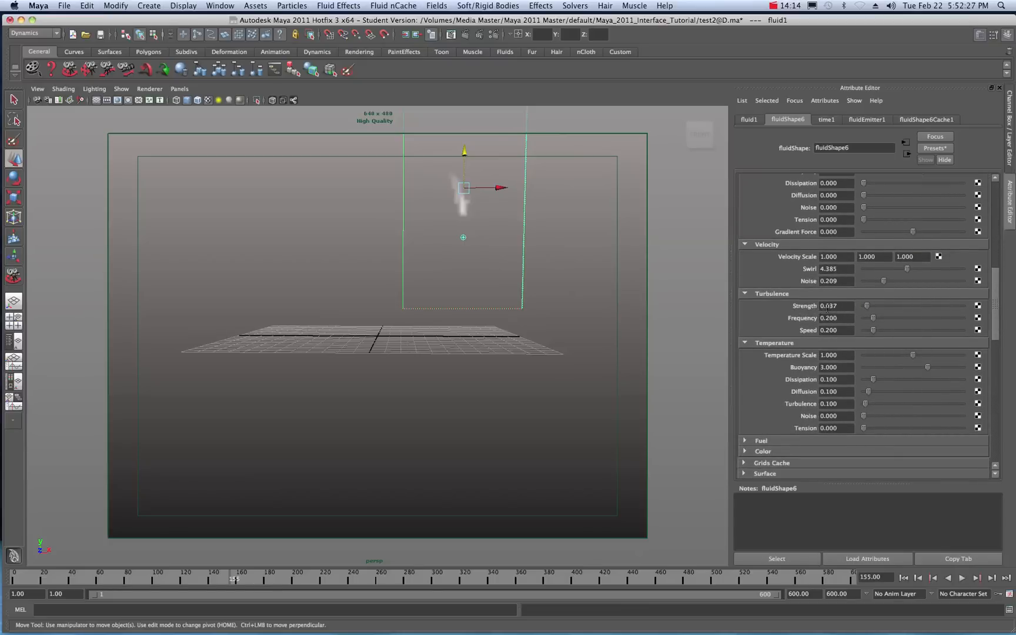
click(906, 578)
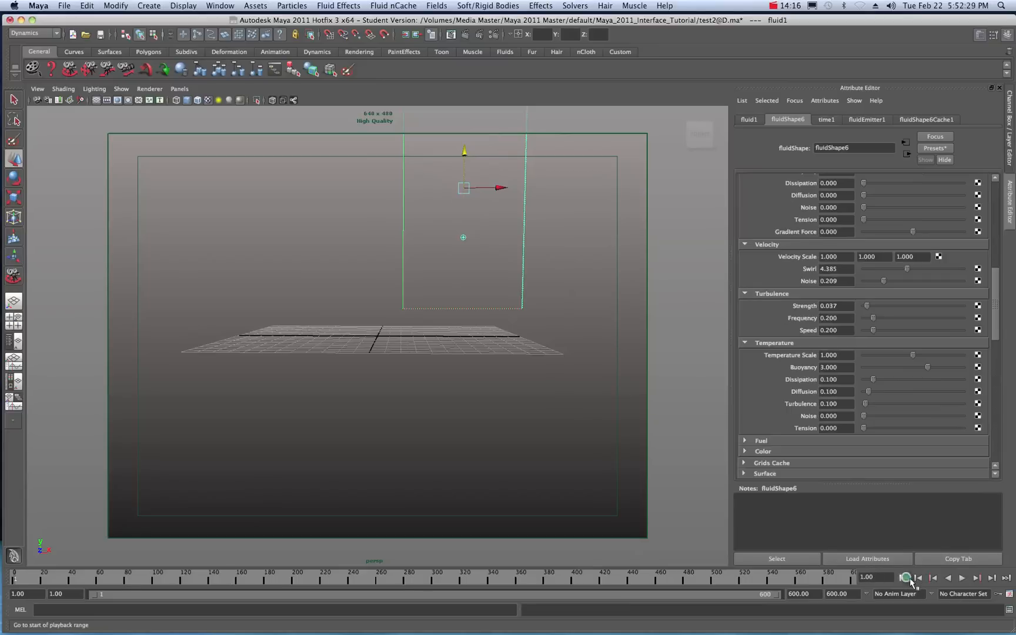
click(960, 577)
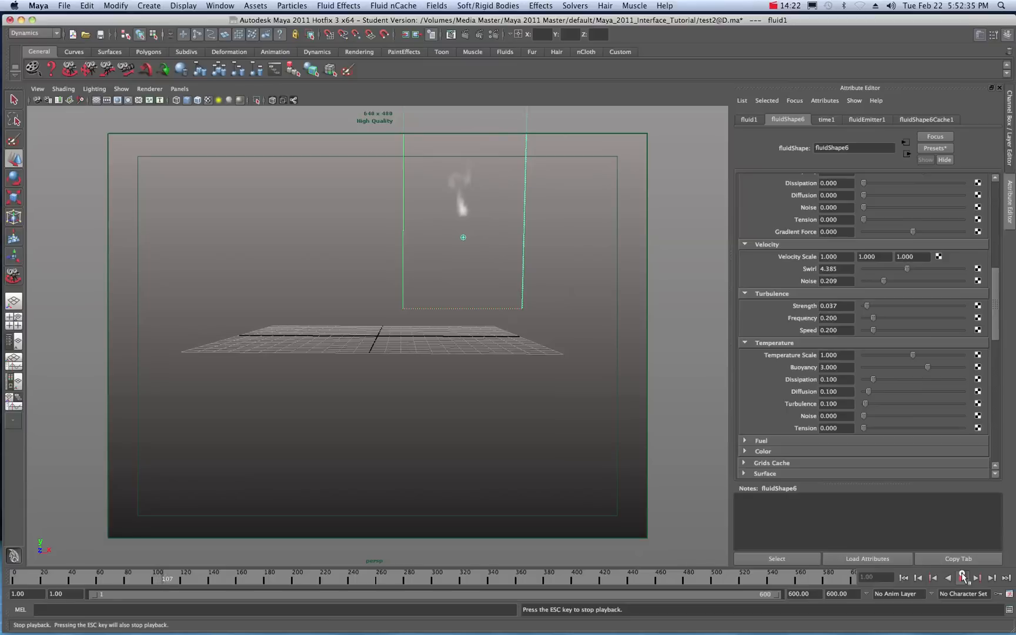
click(962, 578)
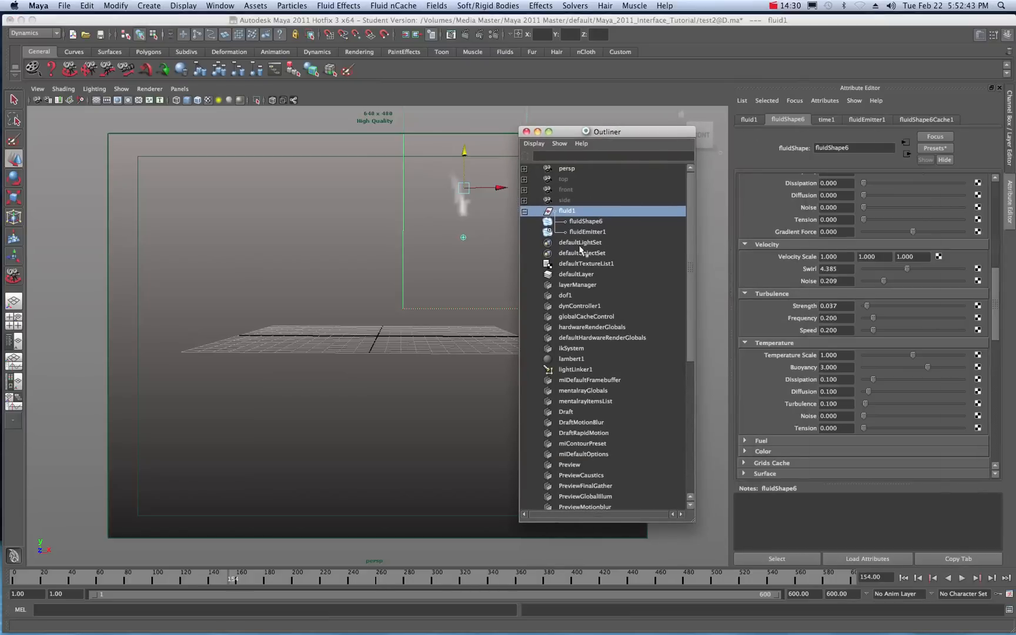
Step: Select imagePlane1 in the Outliner so the snowy cabin backdrop shows behind the smoke
scroll(down, 3)
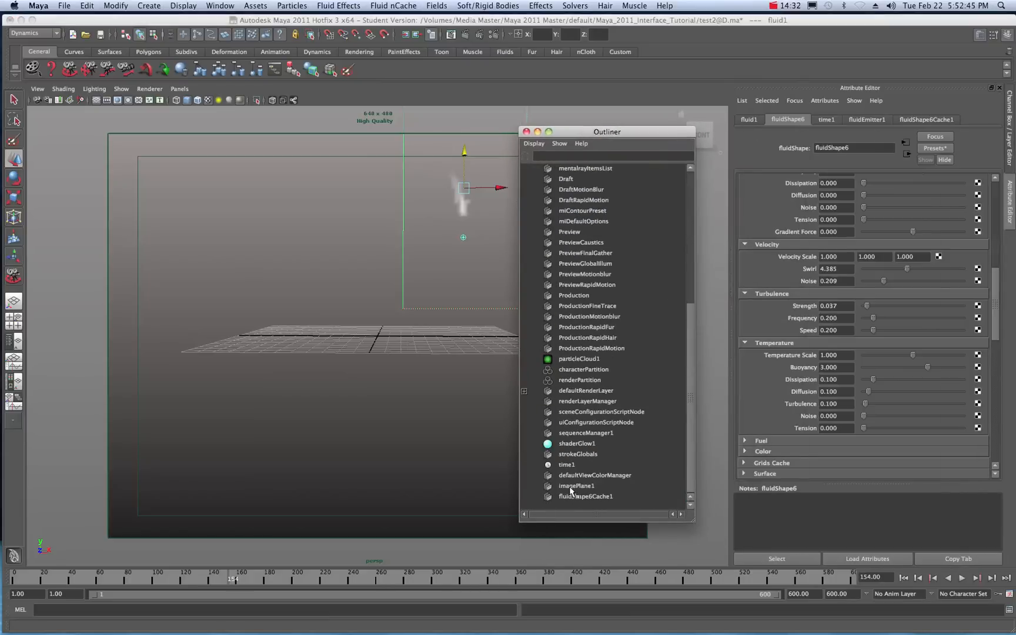
click(576, 485)
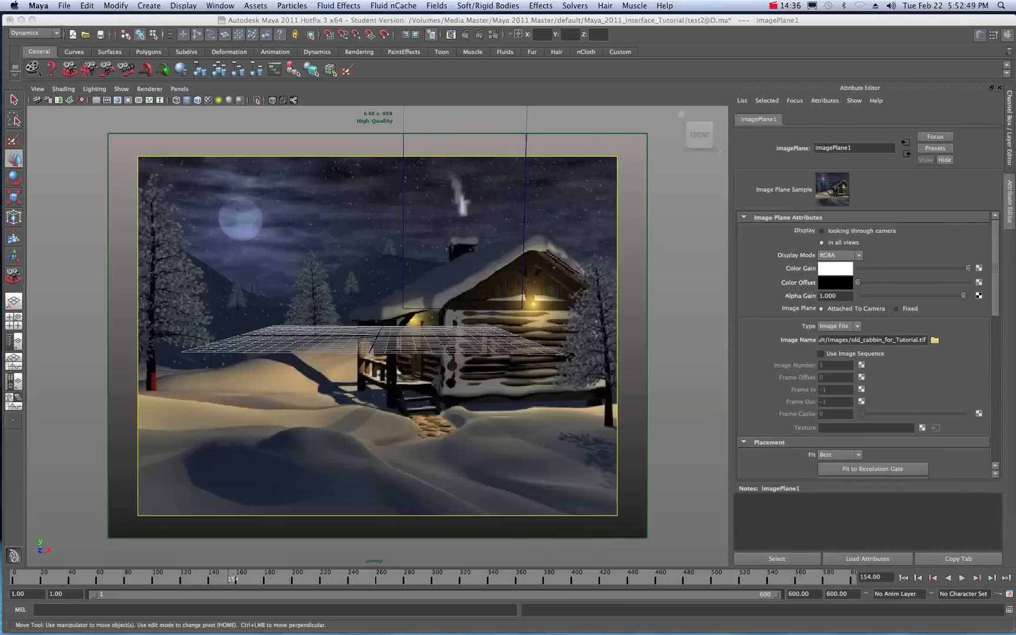
mouse_move(496, 159)
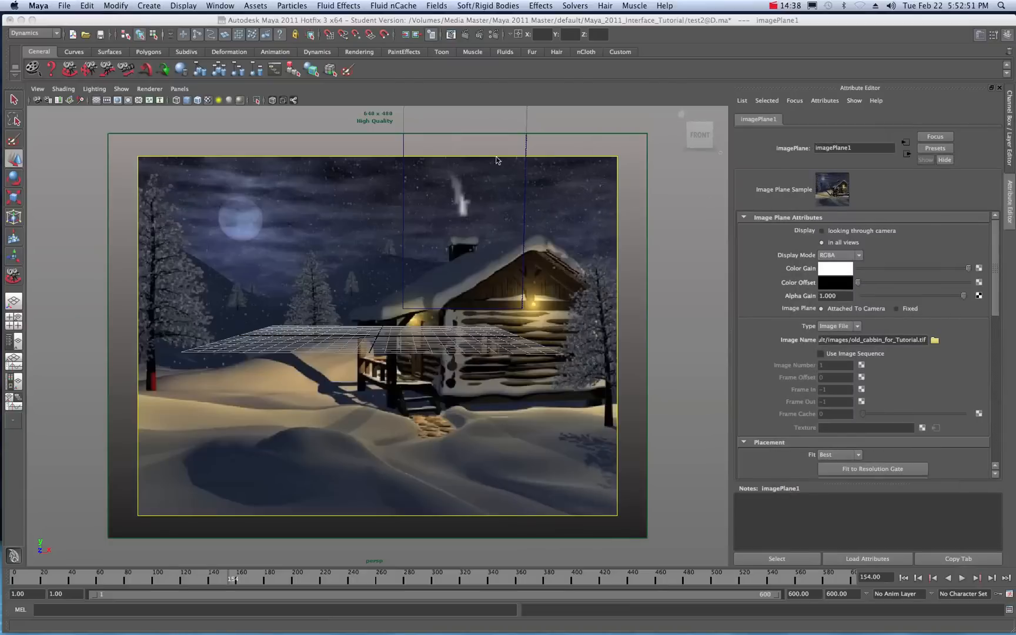
mouse_move(357, 147)
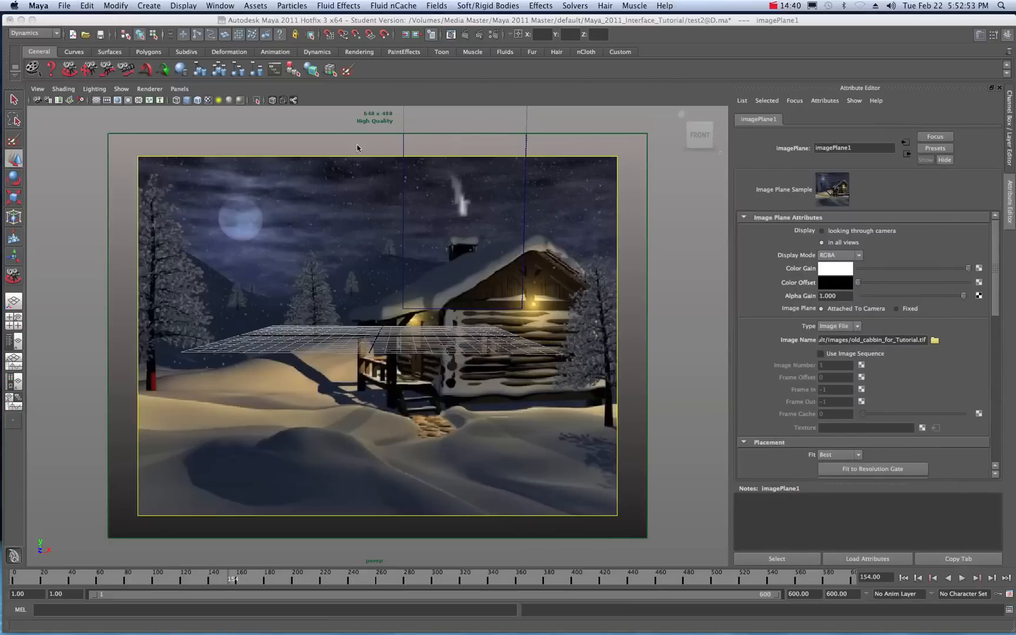
mouse_move(373, 154)
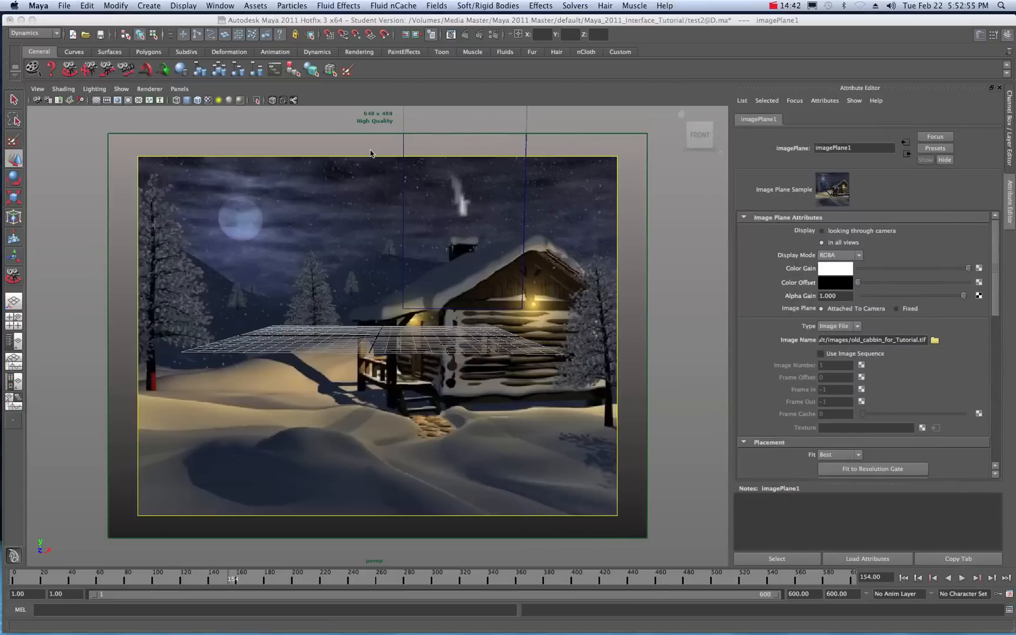
mouse_move(457, 228)
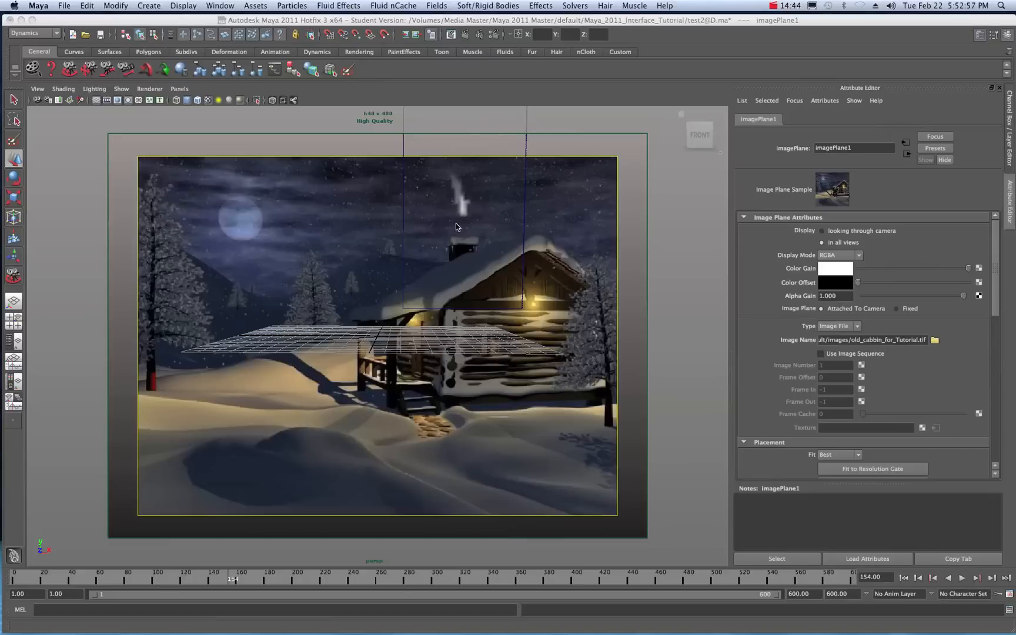
mouse_move(179, 381)
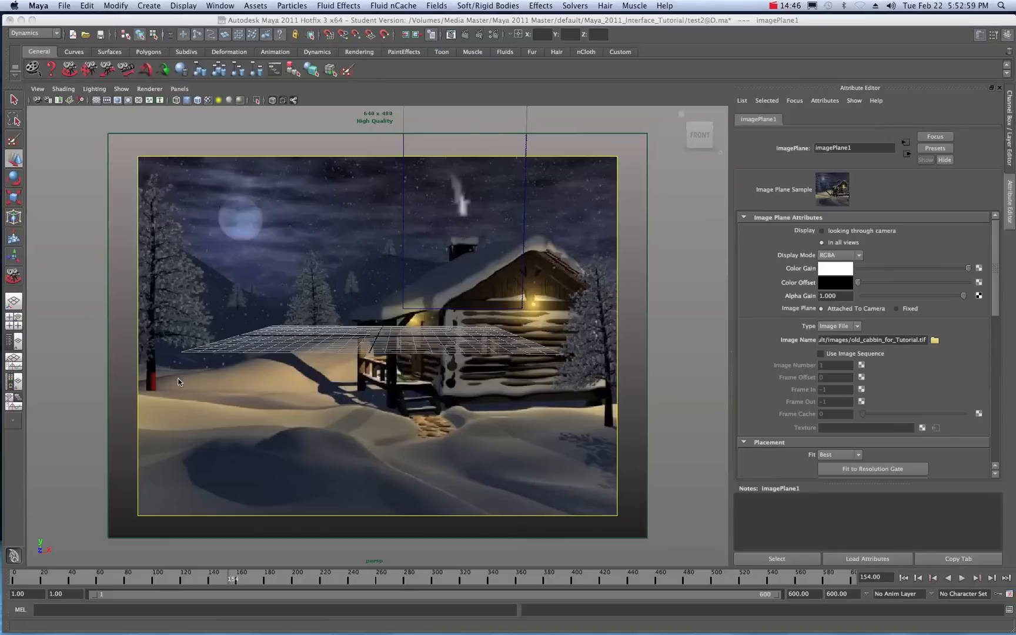
mouse_move(374, 339)
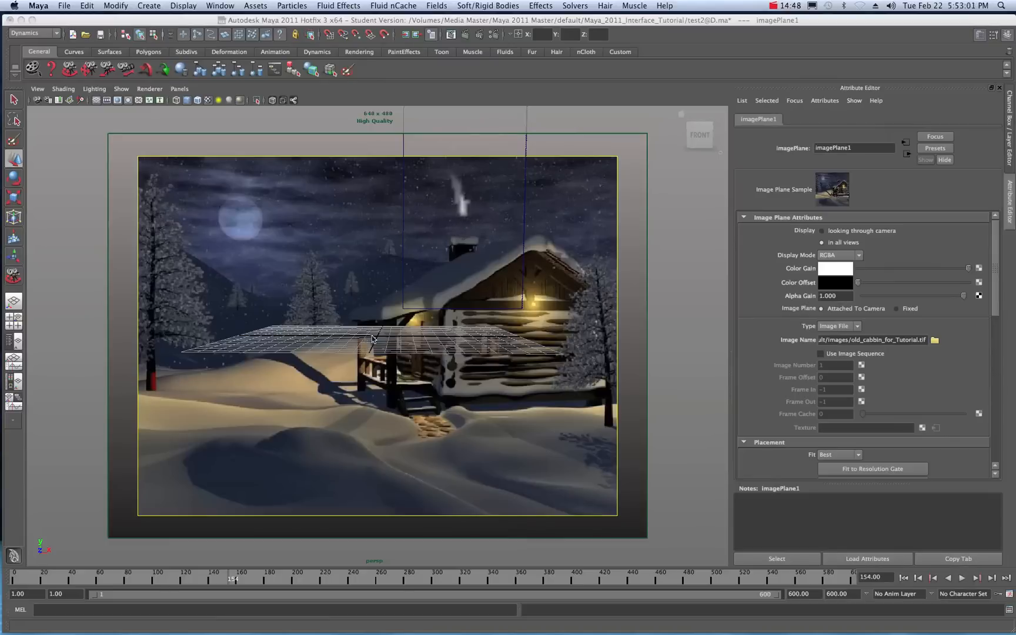
mouse_move(588, 266)
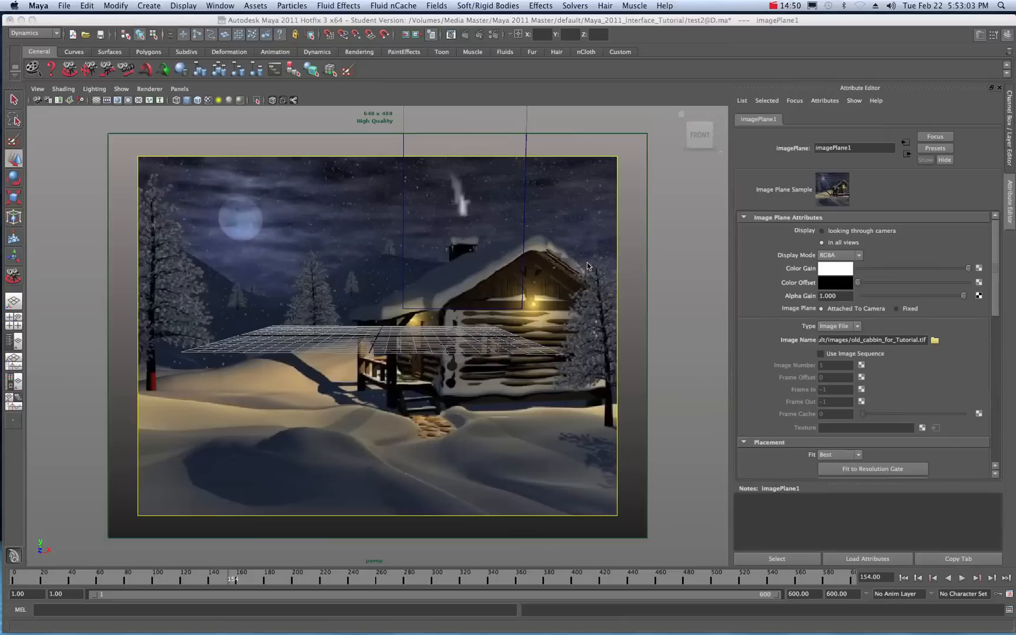
mouse_move(356, 330)
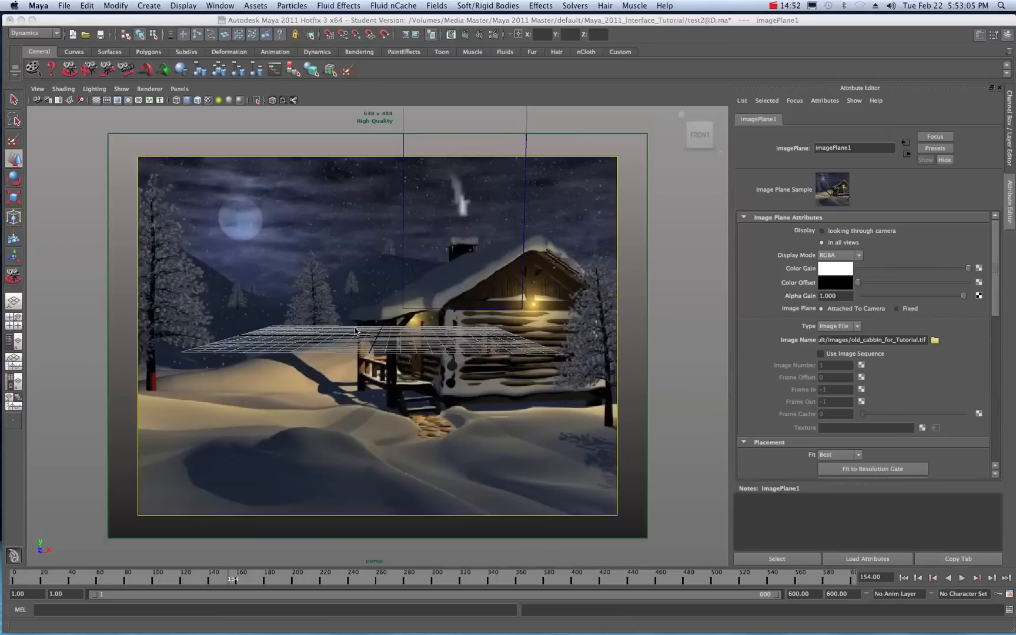
mouse_move(444, 211)
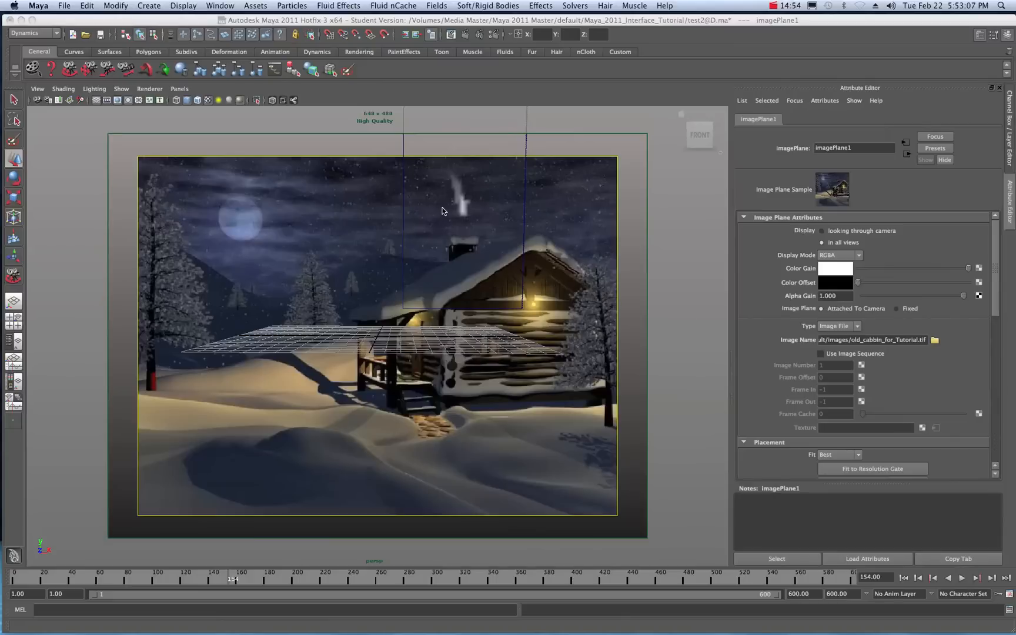
mouse_move(458, 221)
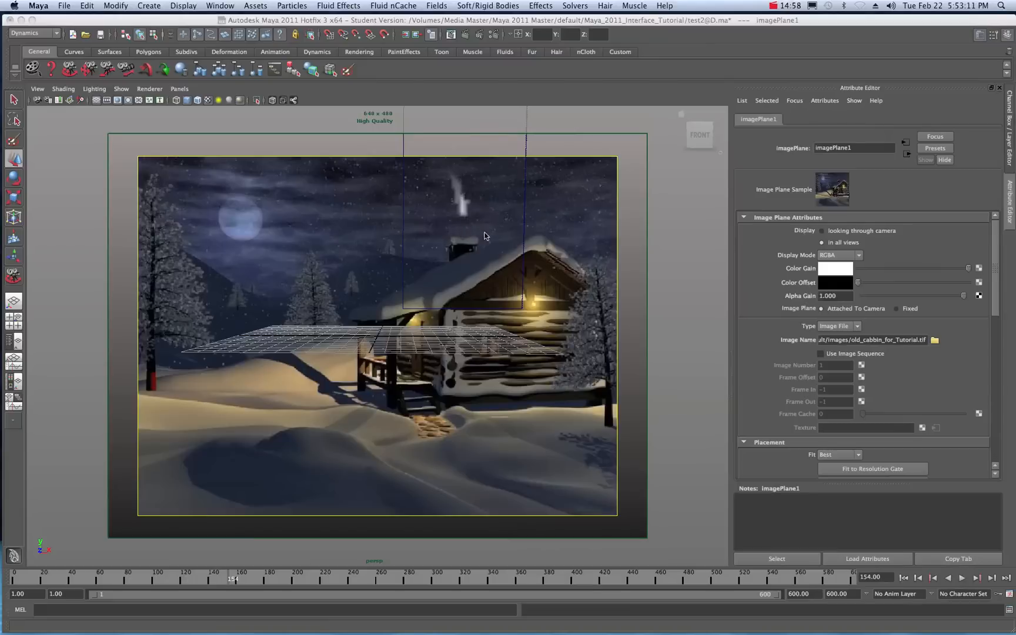
mouse_move(491, 334)
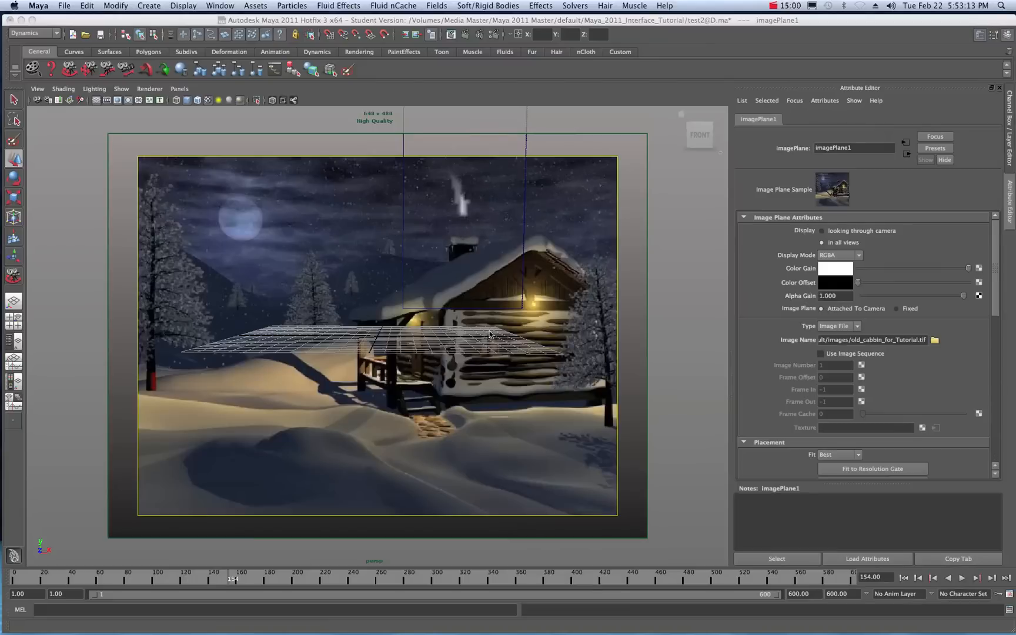
mouse_move(380, 235)
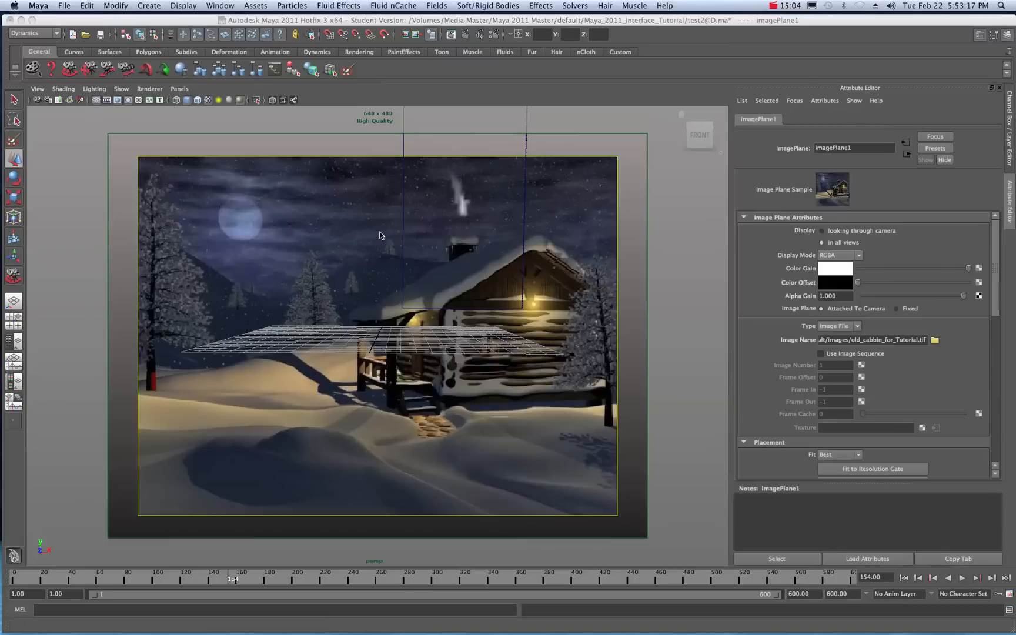
mouse_move(556, 229)
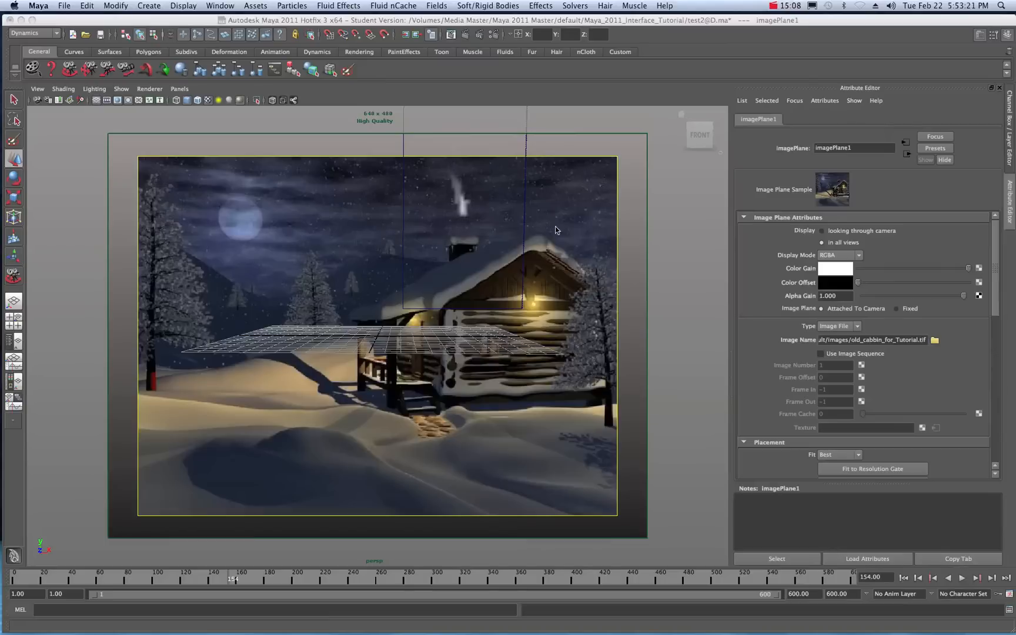
mouse_move(569, 220)
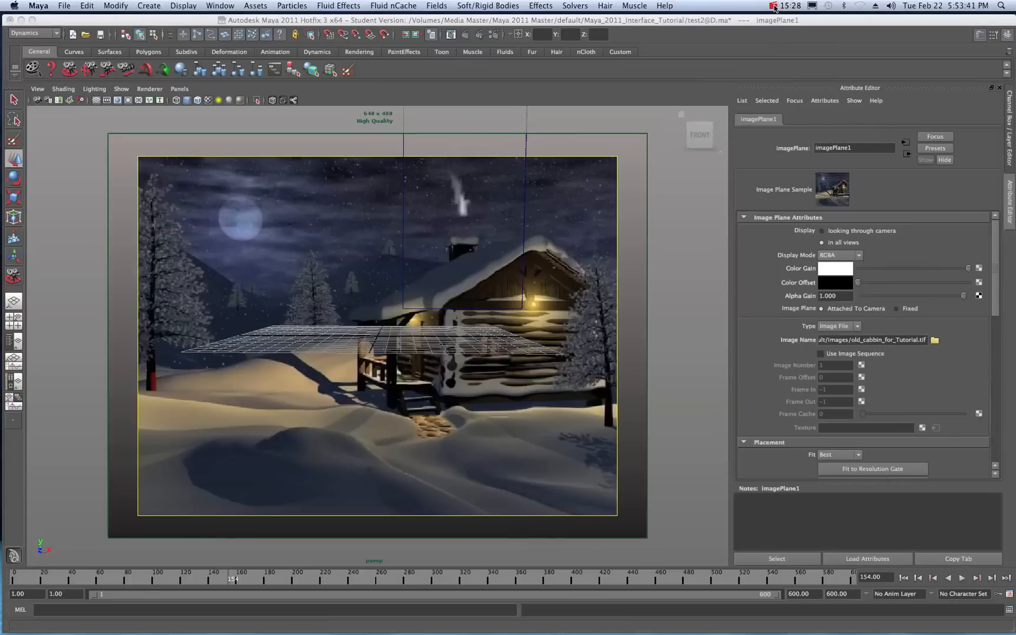
click(786, 6)
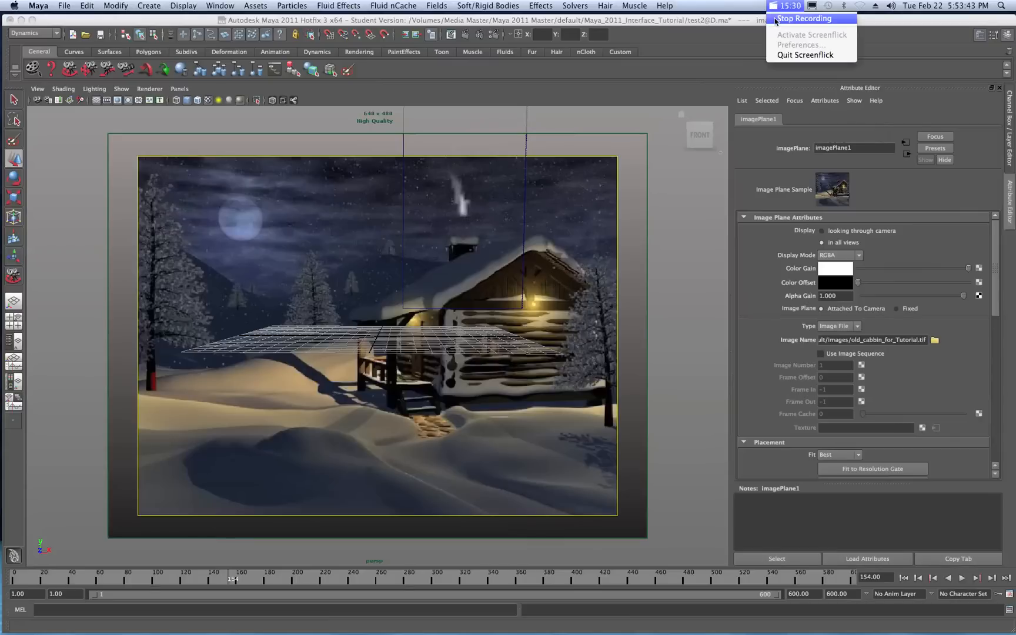